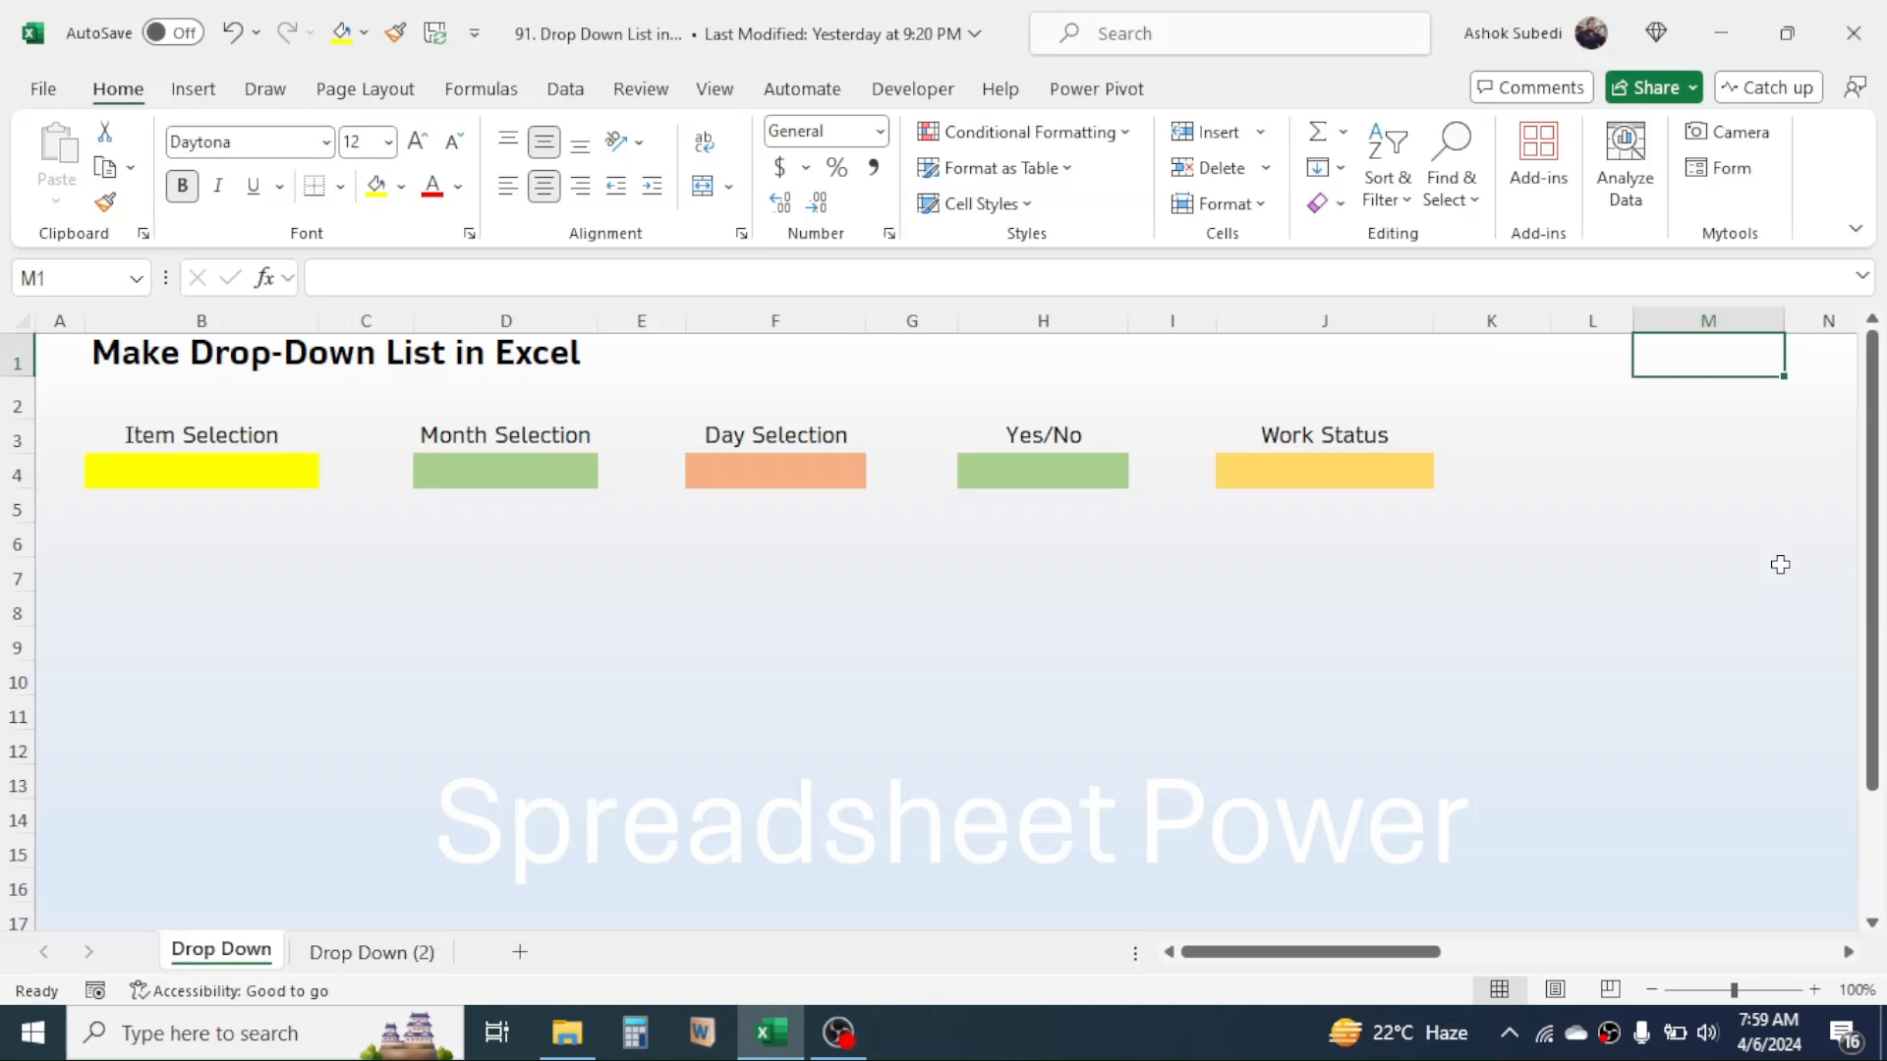
mouse_move(1456, 609)
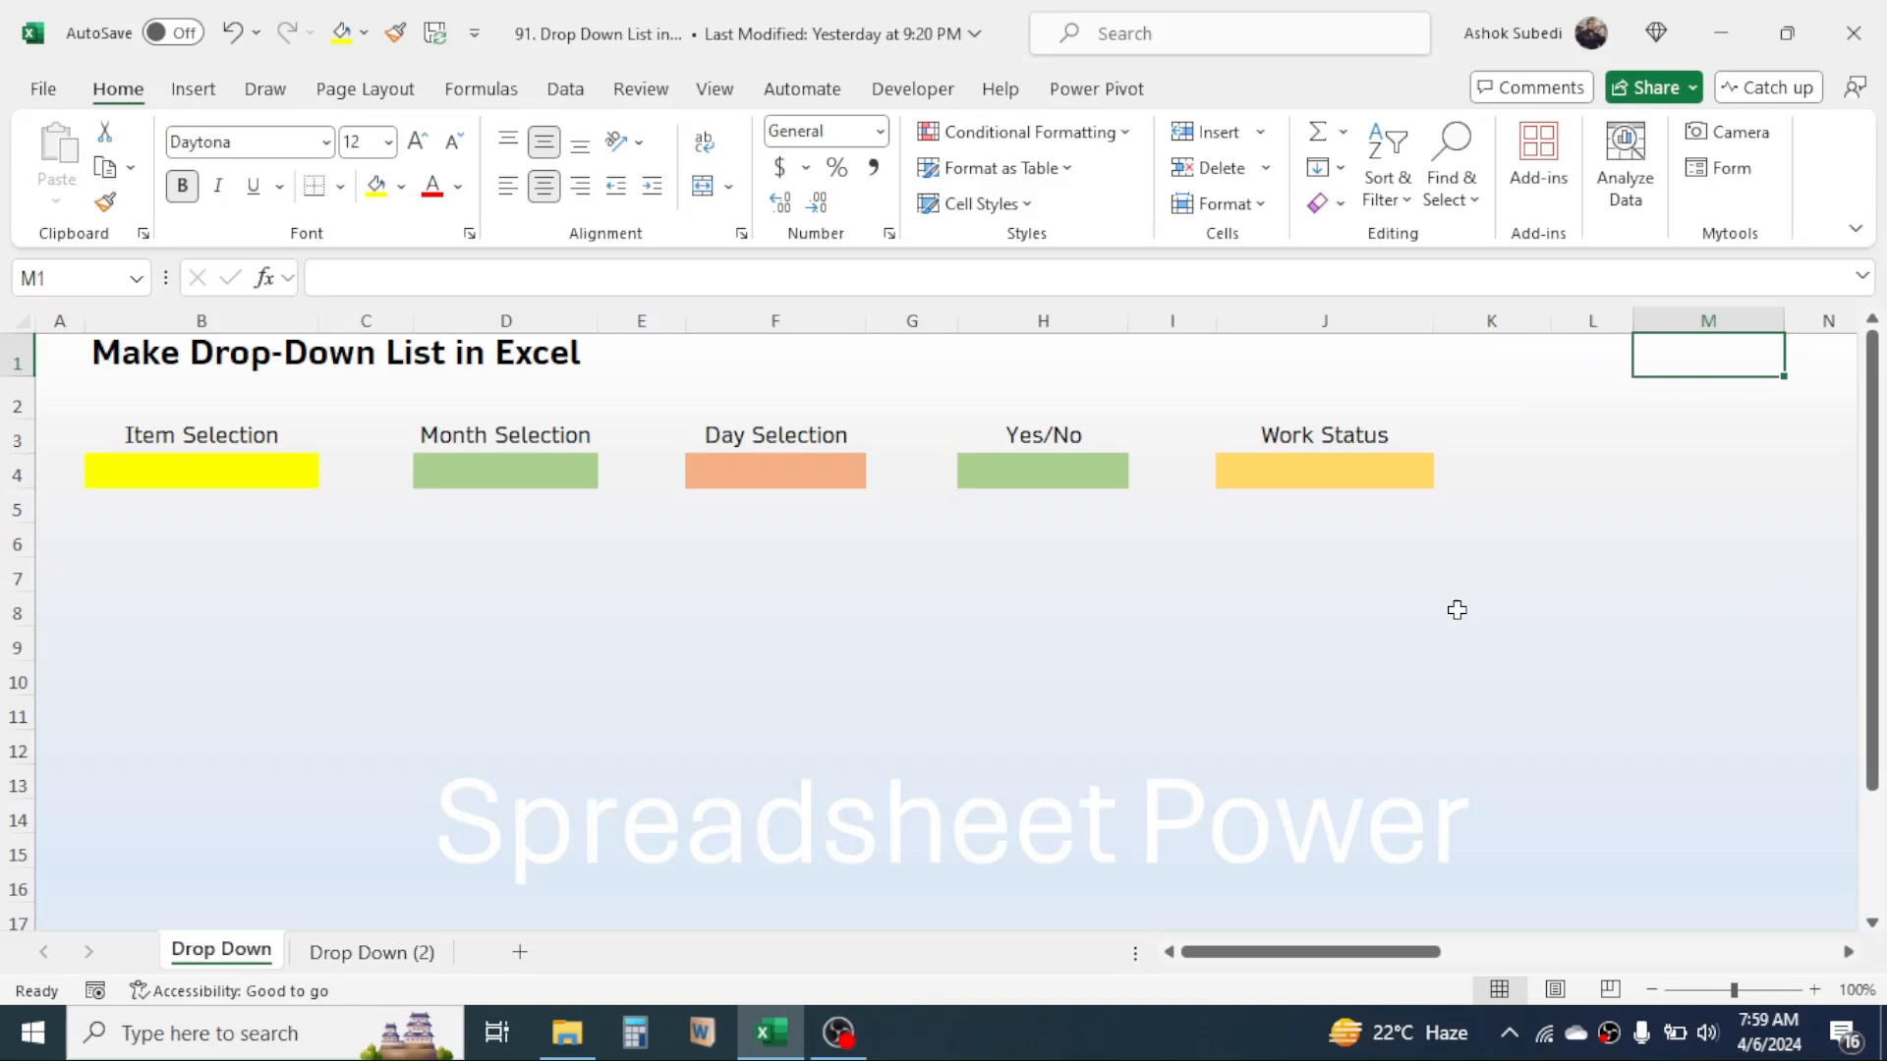
mouse_move(694, 547)
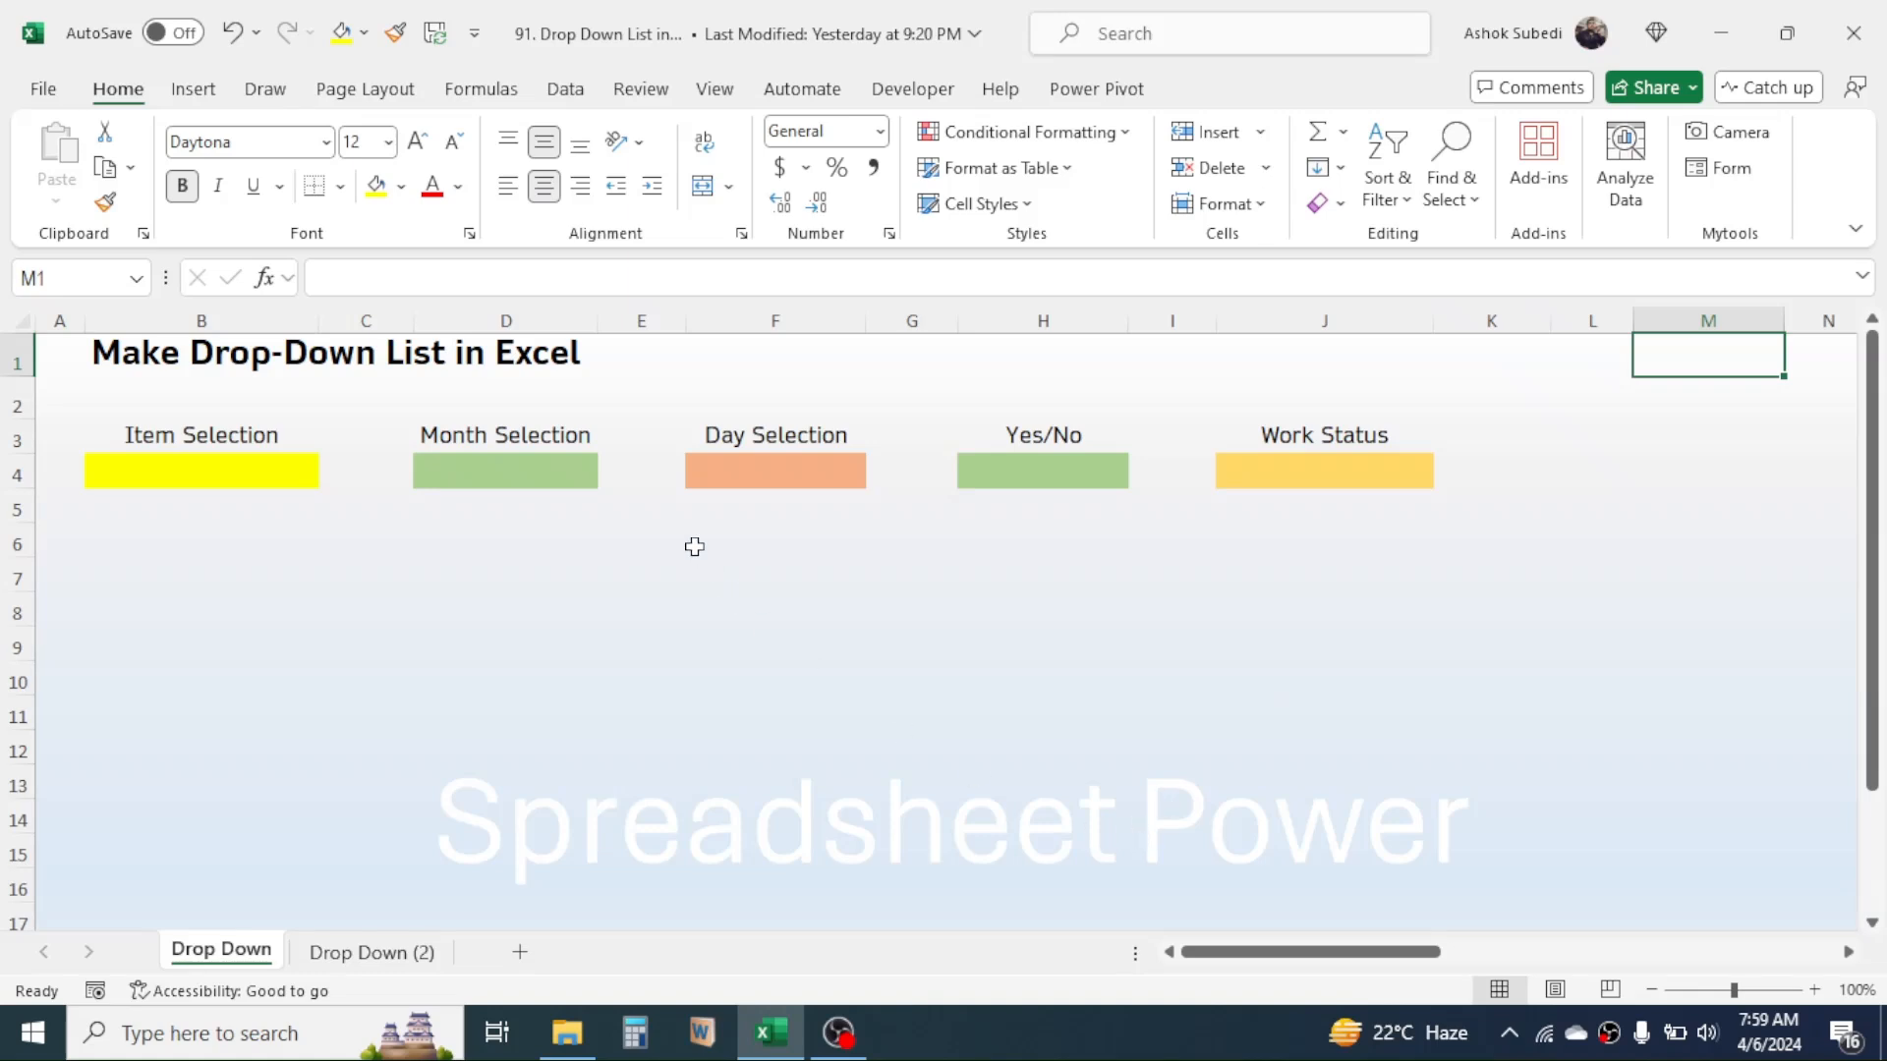
Pick Heater from the Item Selection cell's drop-down list
left_click(505, 469)
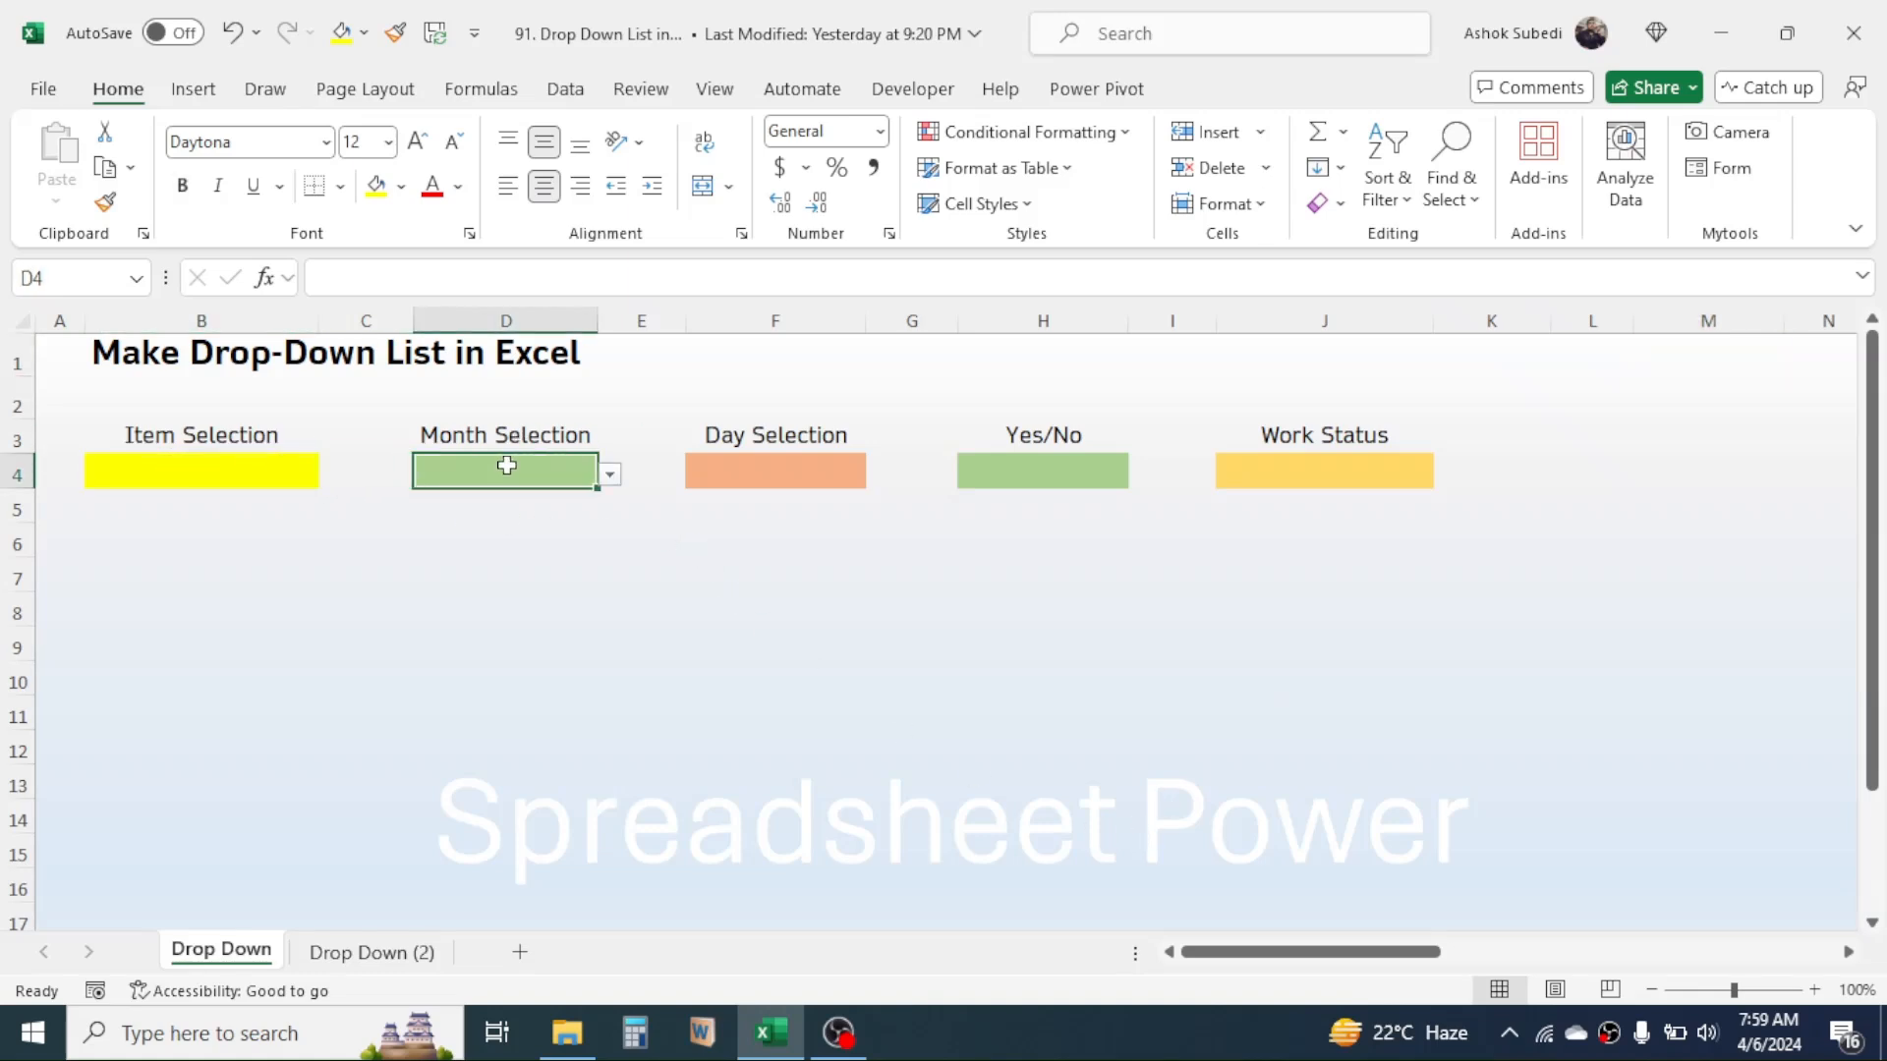
left_click(1041, 470)
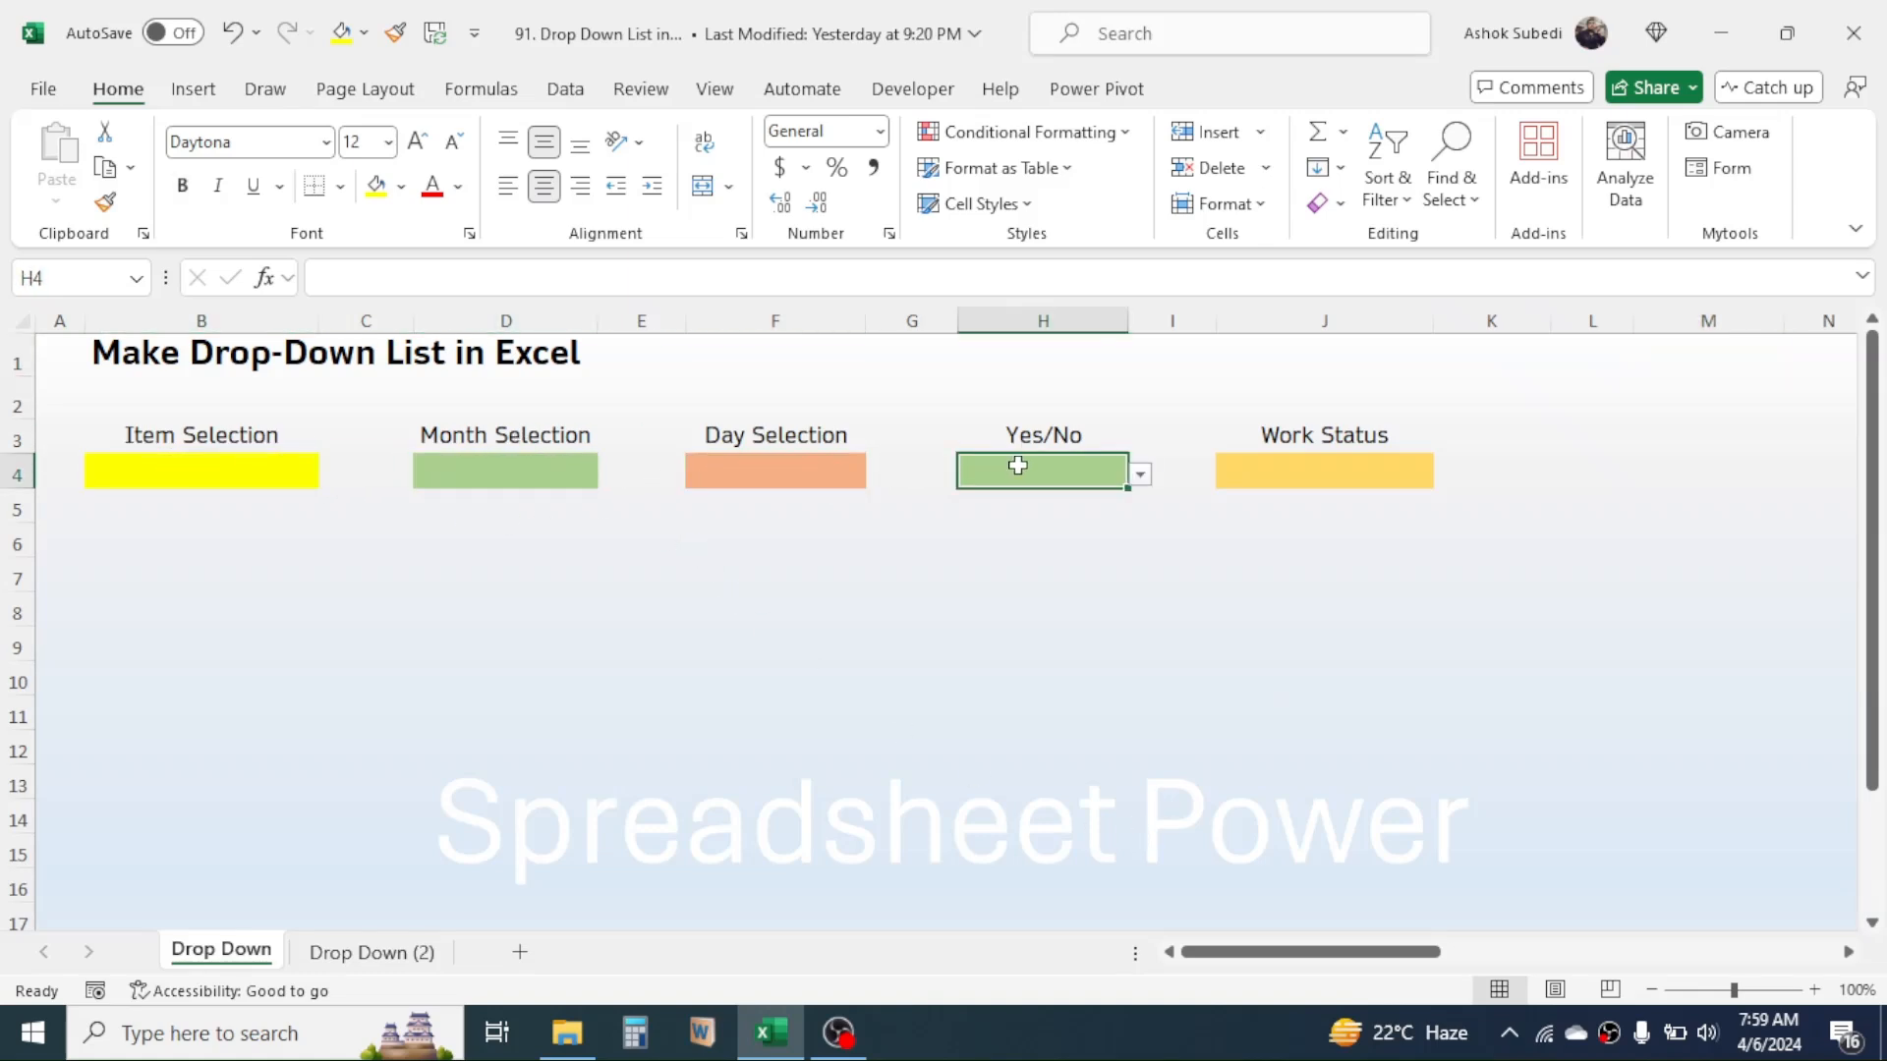
left_click(200, 470)
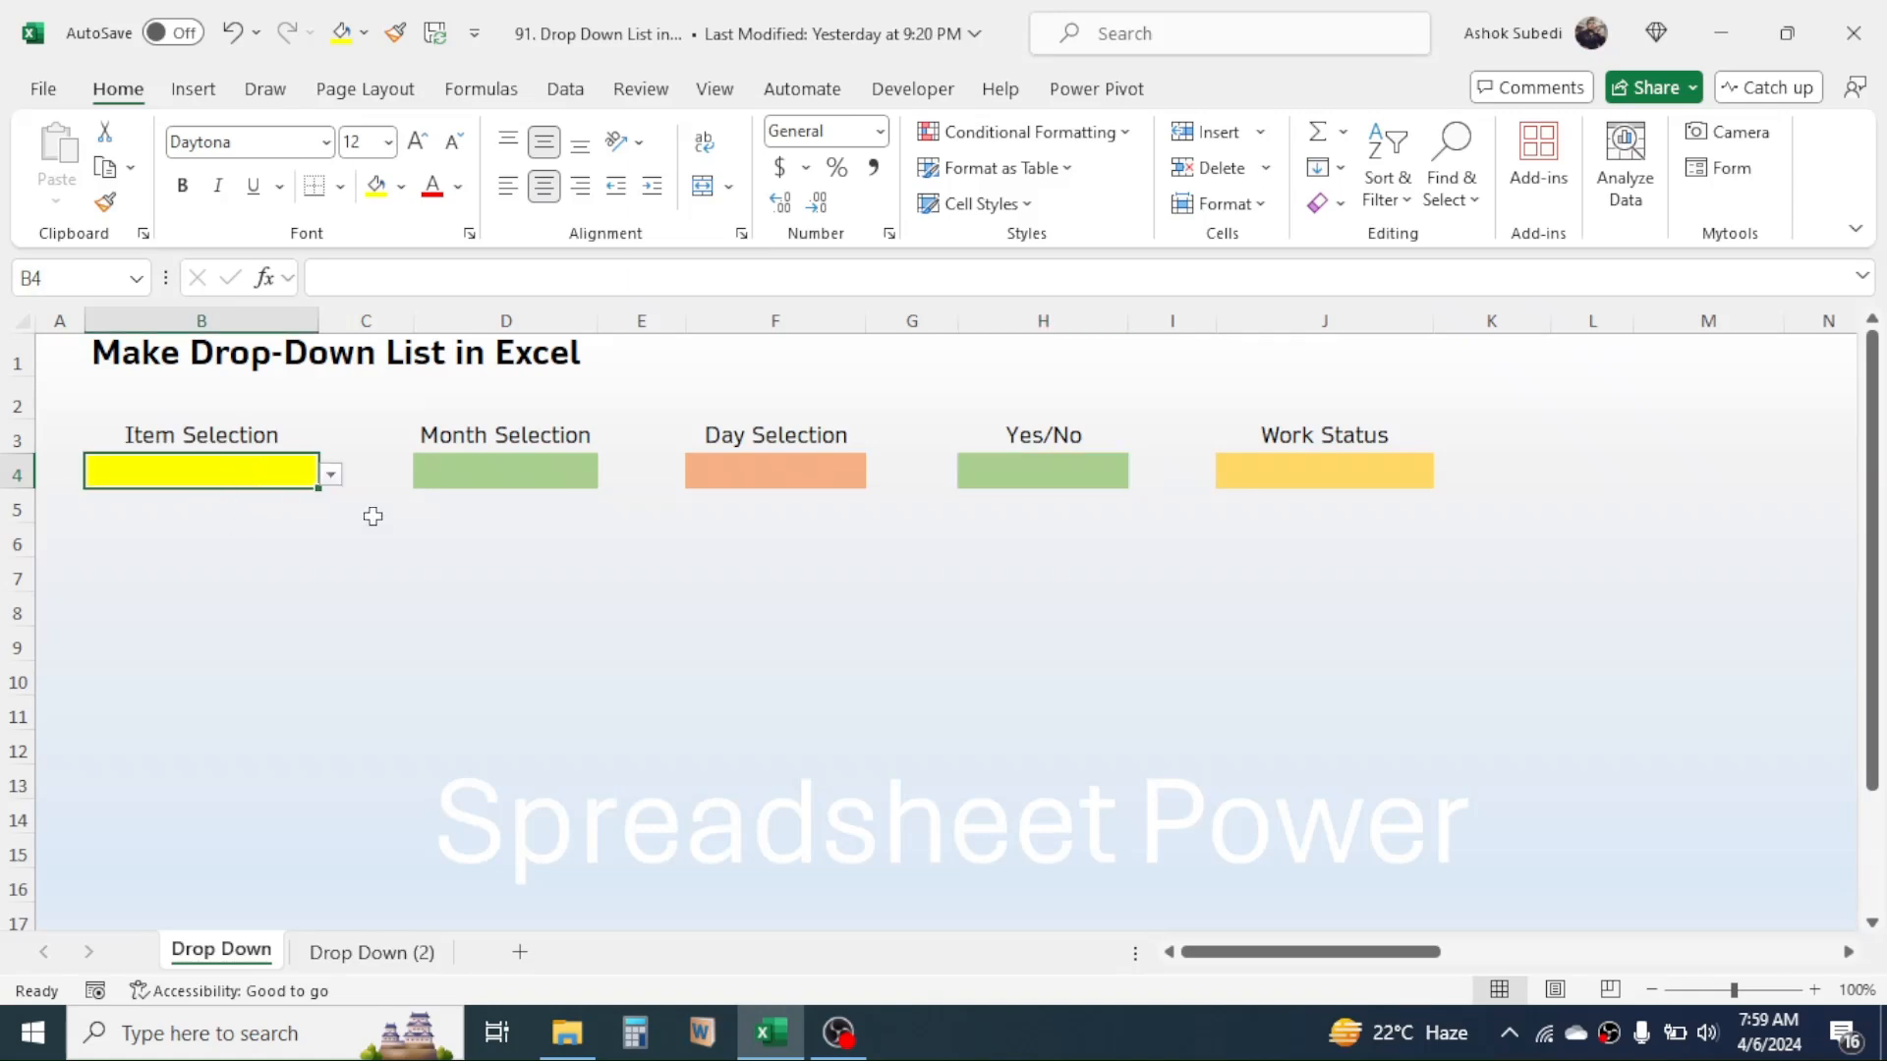
left_click(329, 474)
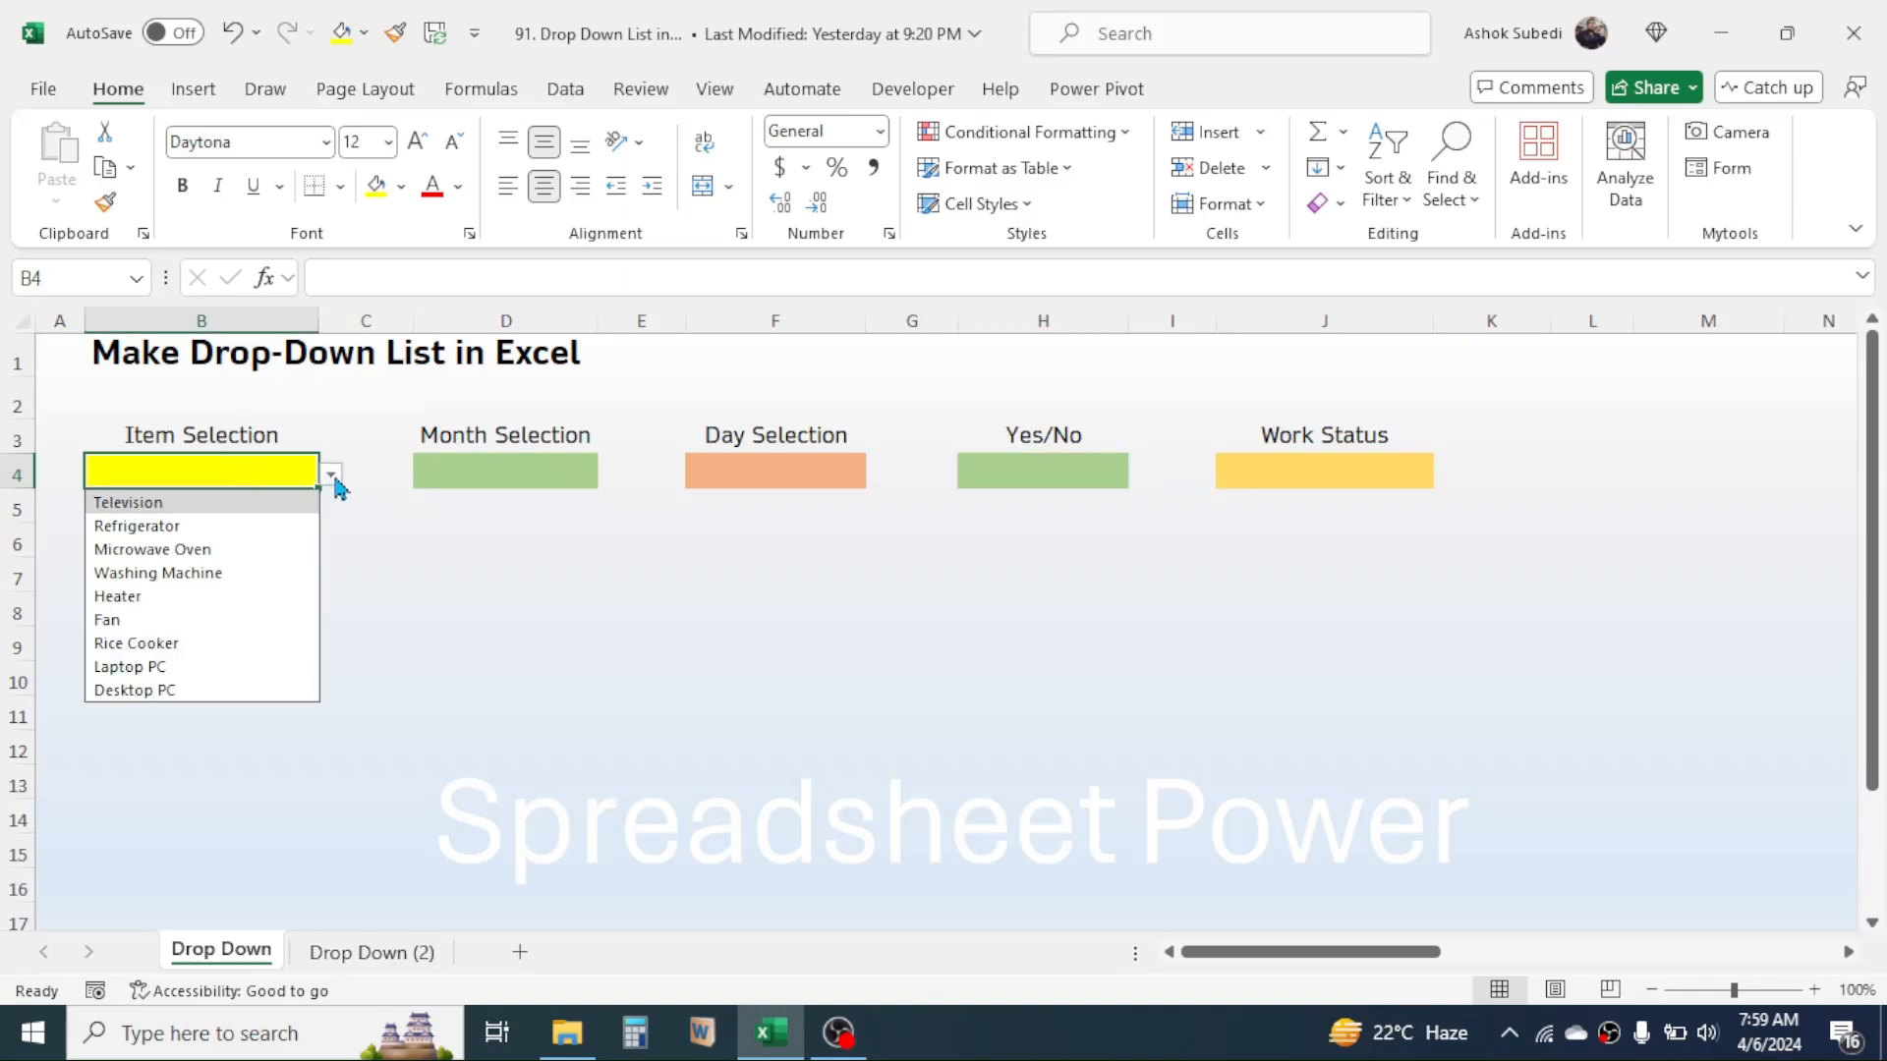
mouse_move(151, 549)
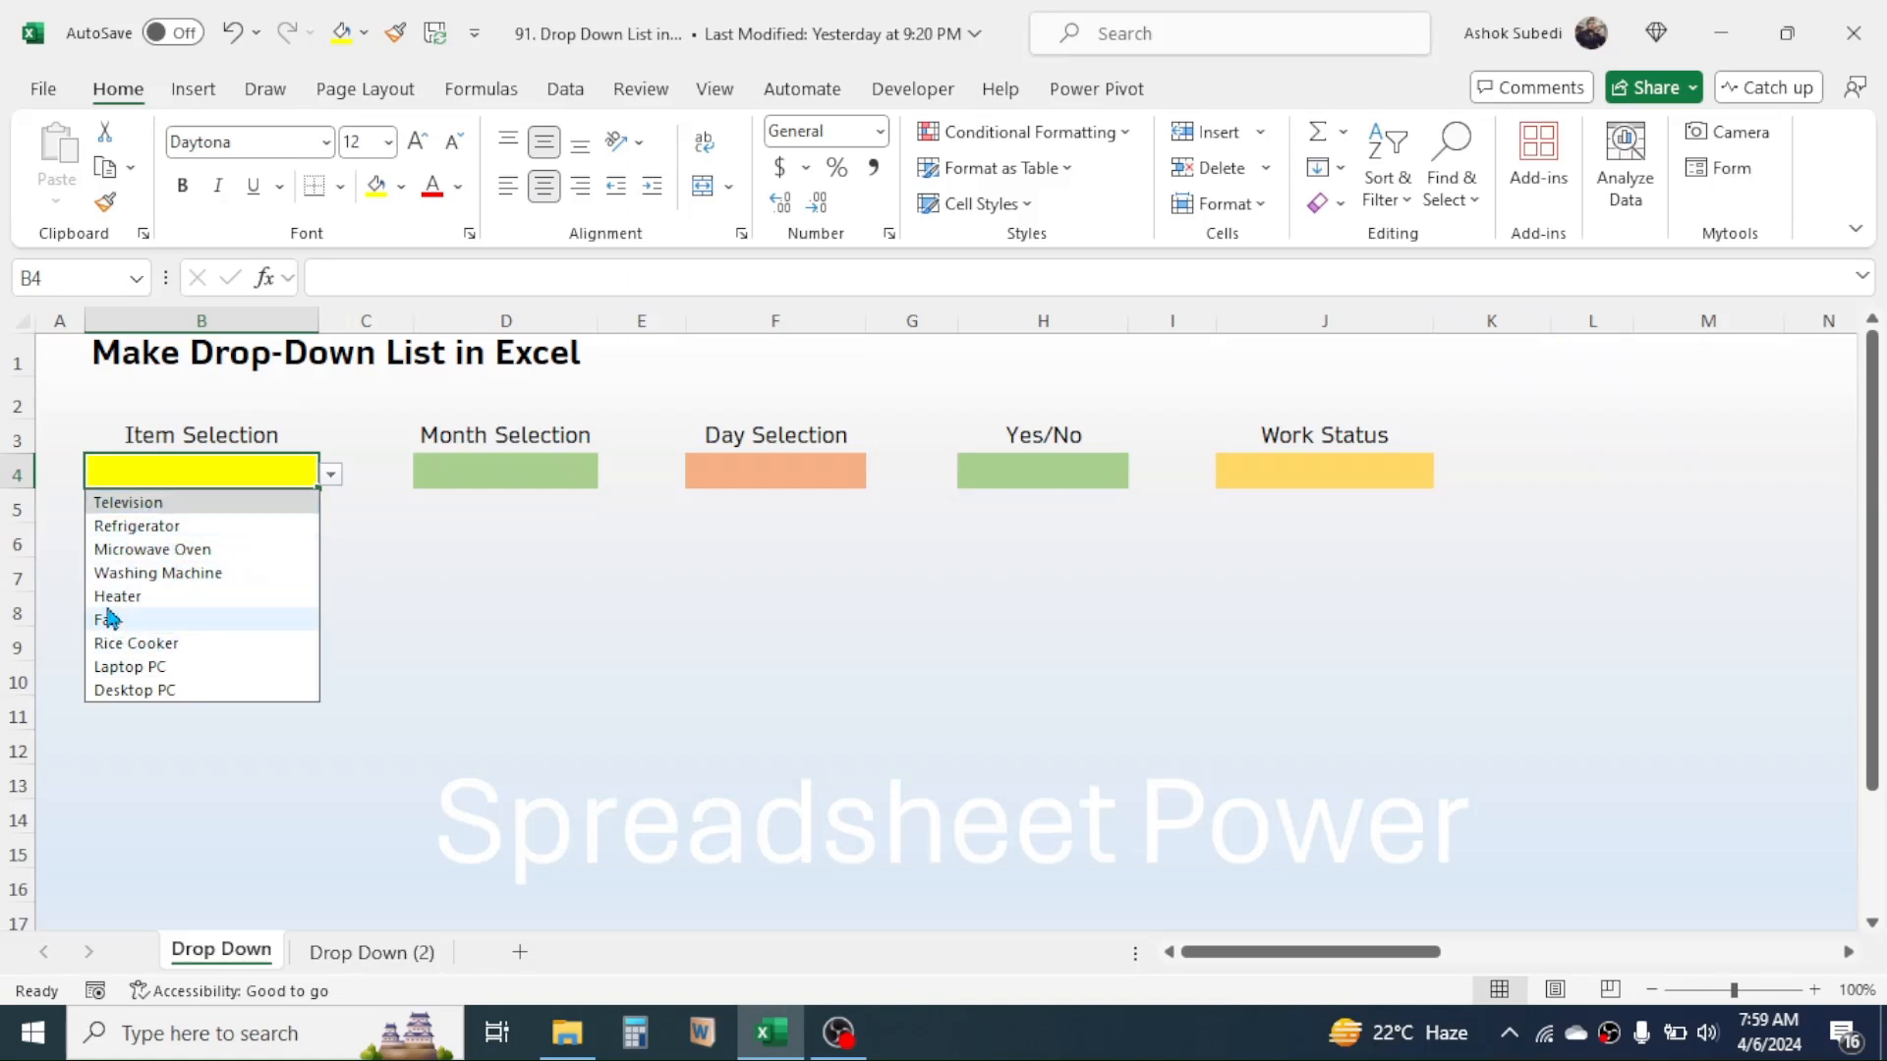
left_click(116, 596)
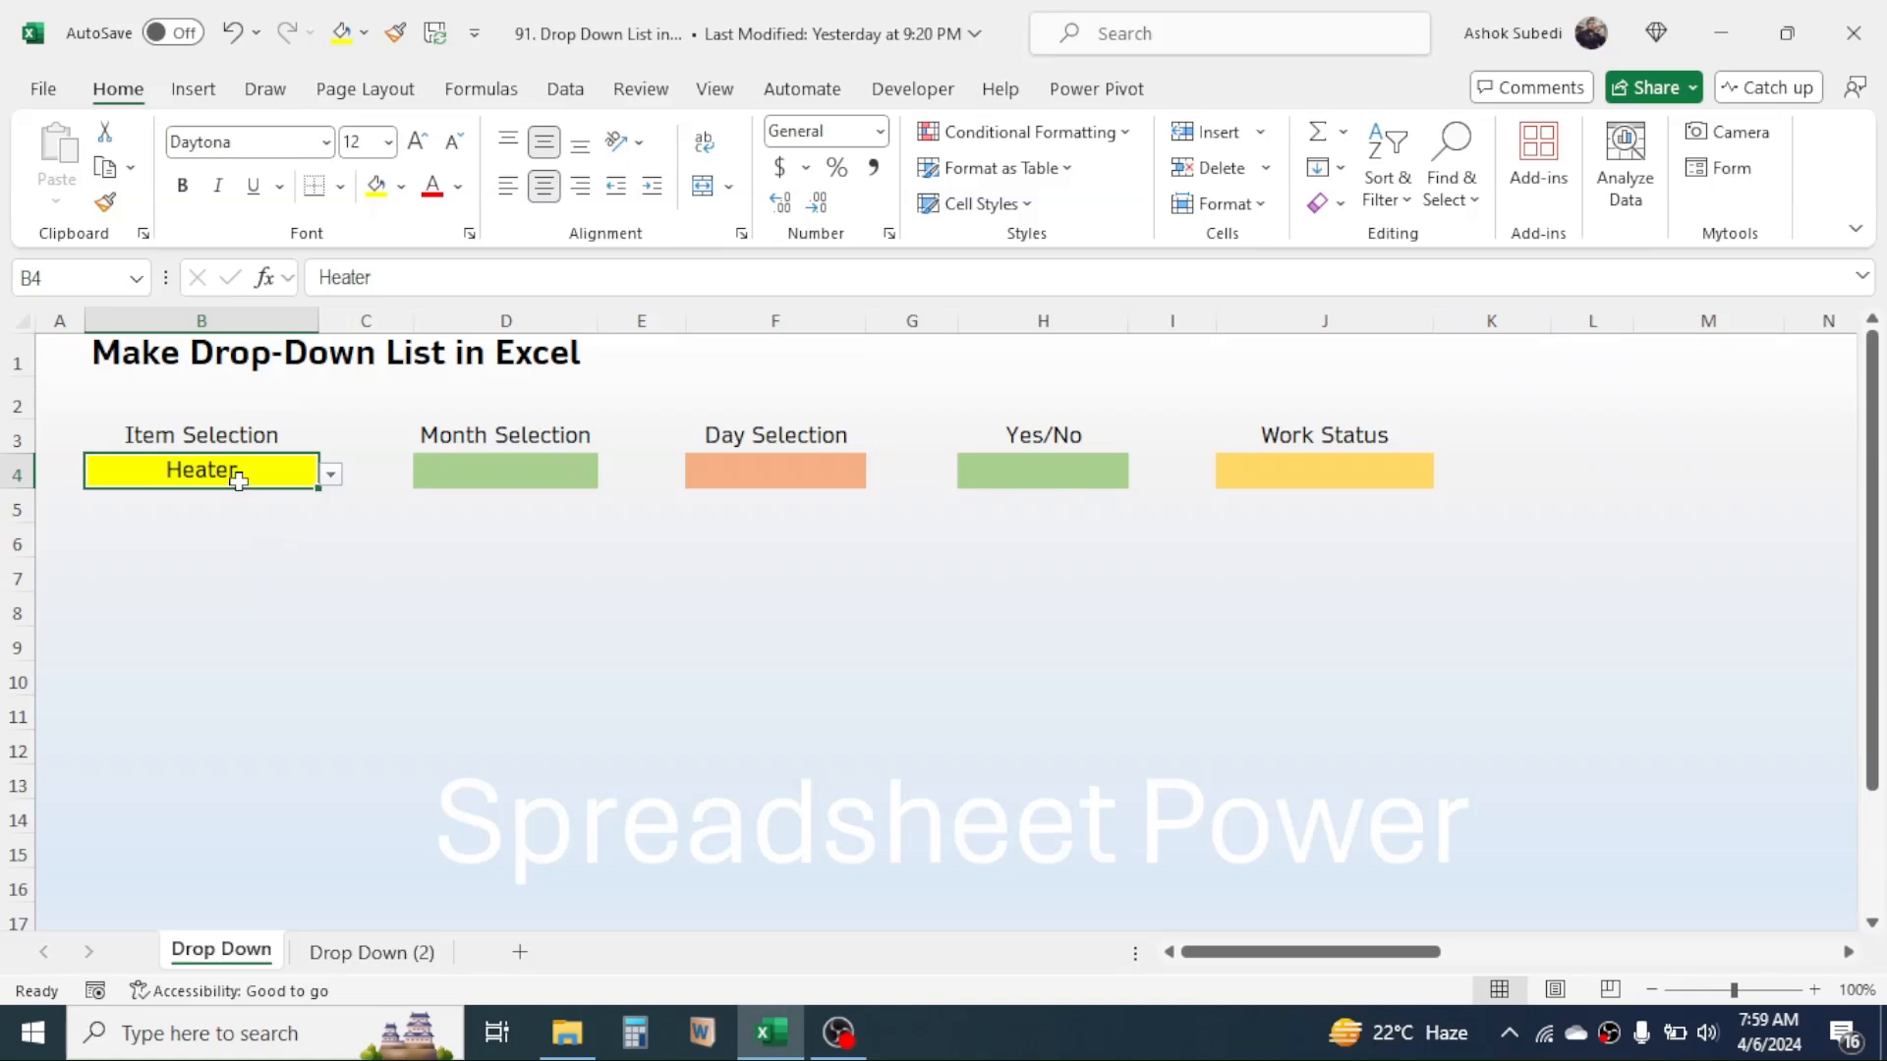
Pick Jun for Month Selection and Yes for the Yes/No cell from their lists
left_click(506, 470)
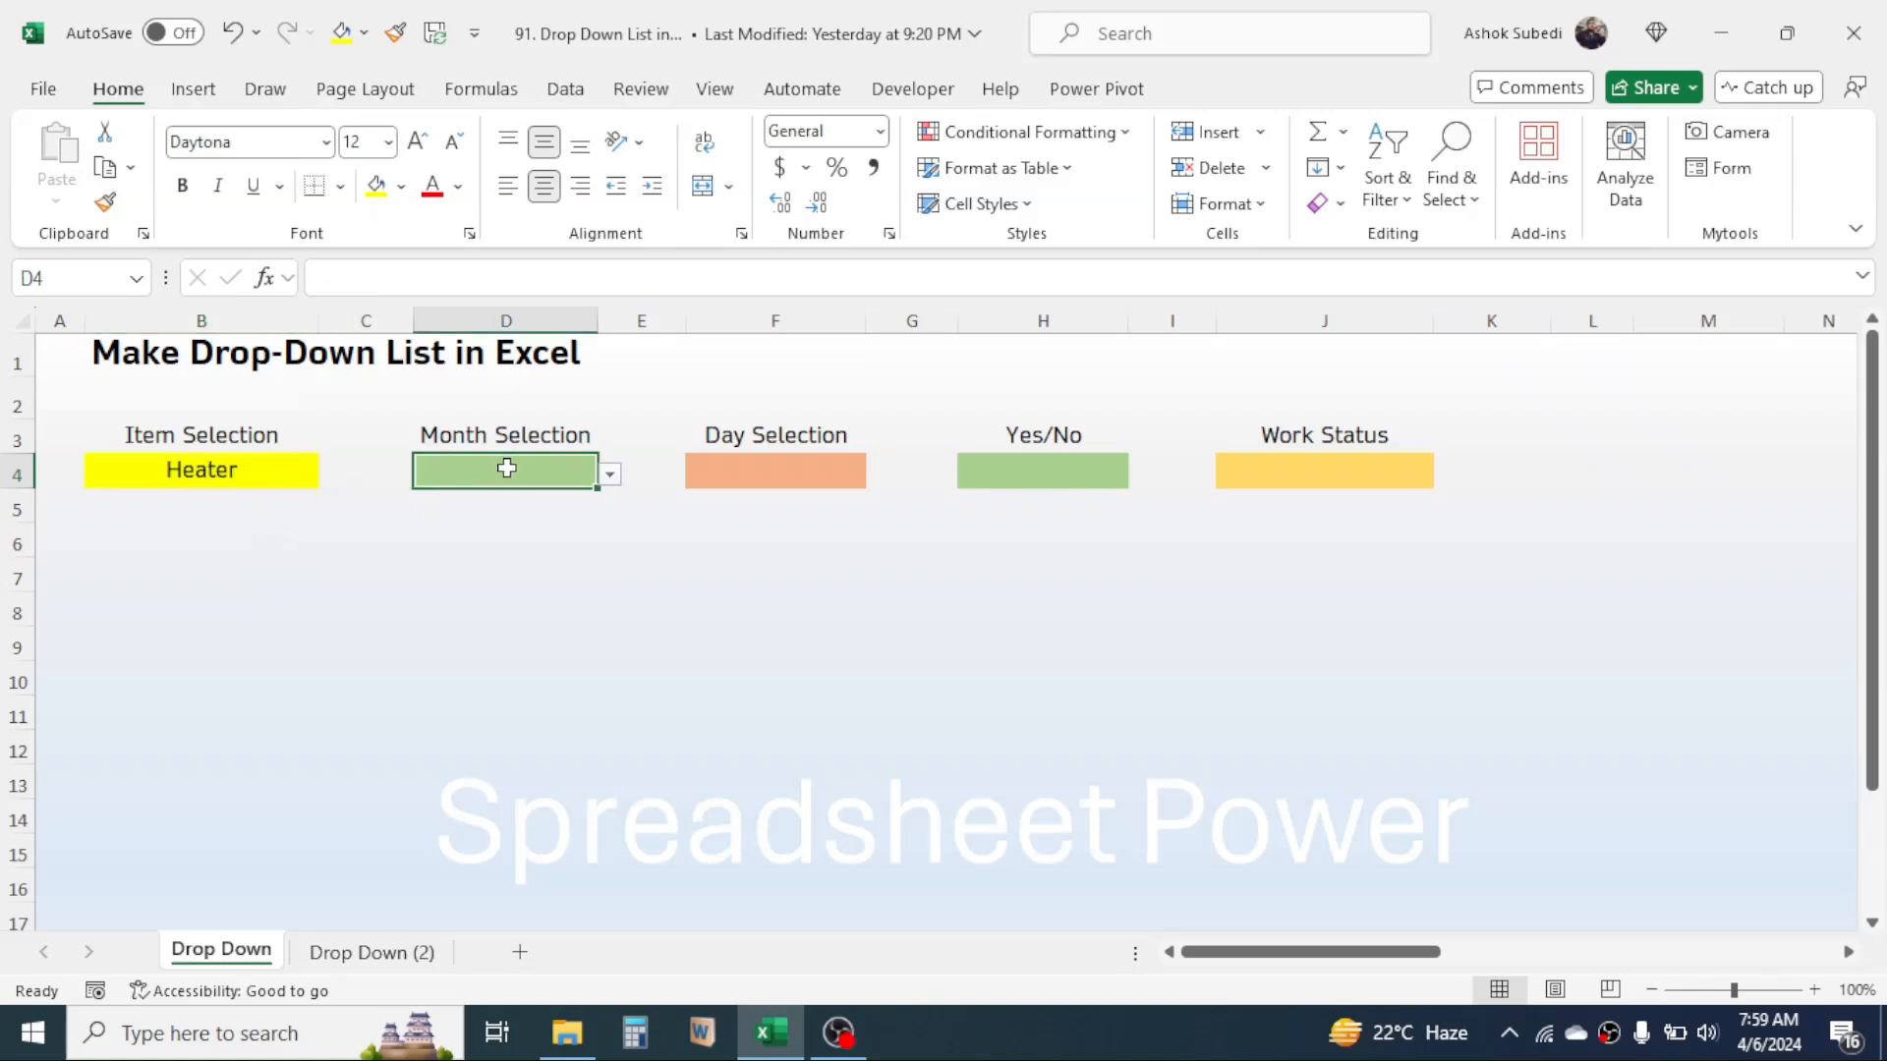
left_click(609, 474)
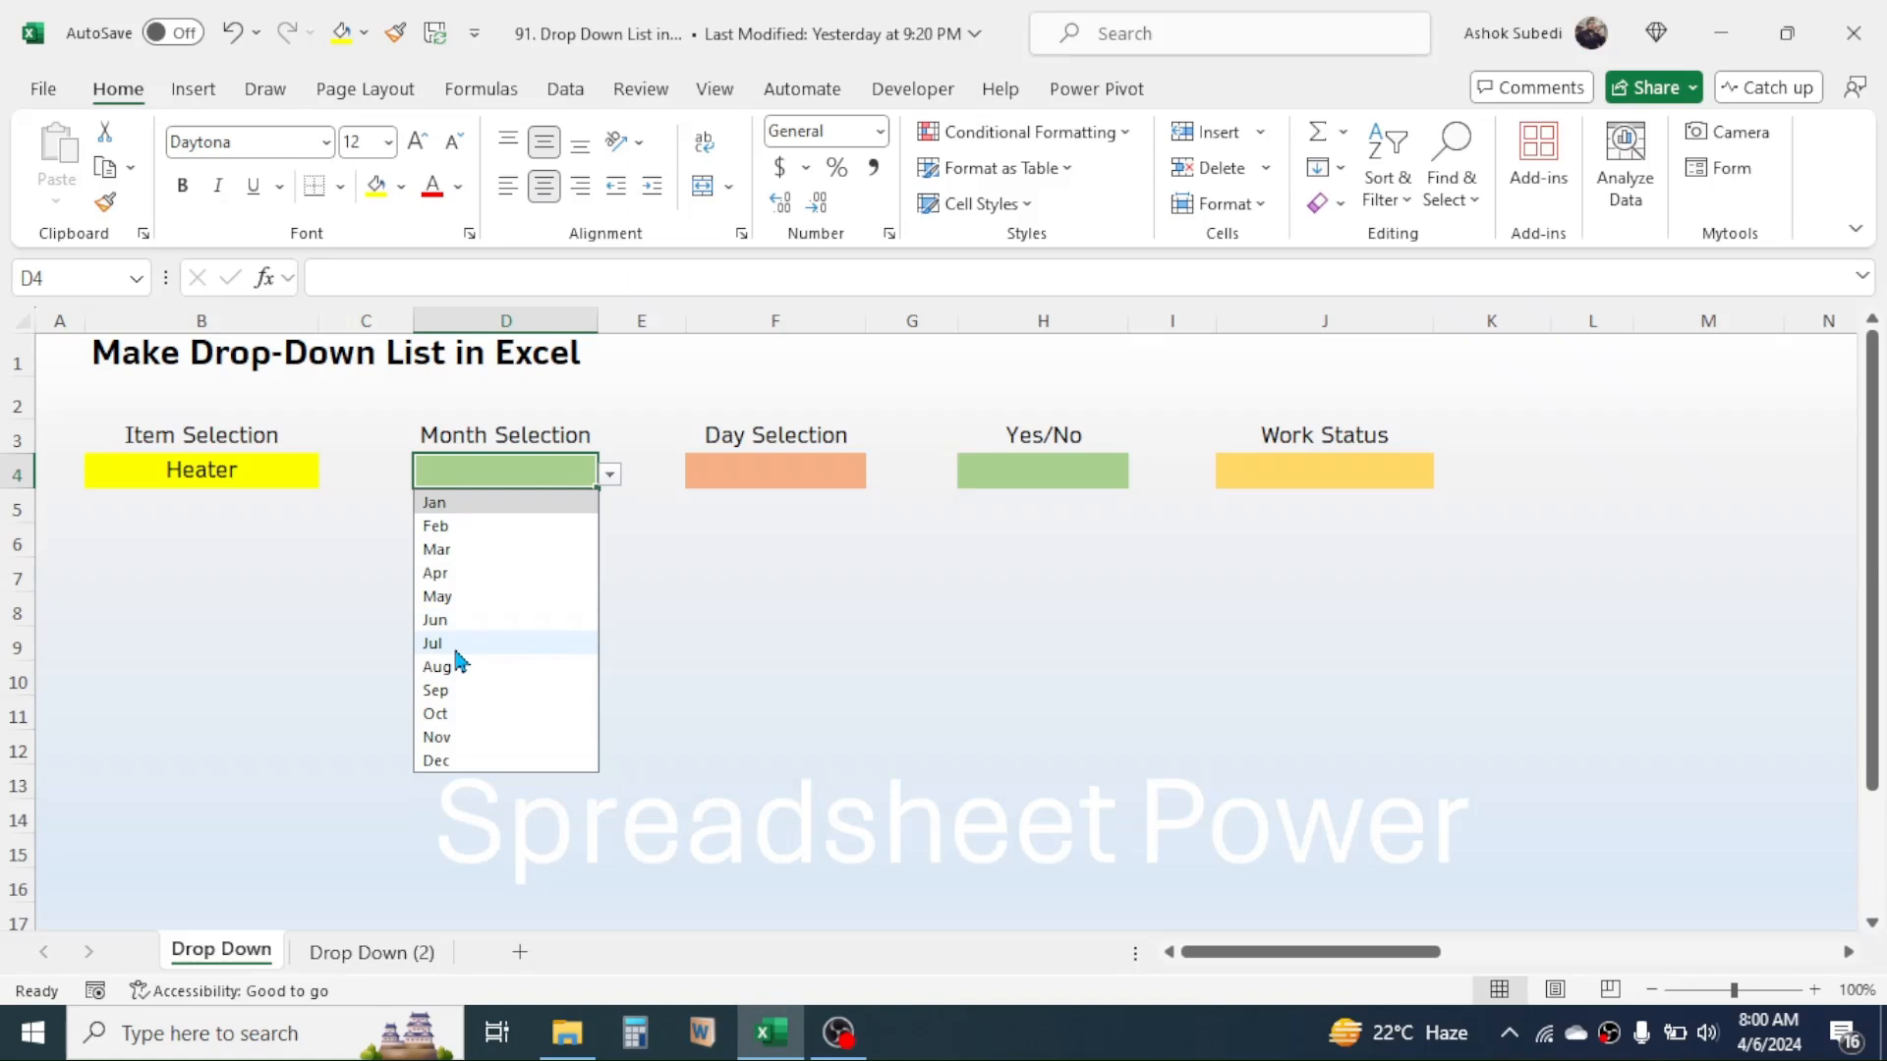
left_click(434, 619)
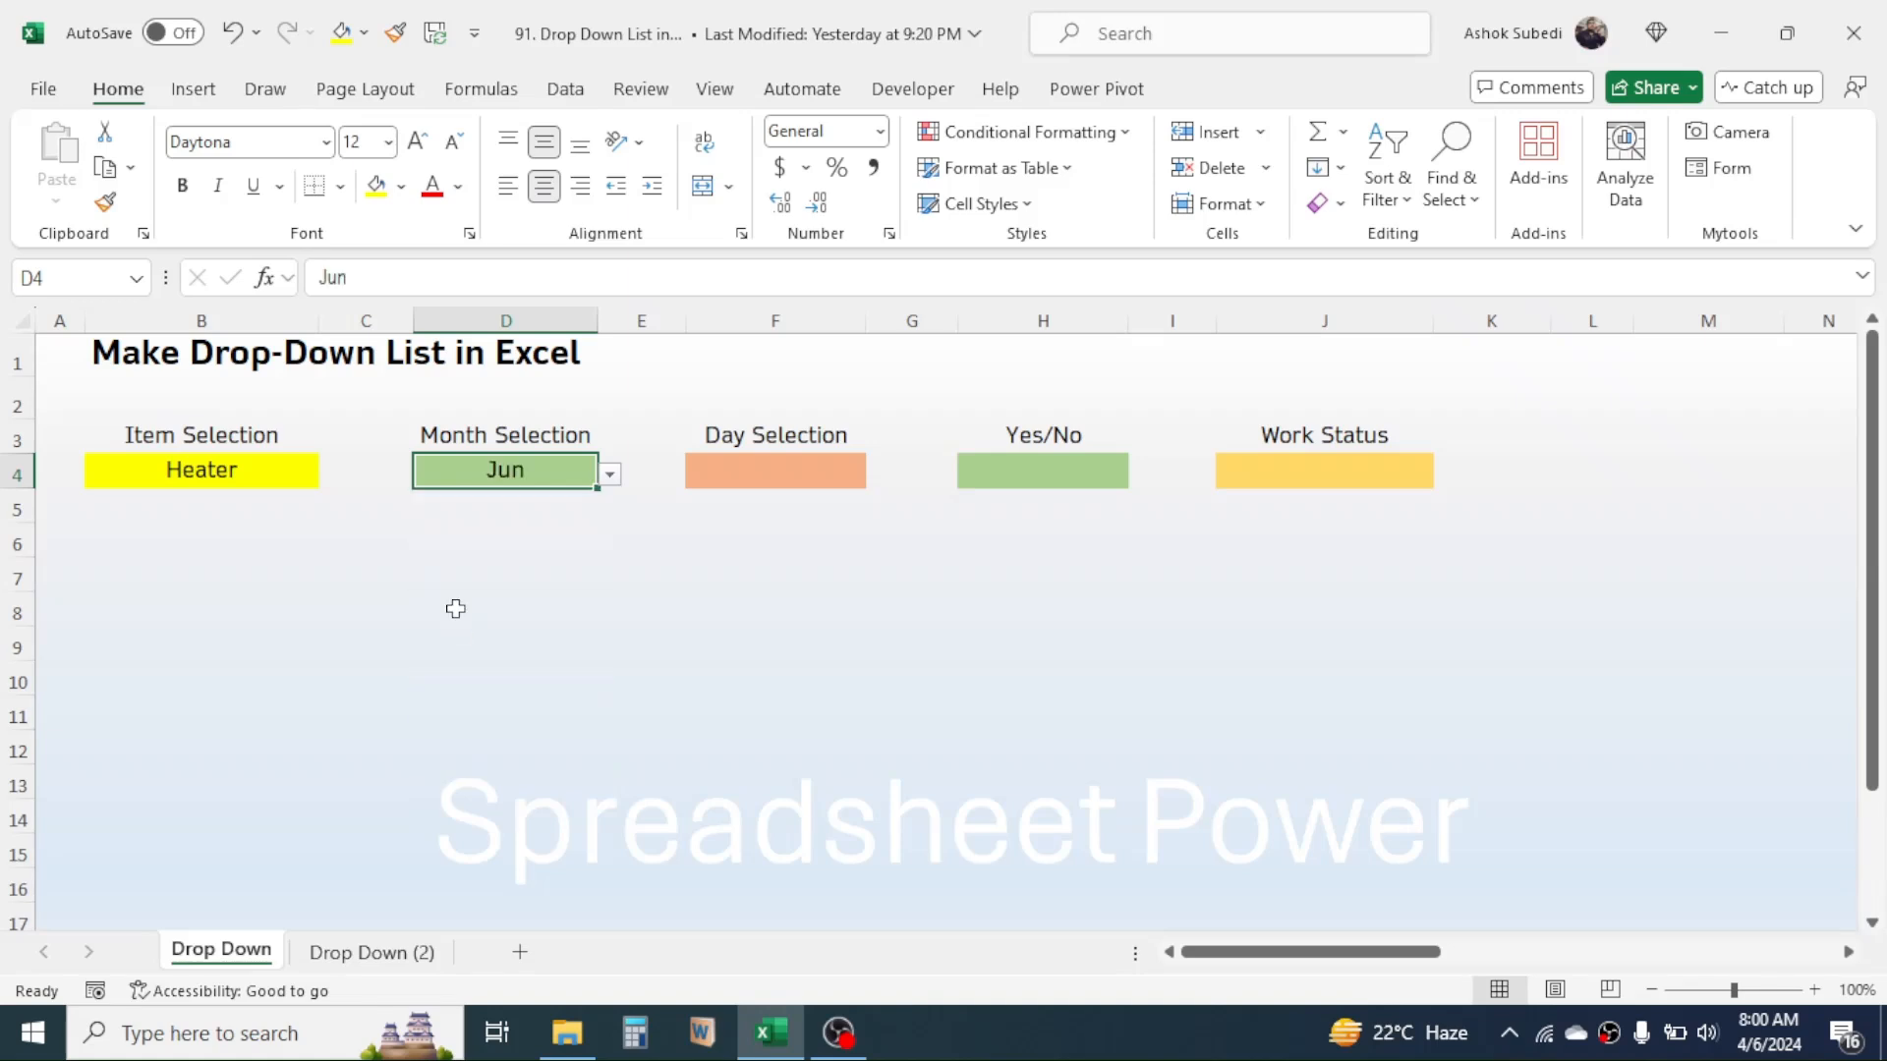
left_click(1443, 474)
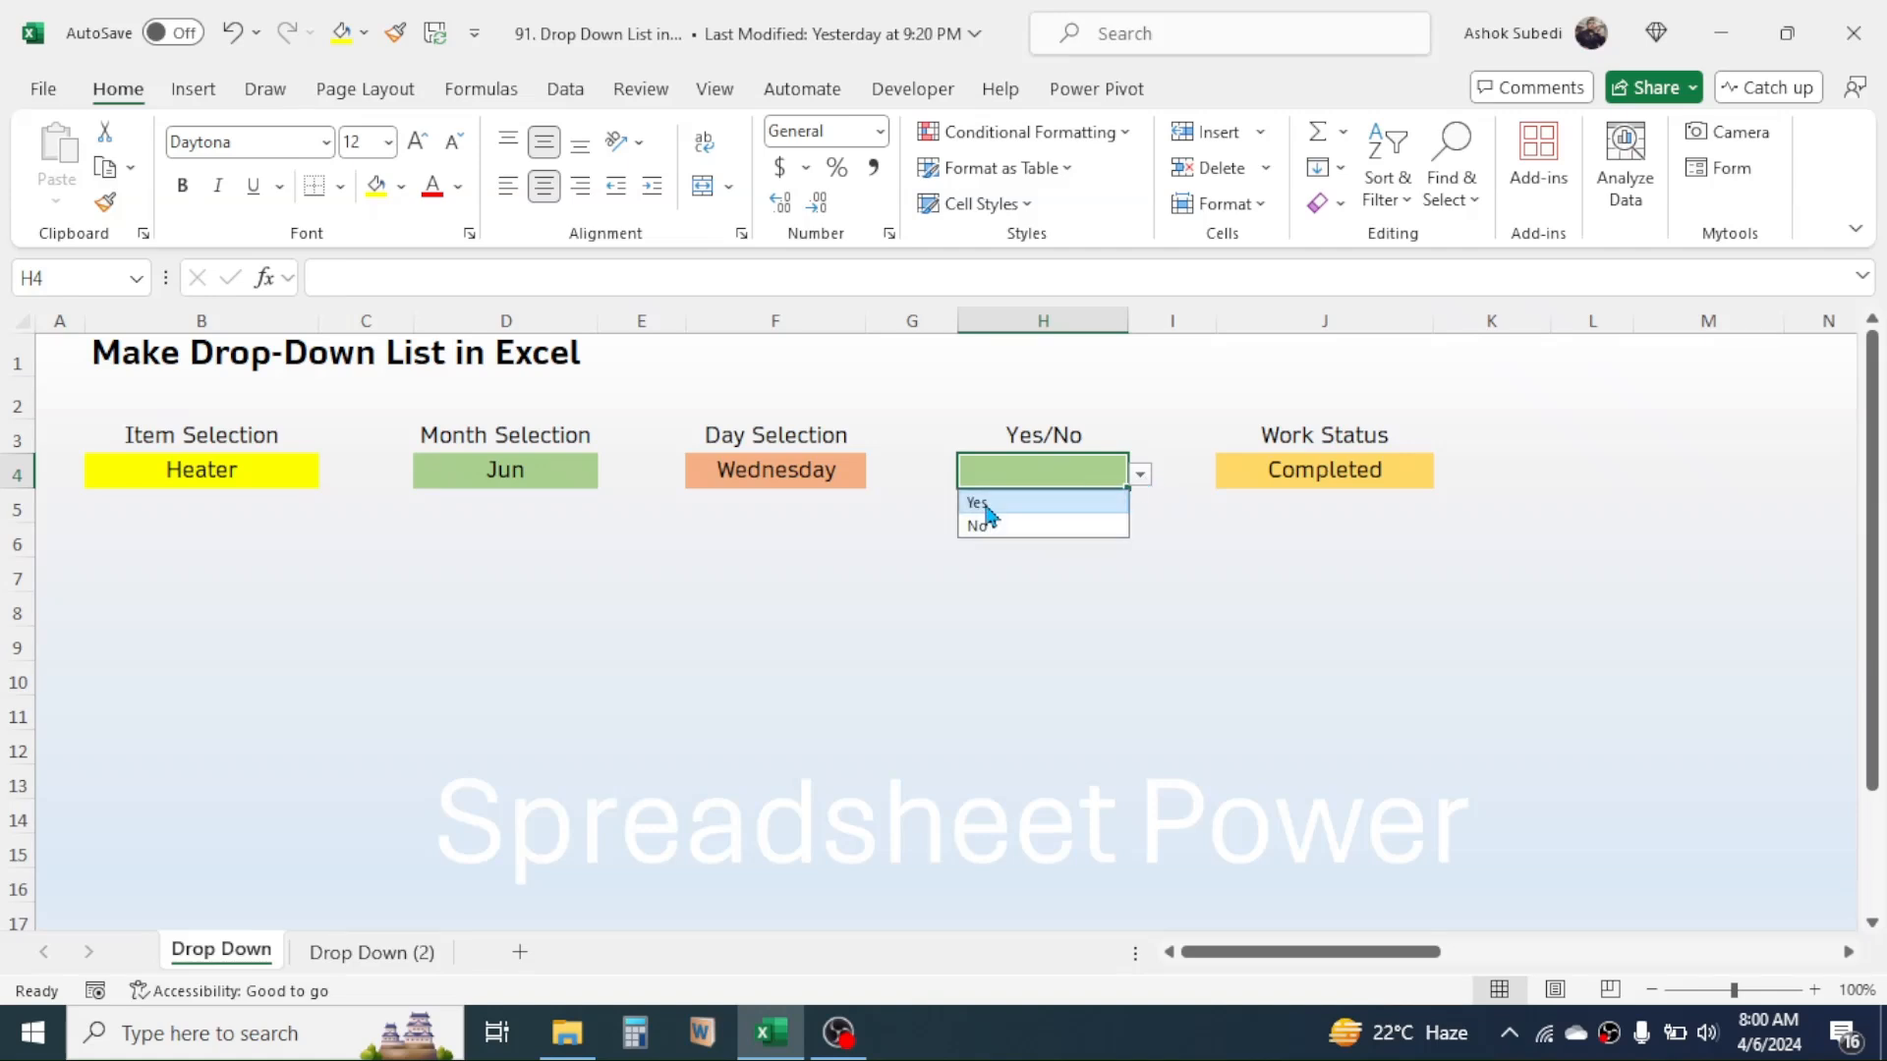
left_click(977, 503)
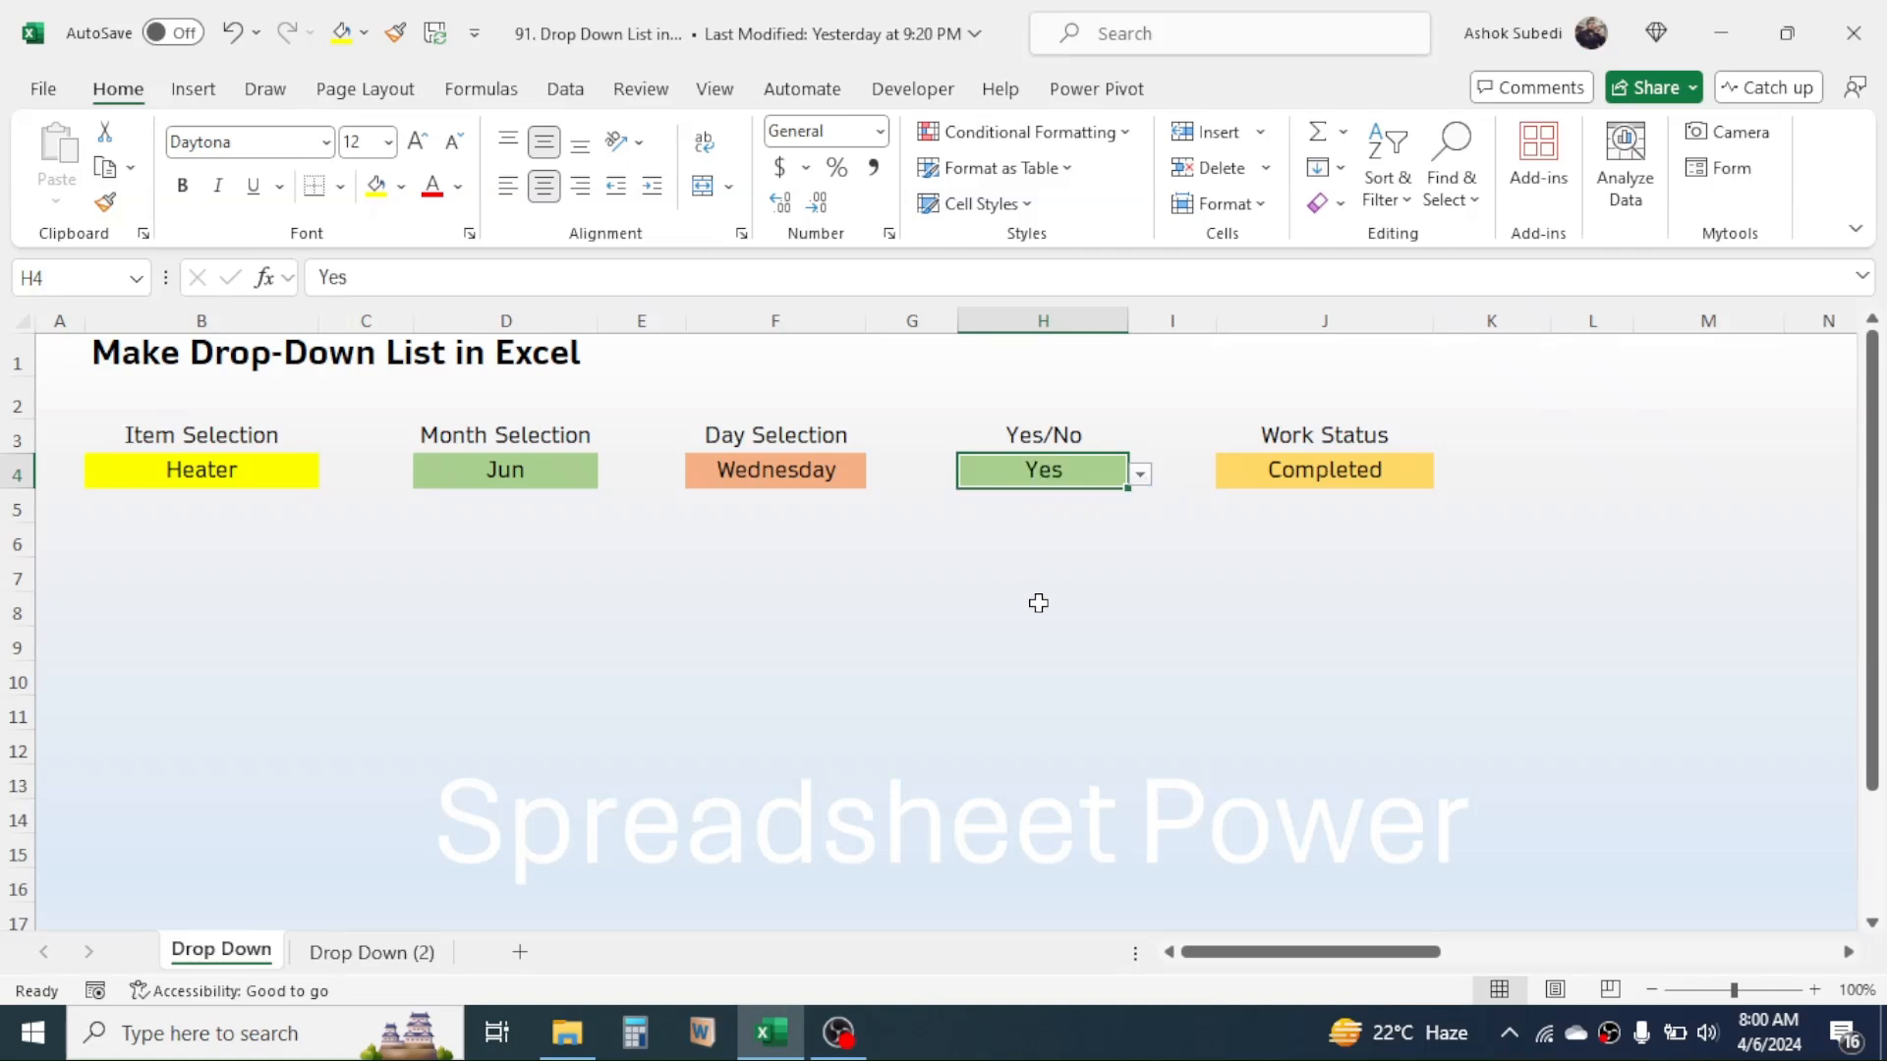
mouse_move(505, 867)
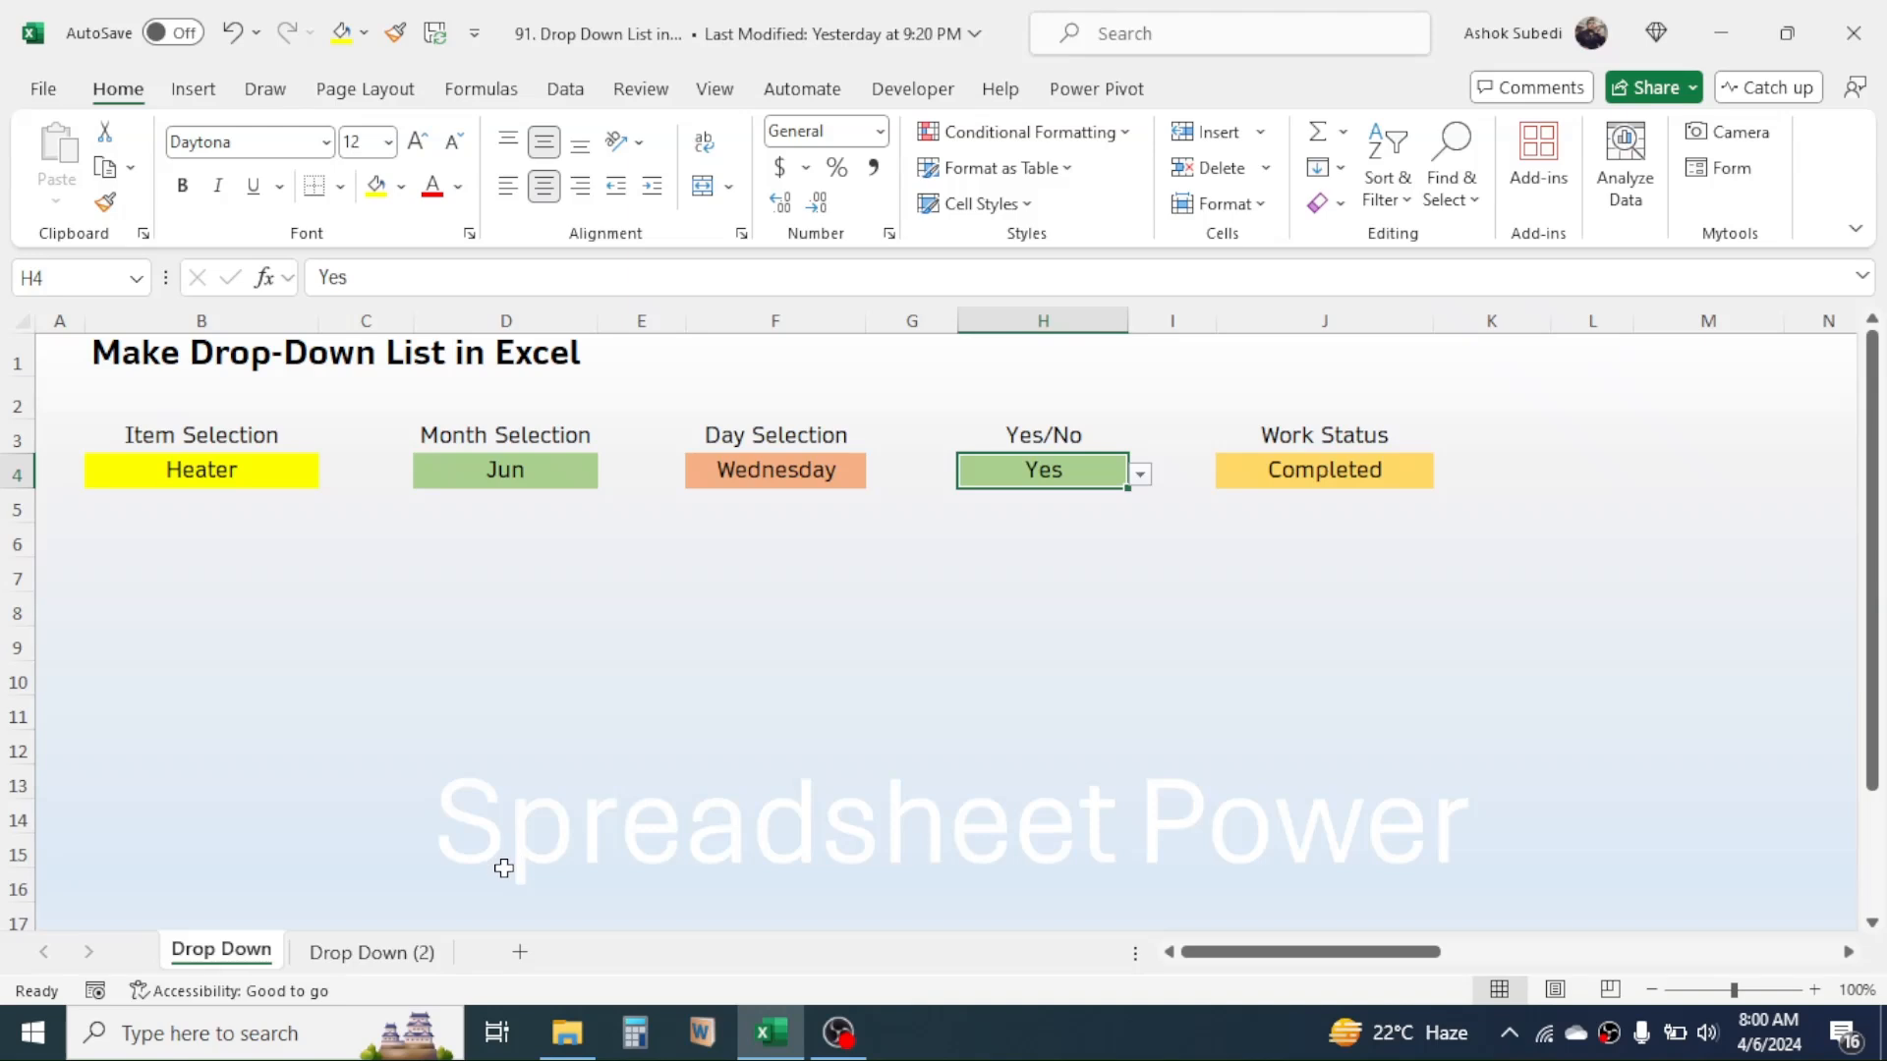
Switch to the Drop Down (2) sheet, which holds only the title so far
left_click(371, 952)
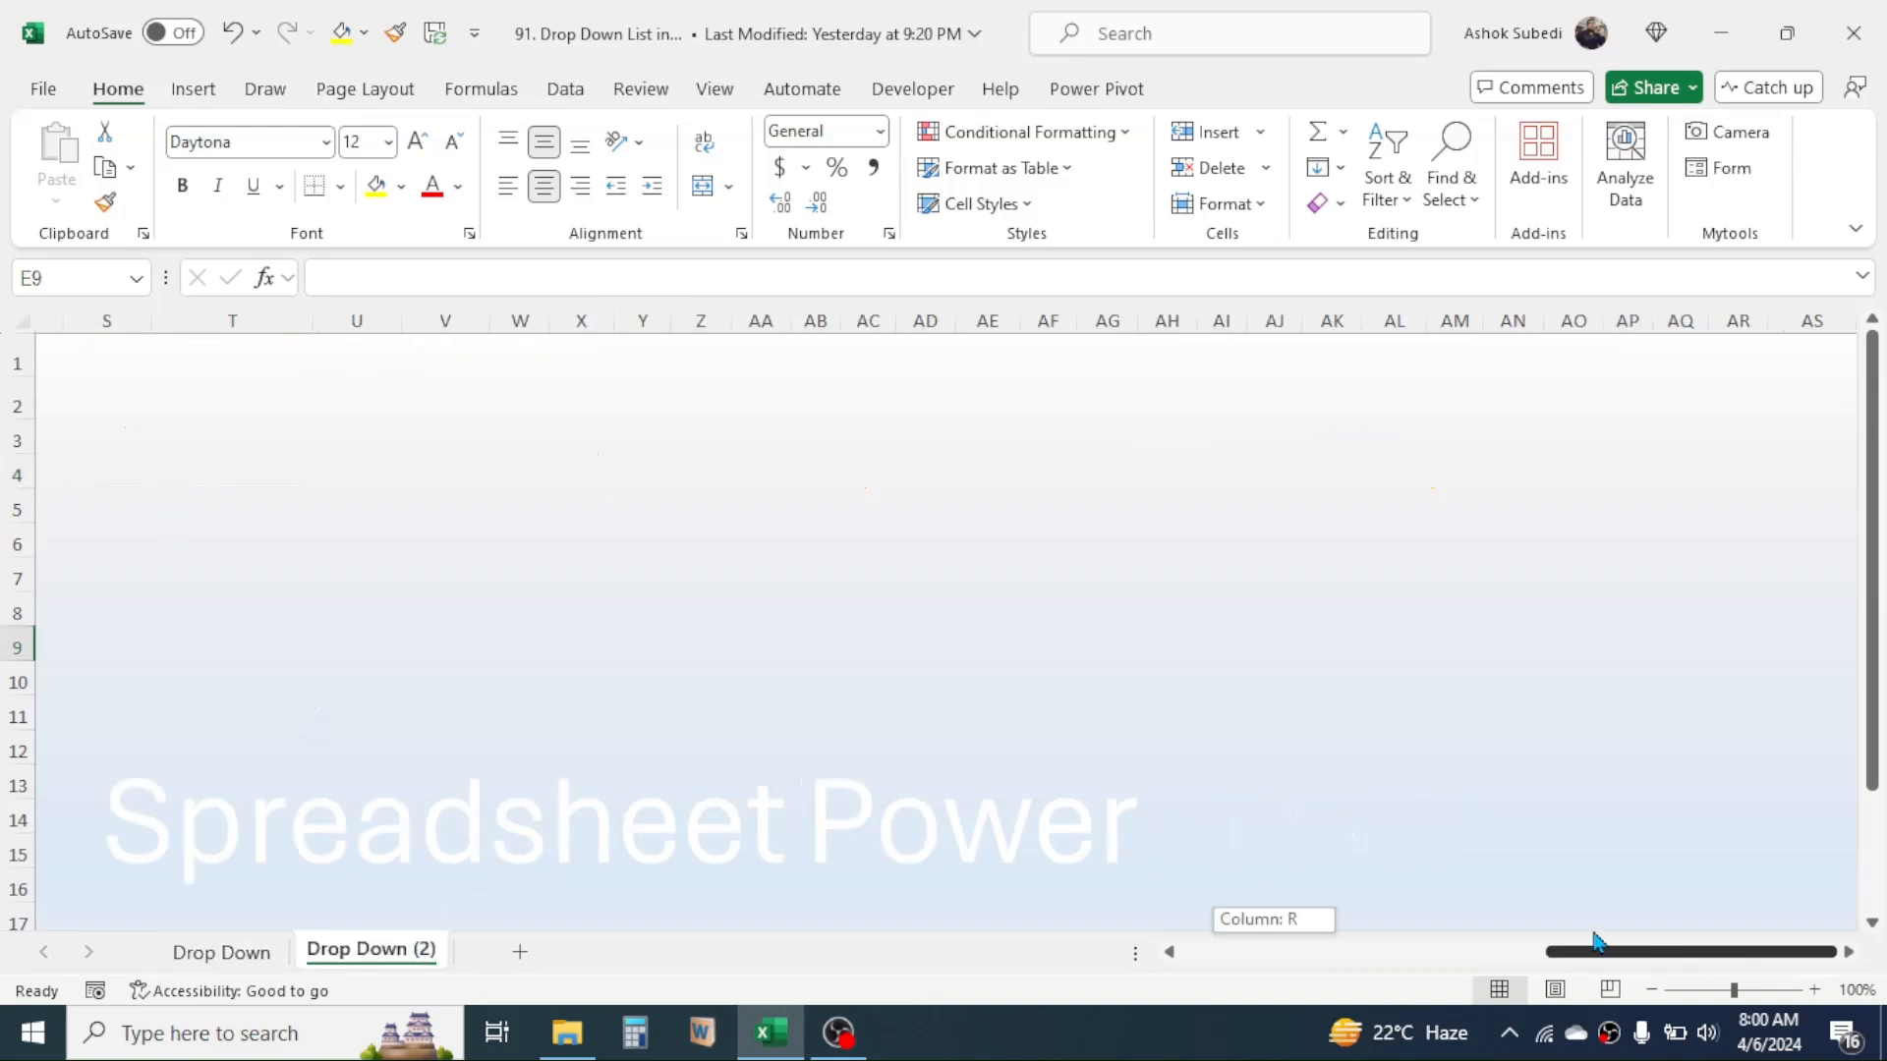
scroll("left", 3)
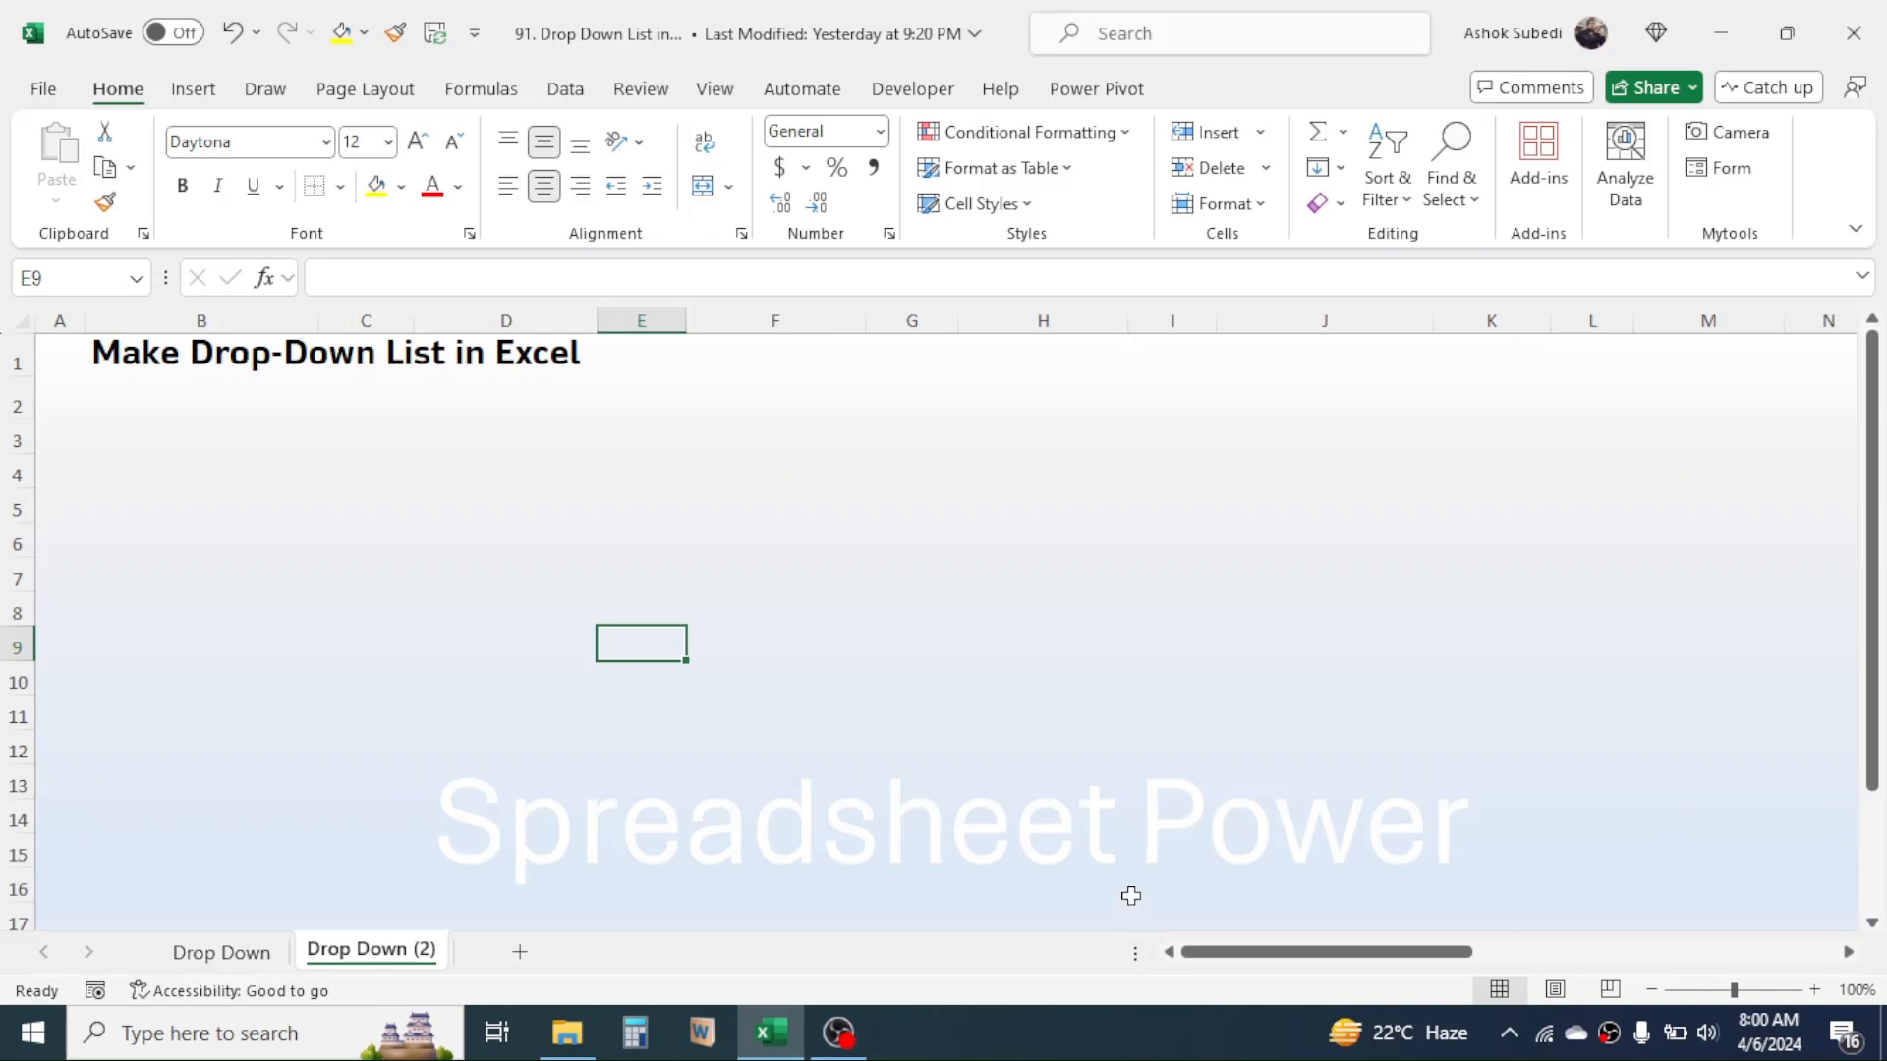
mouse_move(572, 957)
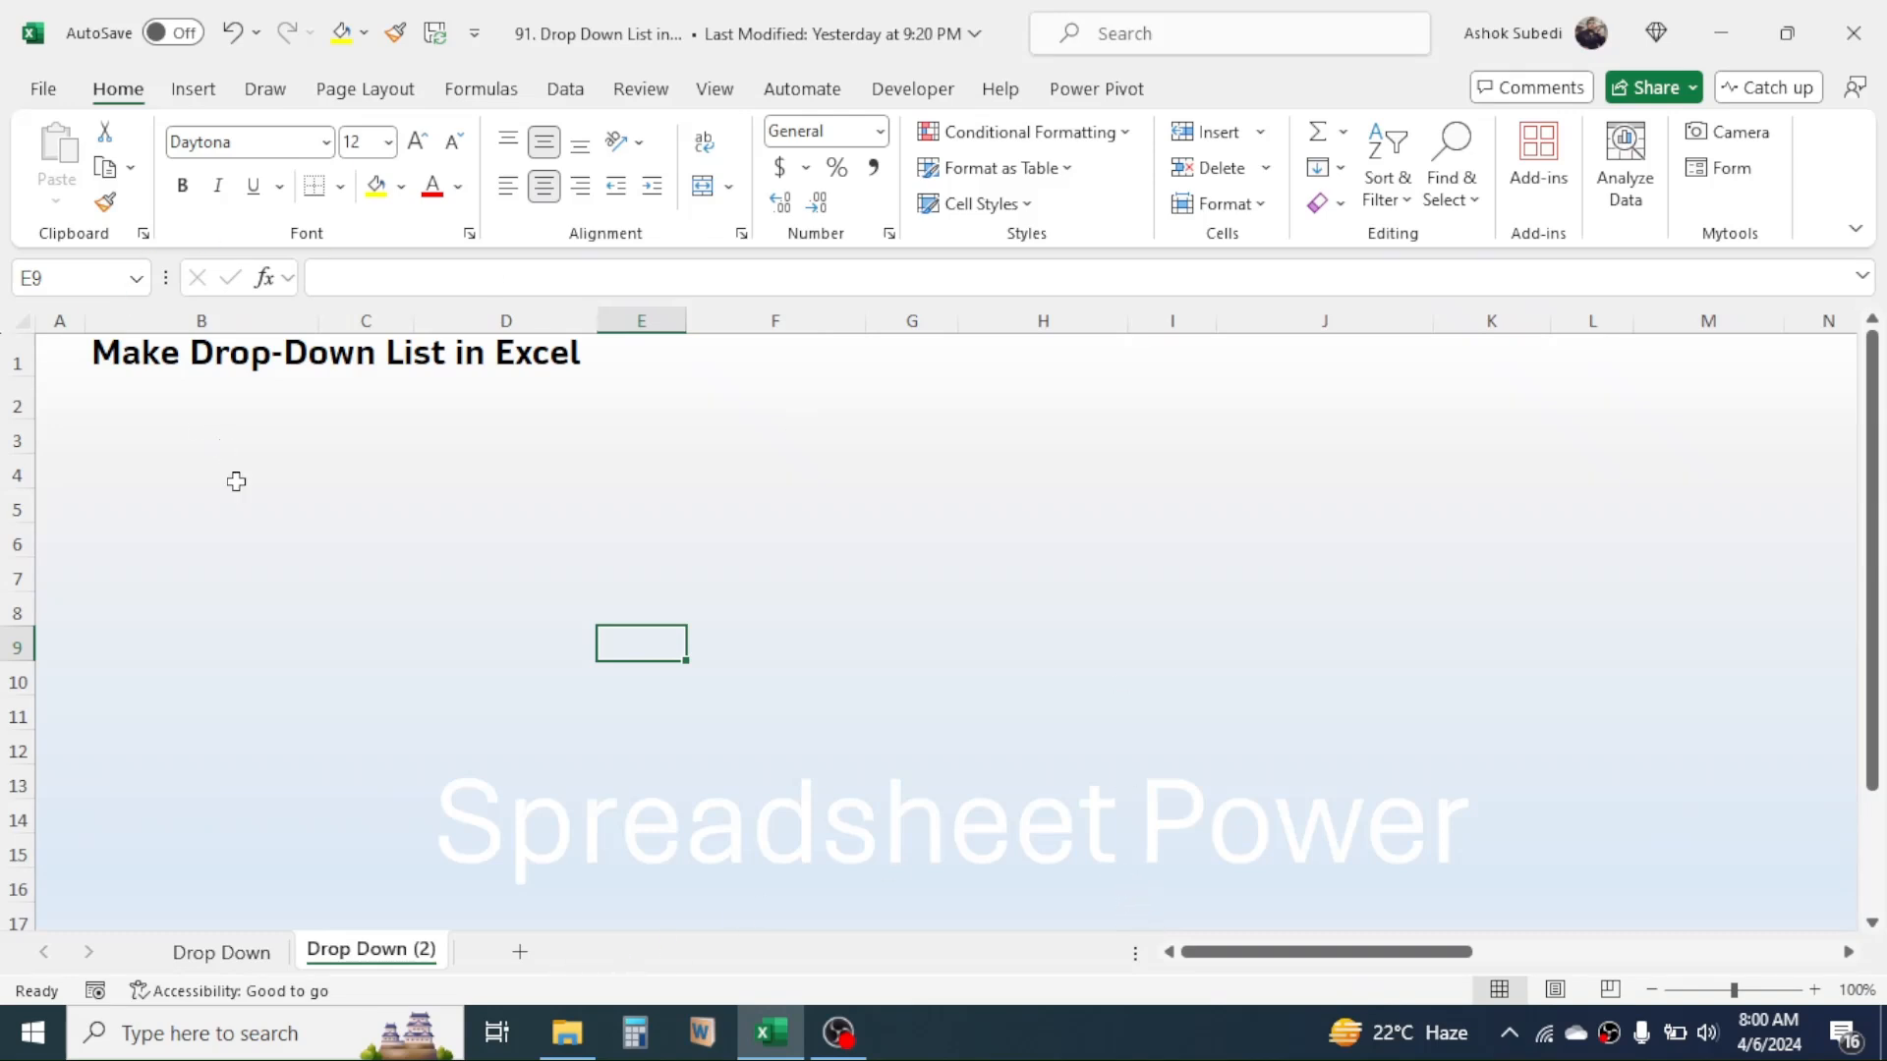
Return to the Drop Down sheet and review the item, month and weekday source lists in columns T–V
left_click(222, 951)
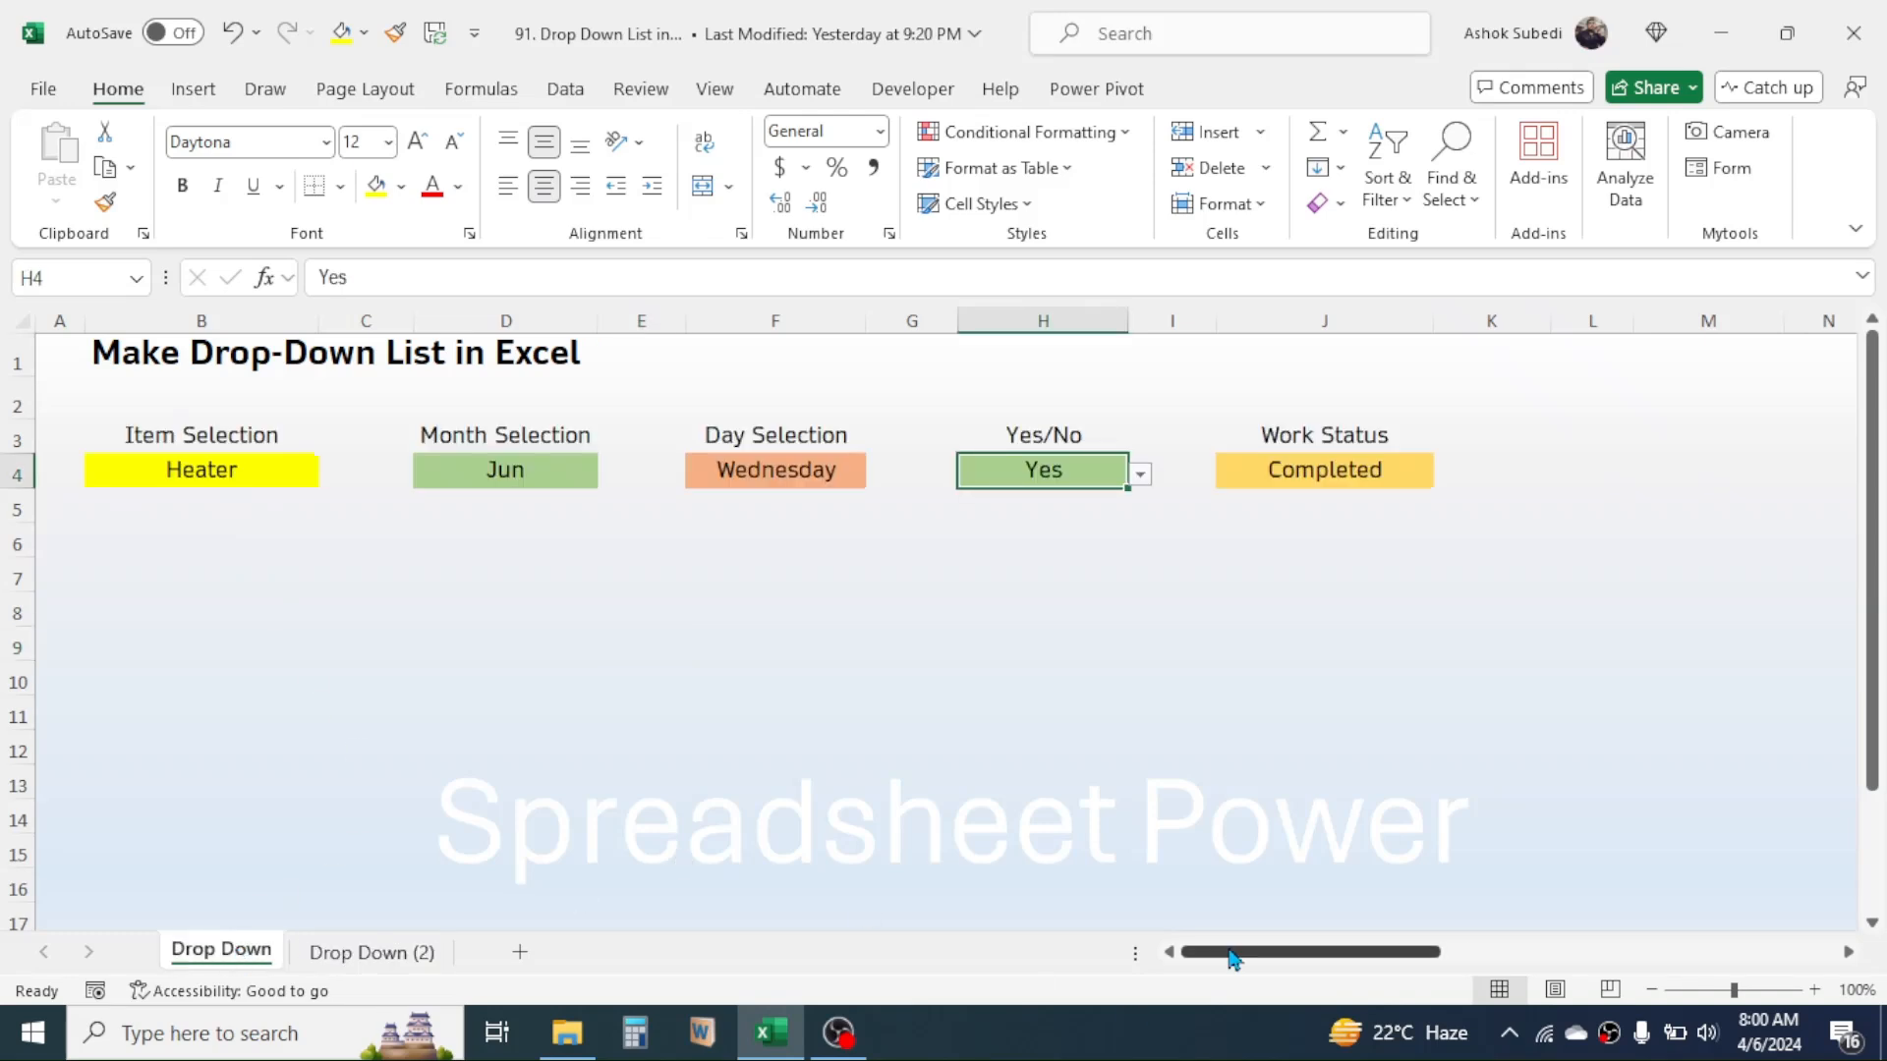
left_click_drag(1234, 952, 1510, 951)
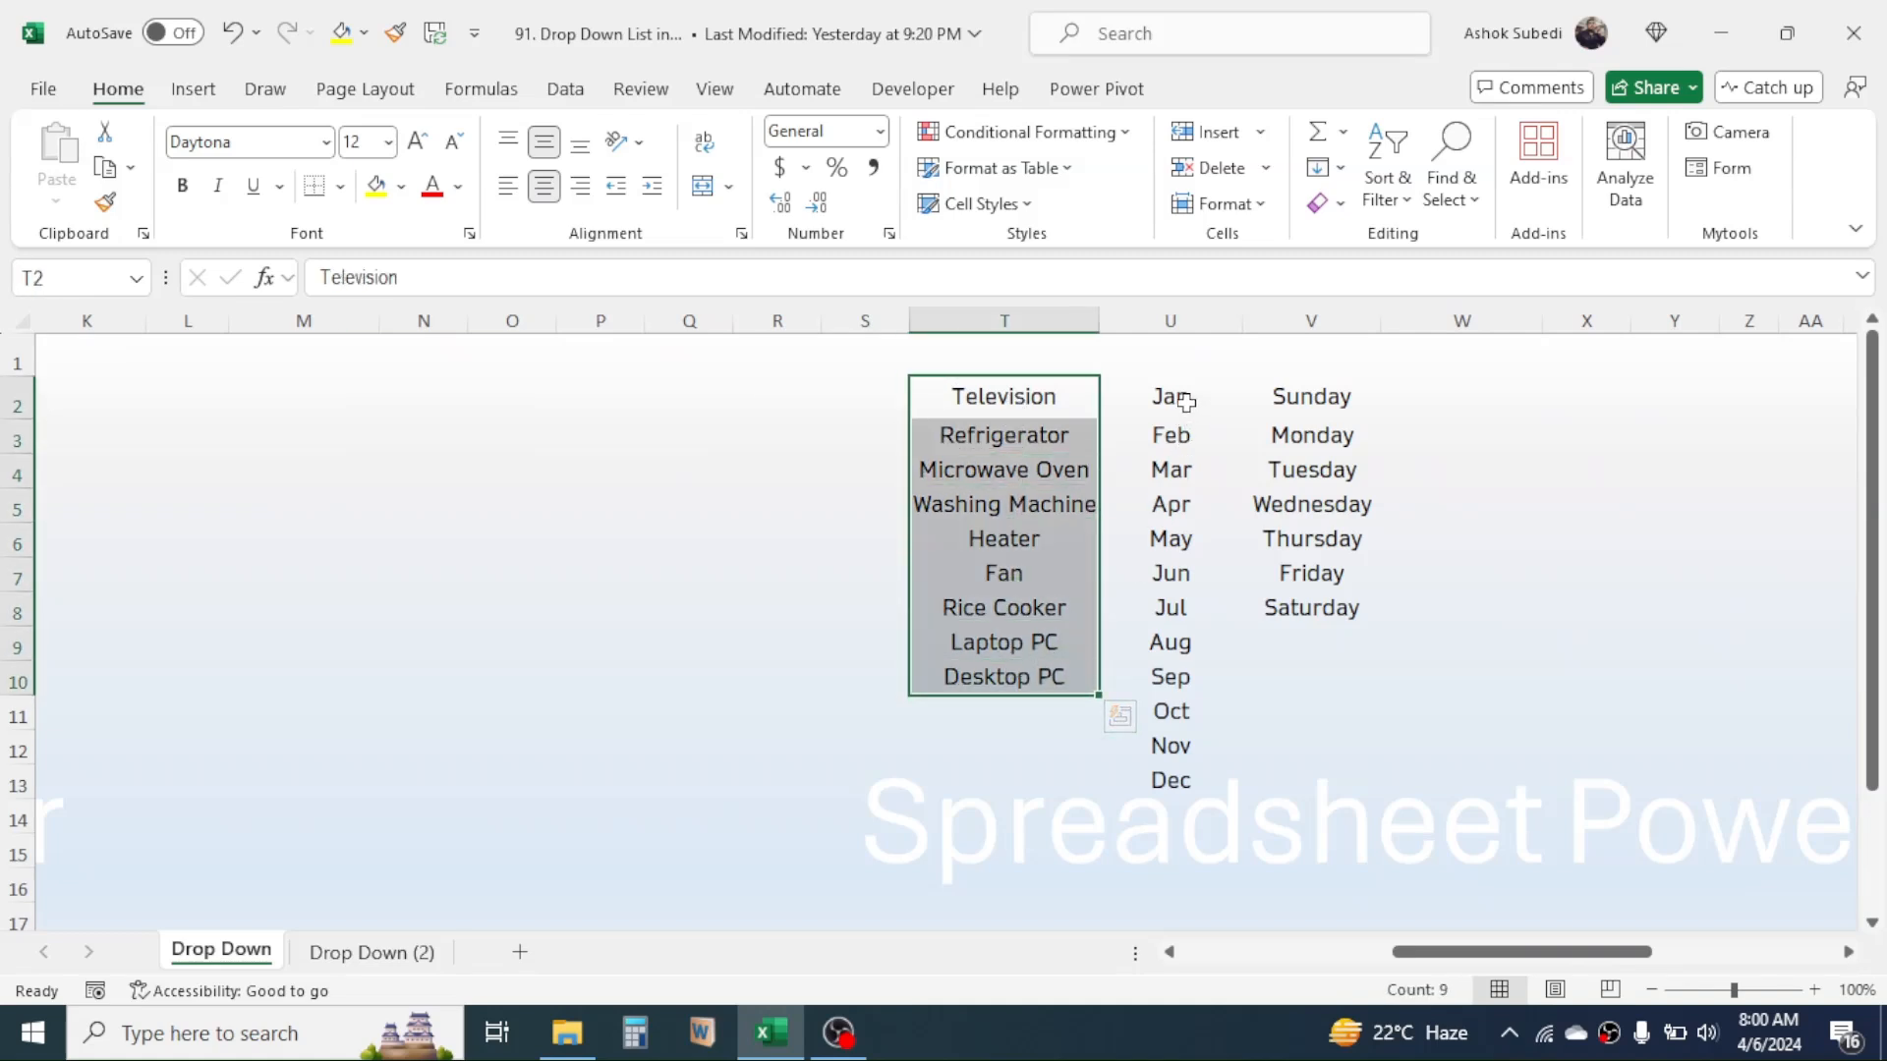
left_click(1169, 395)
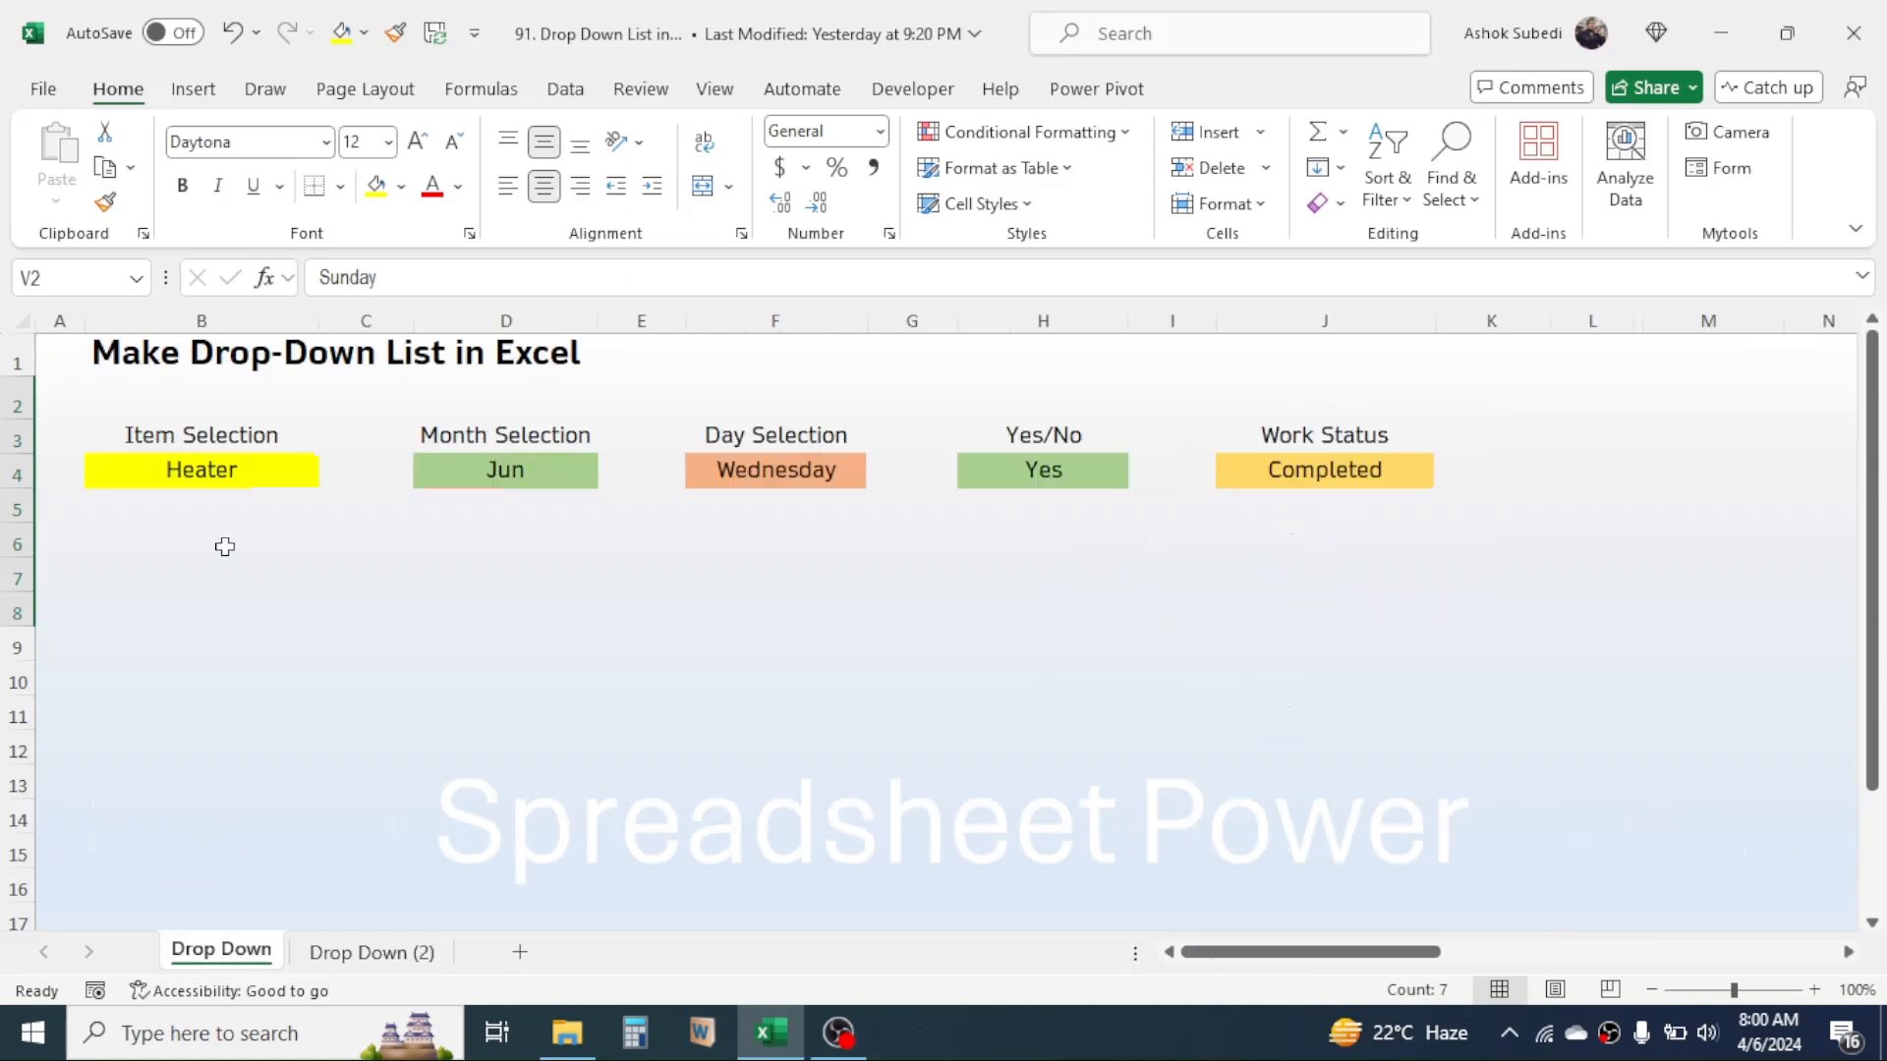
left_click(1042, 470)
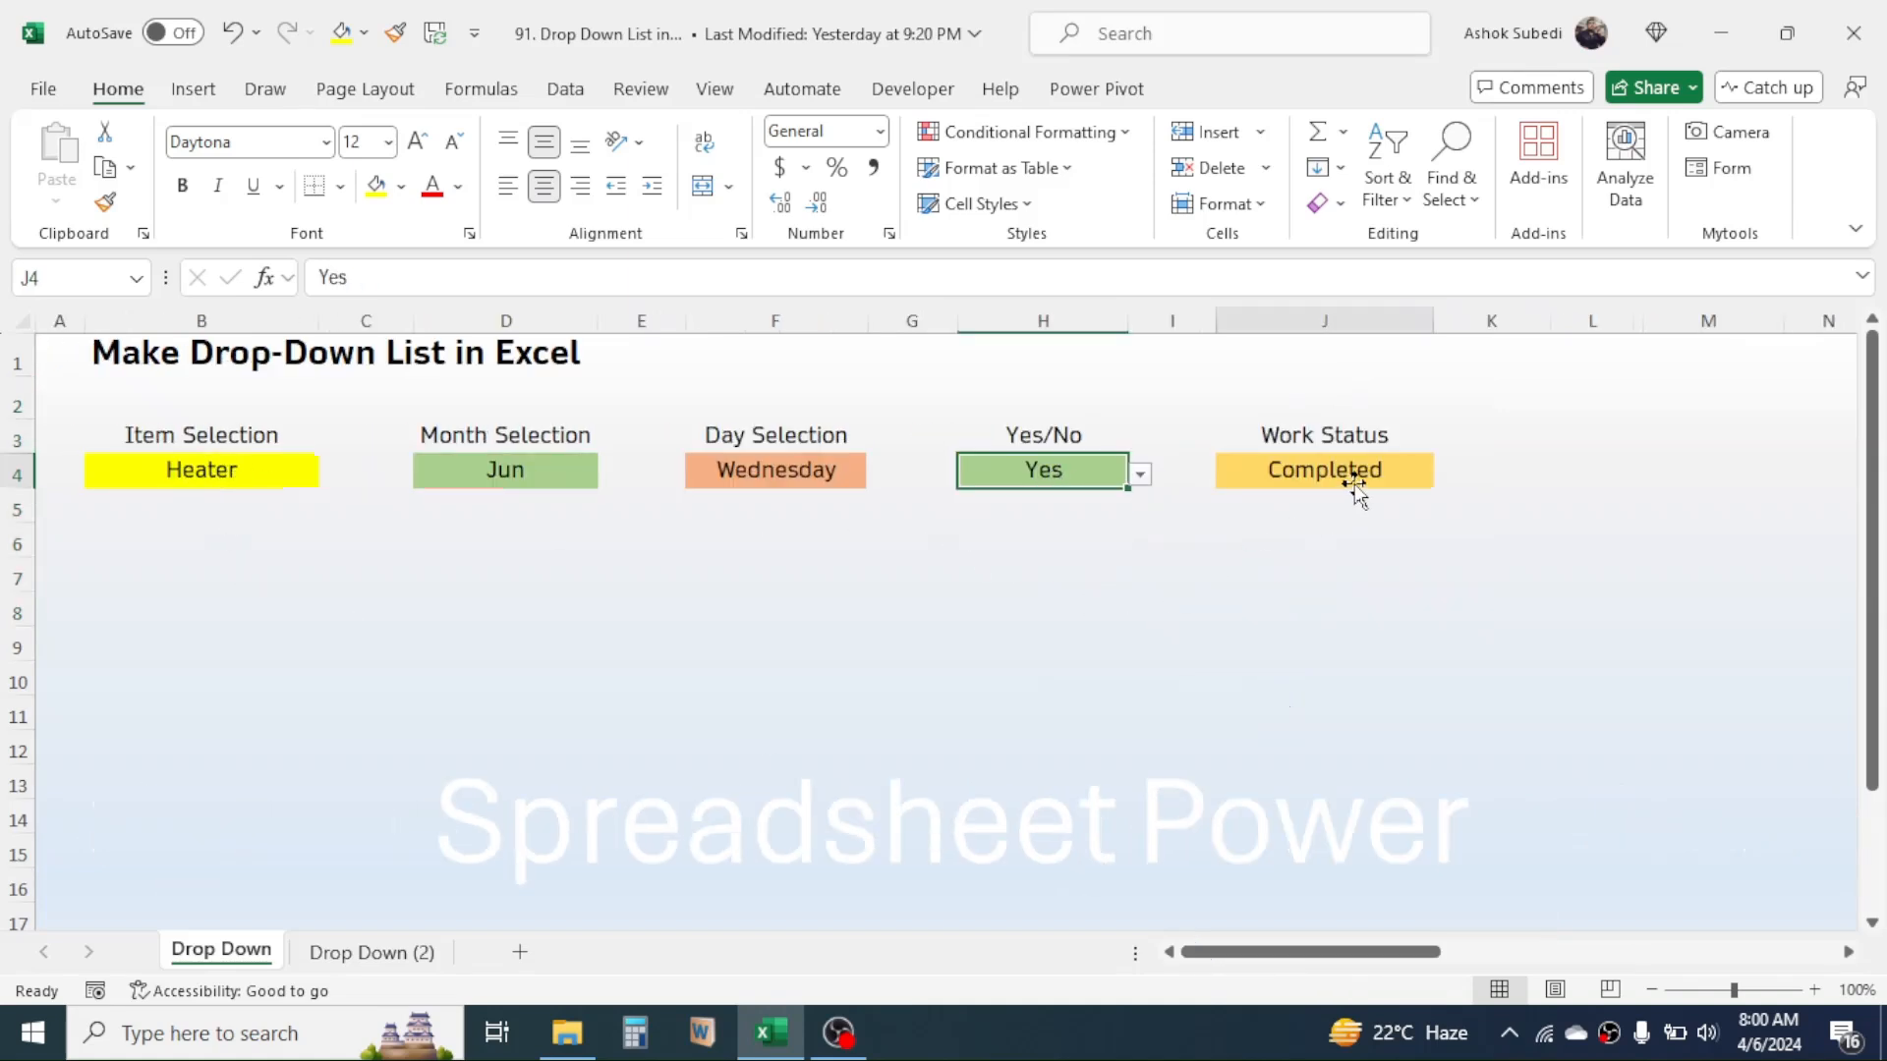
scroll("right", 3)
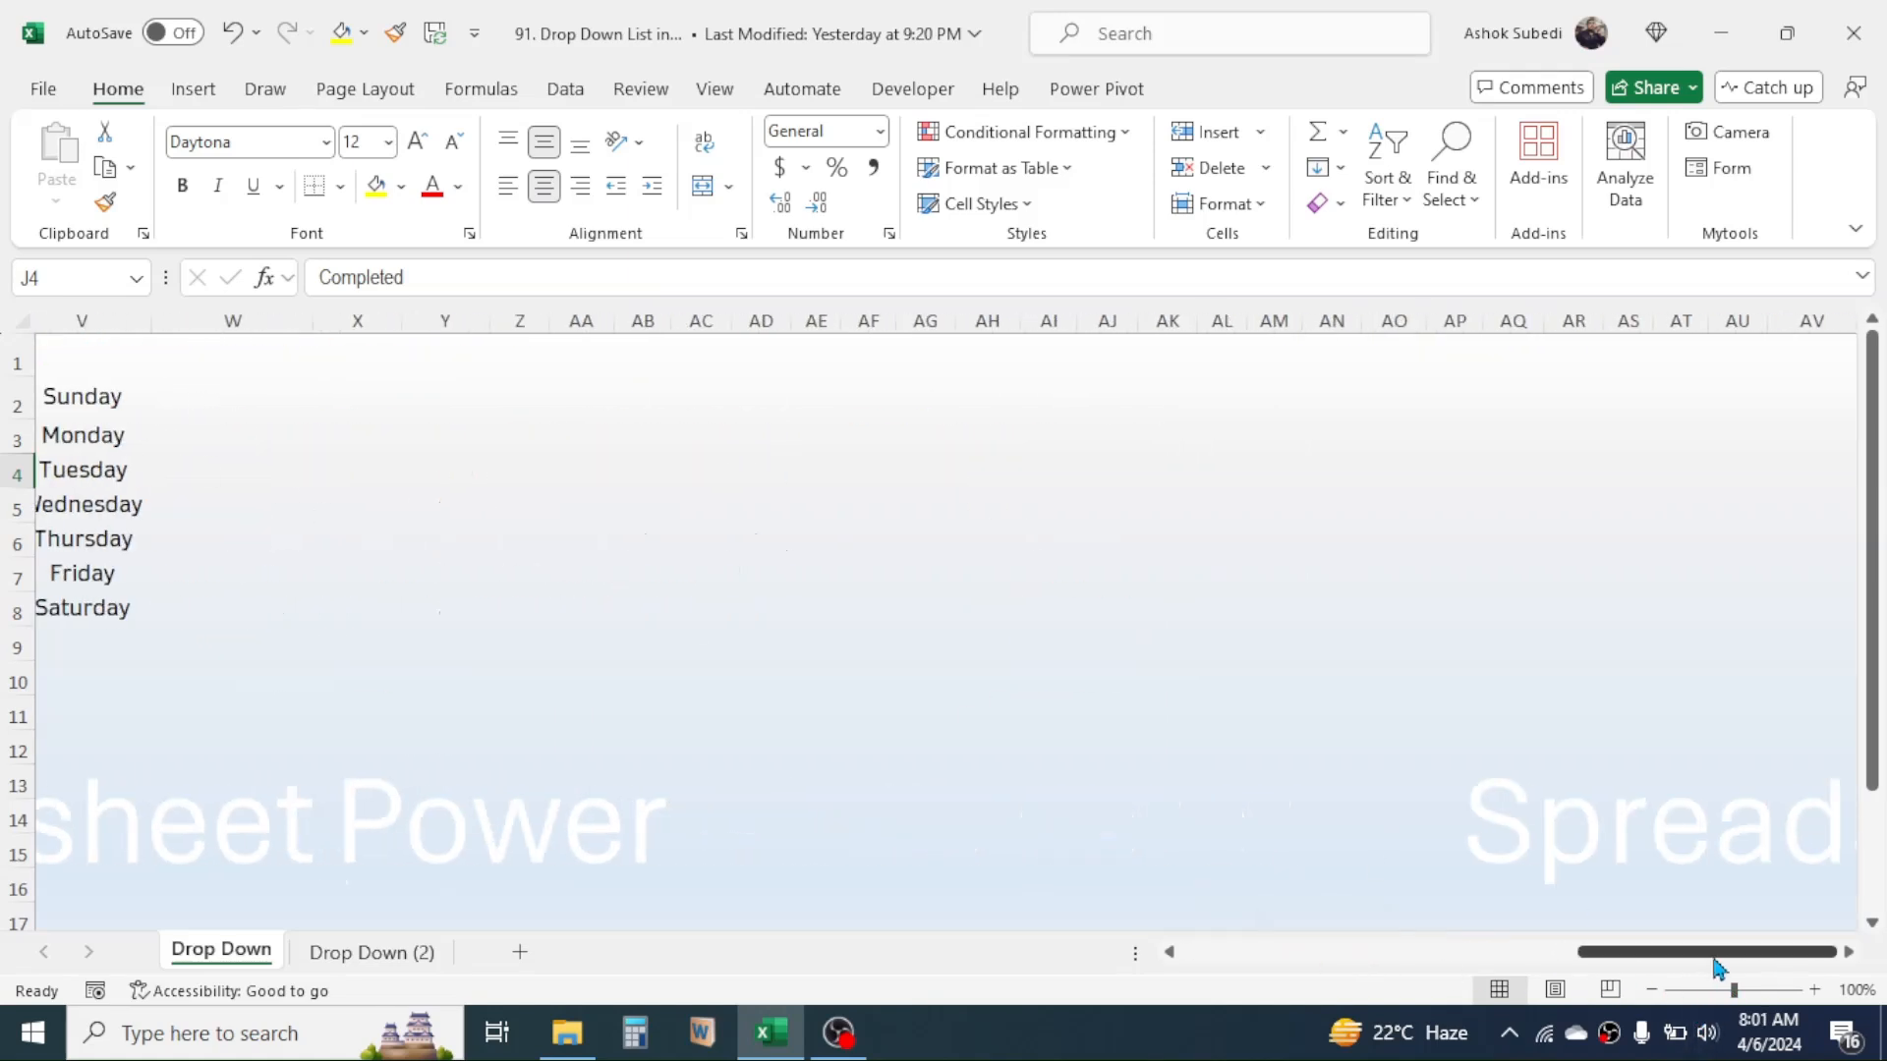
scroll("left", 3)
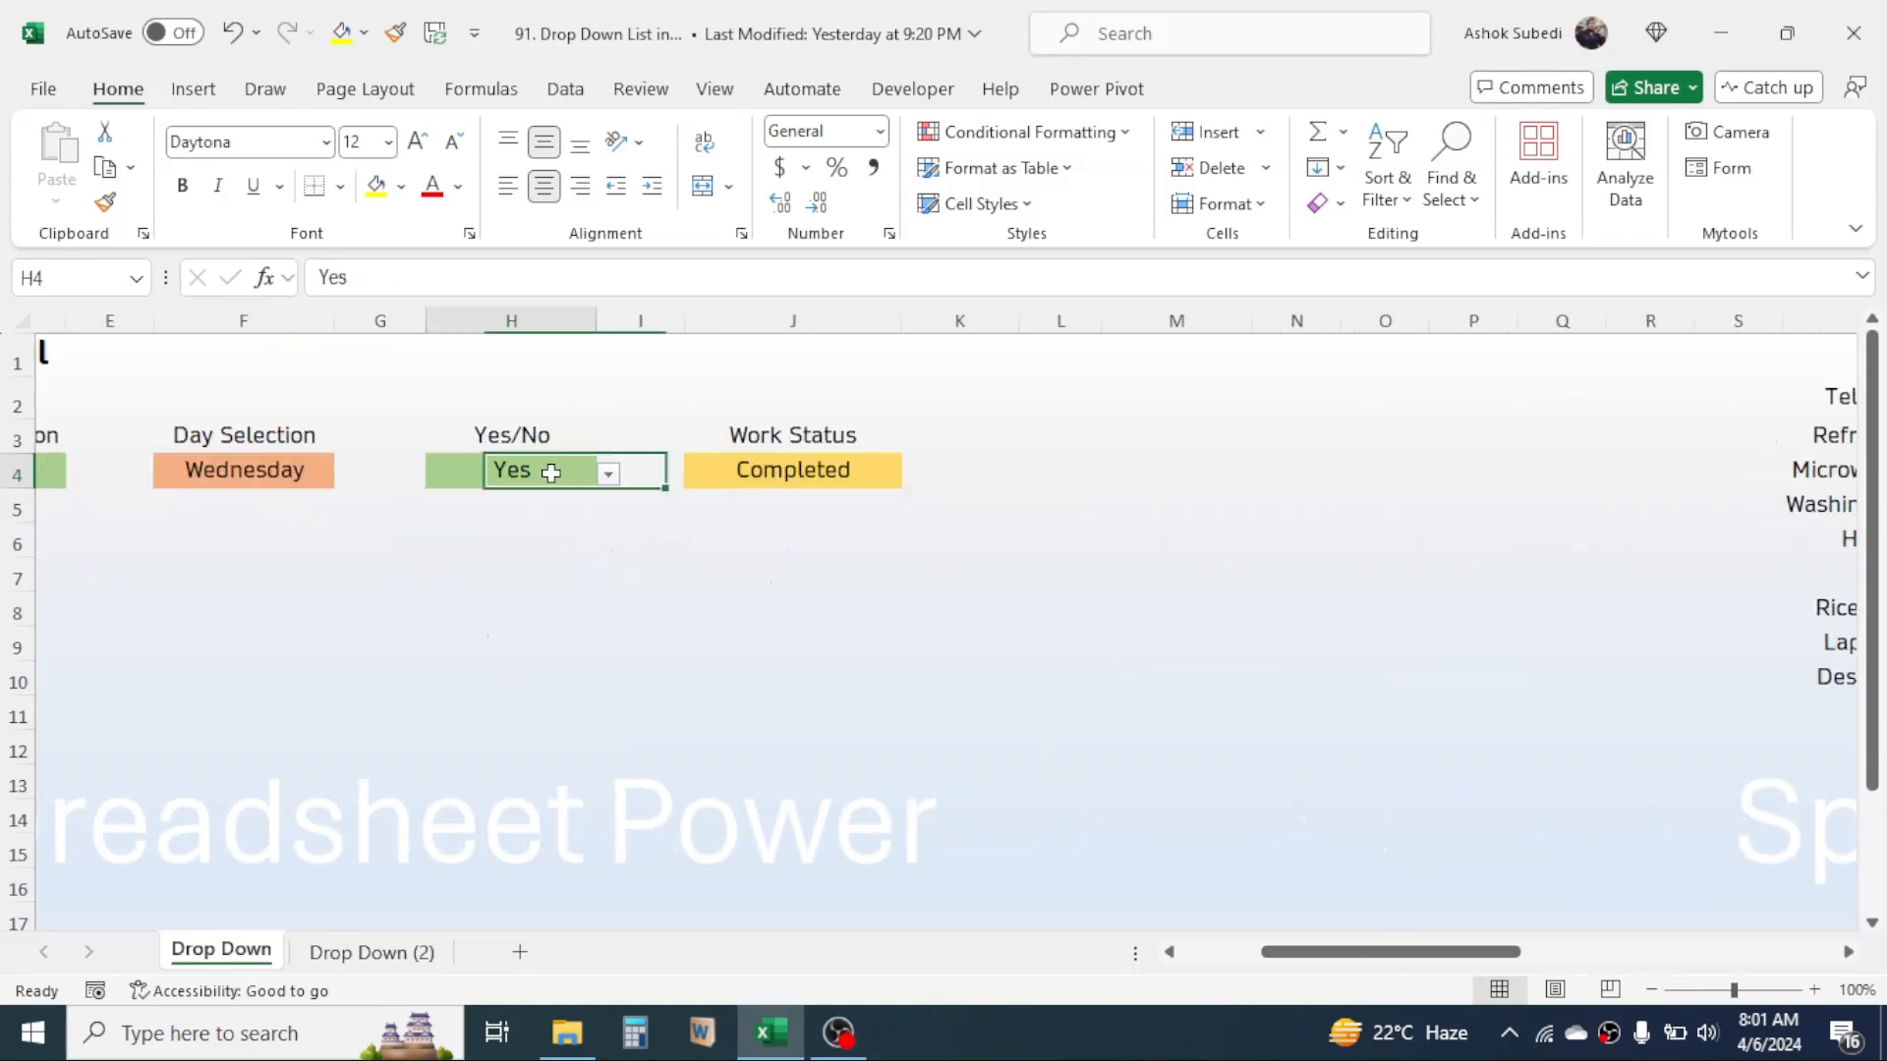
Reveal the Work Status choices Not Started, Completed, In Progress and Hold
left_click(607, 472)
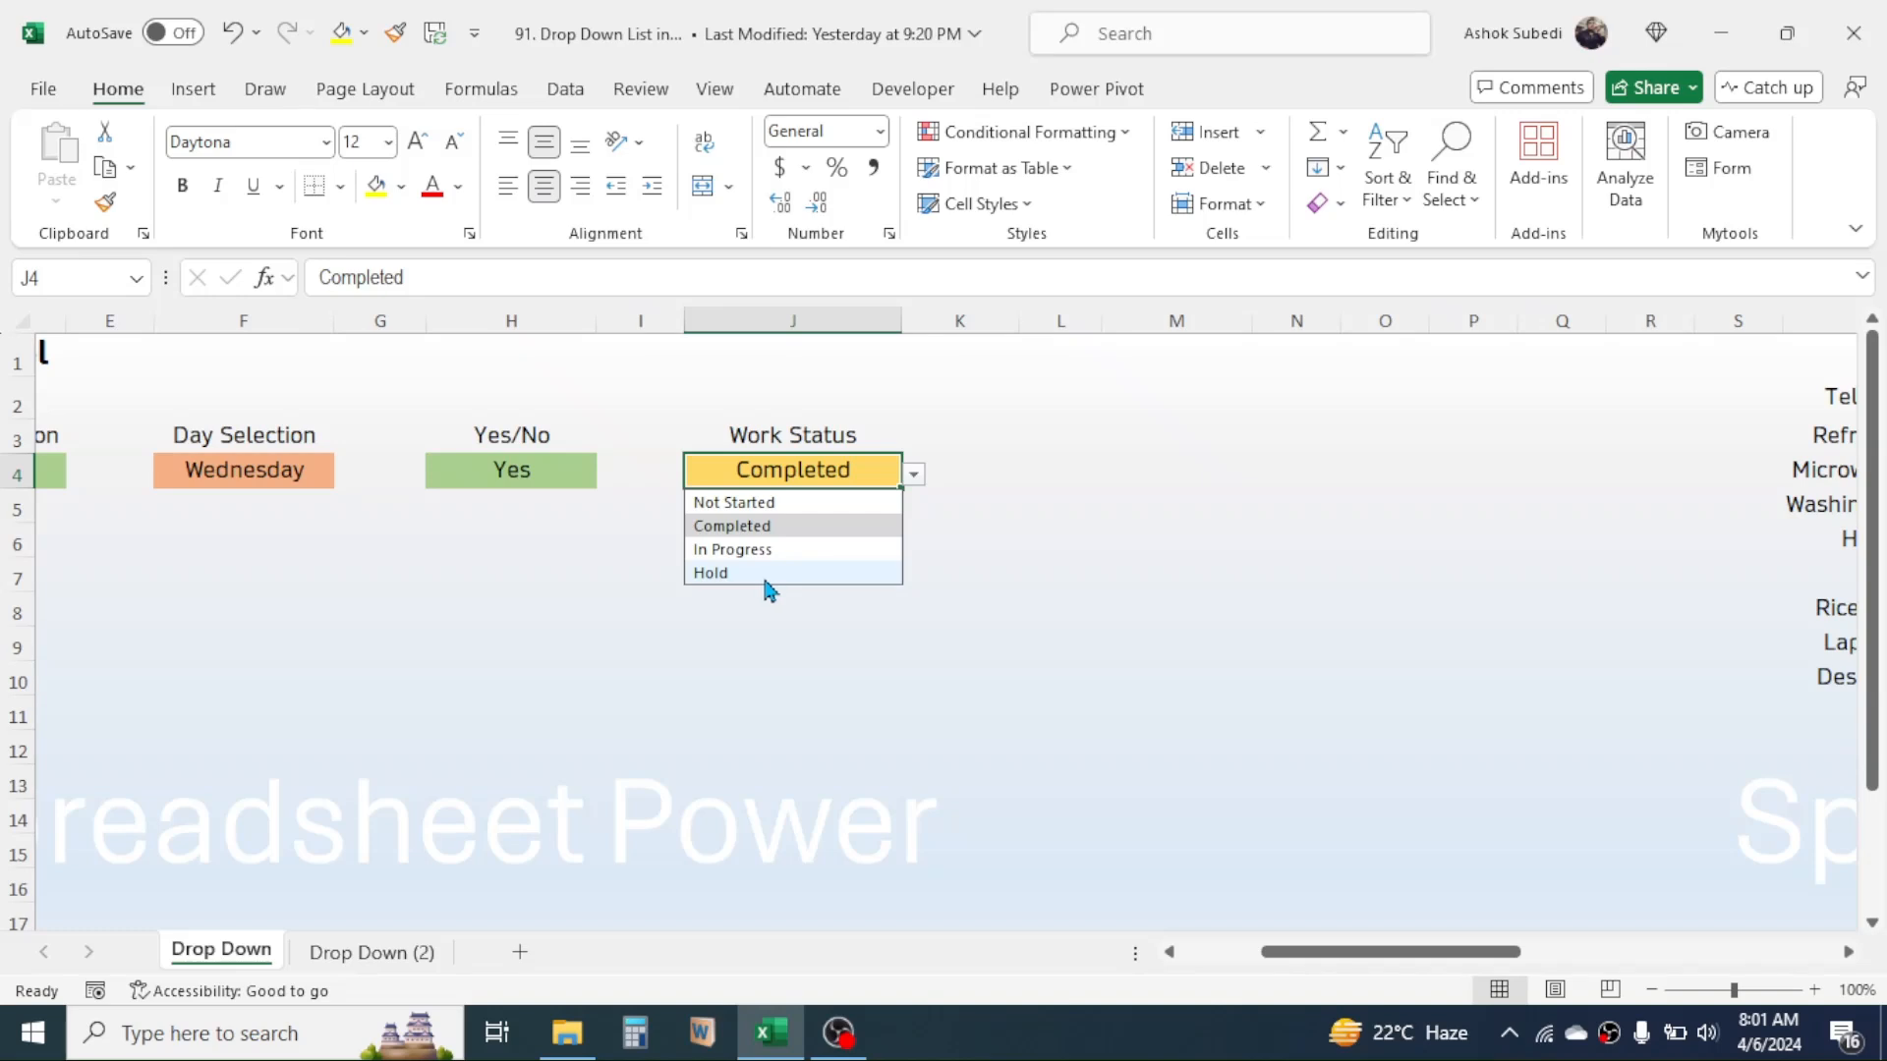
mouse_move(1090, 594)
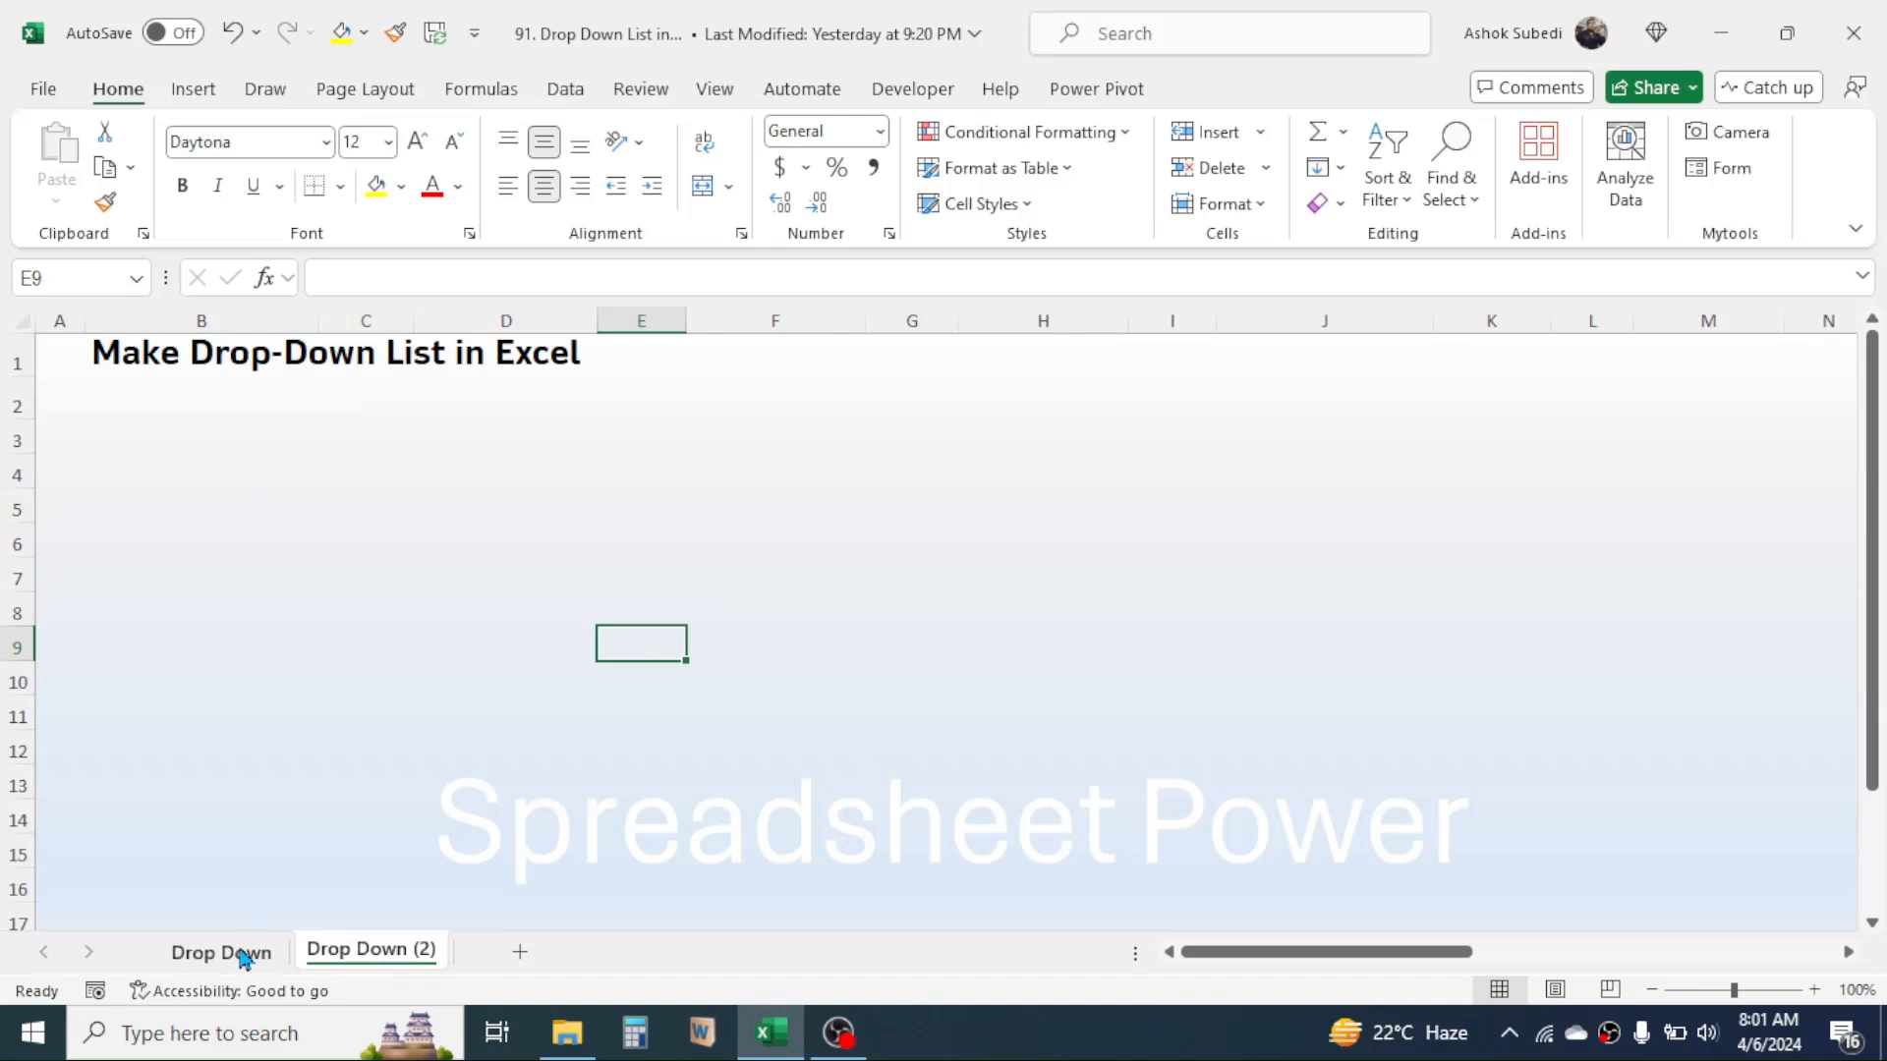
Add the Item Selection label in B4 and shade cell B5 beneath it
left_click(220, 951)
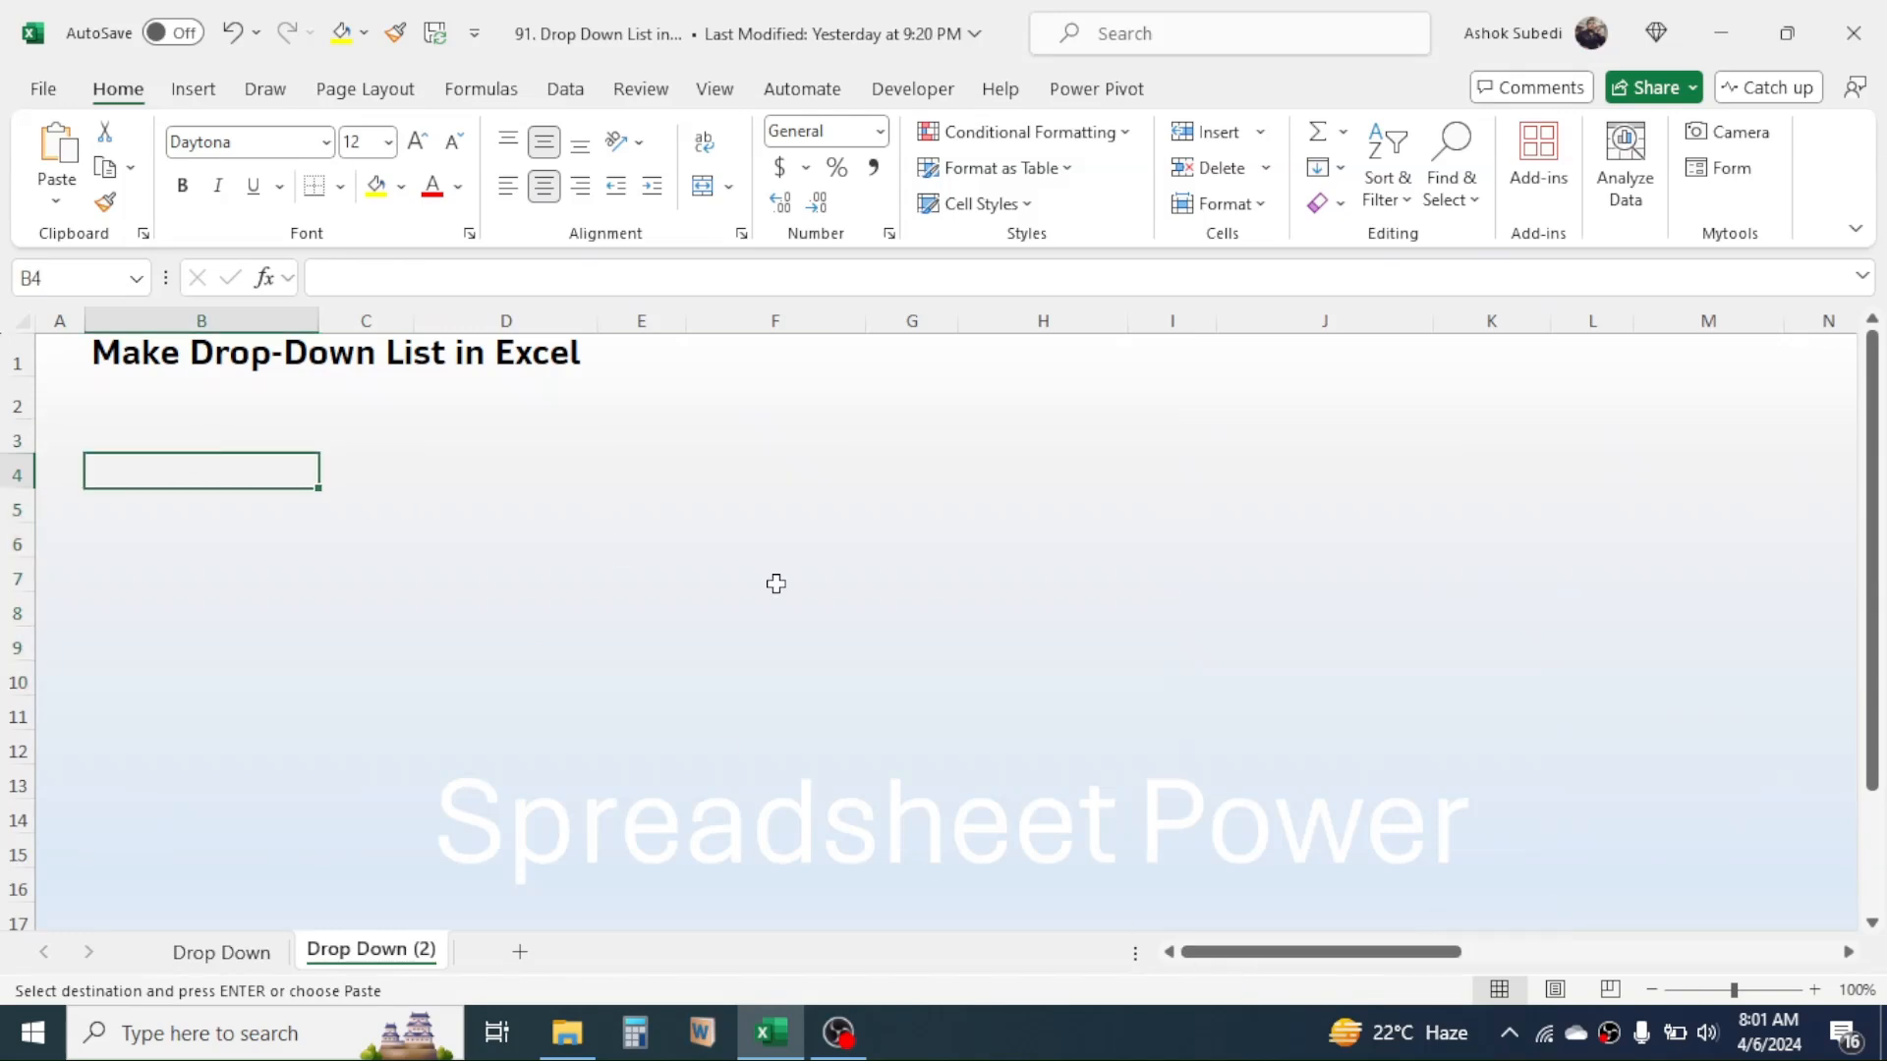
type("Item Selection")
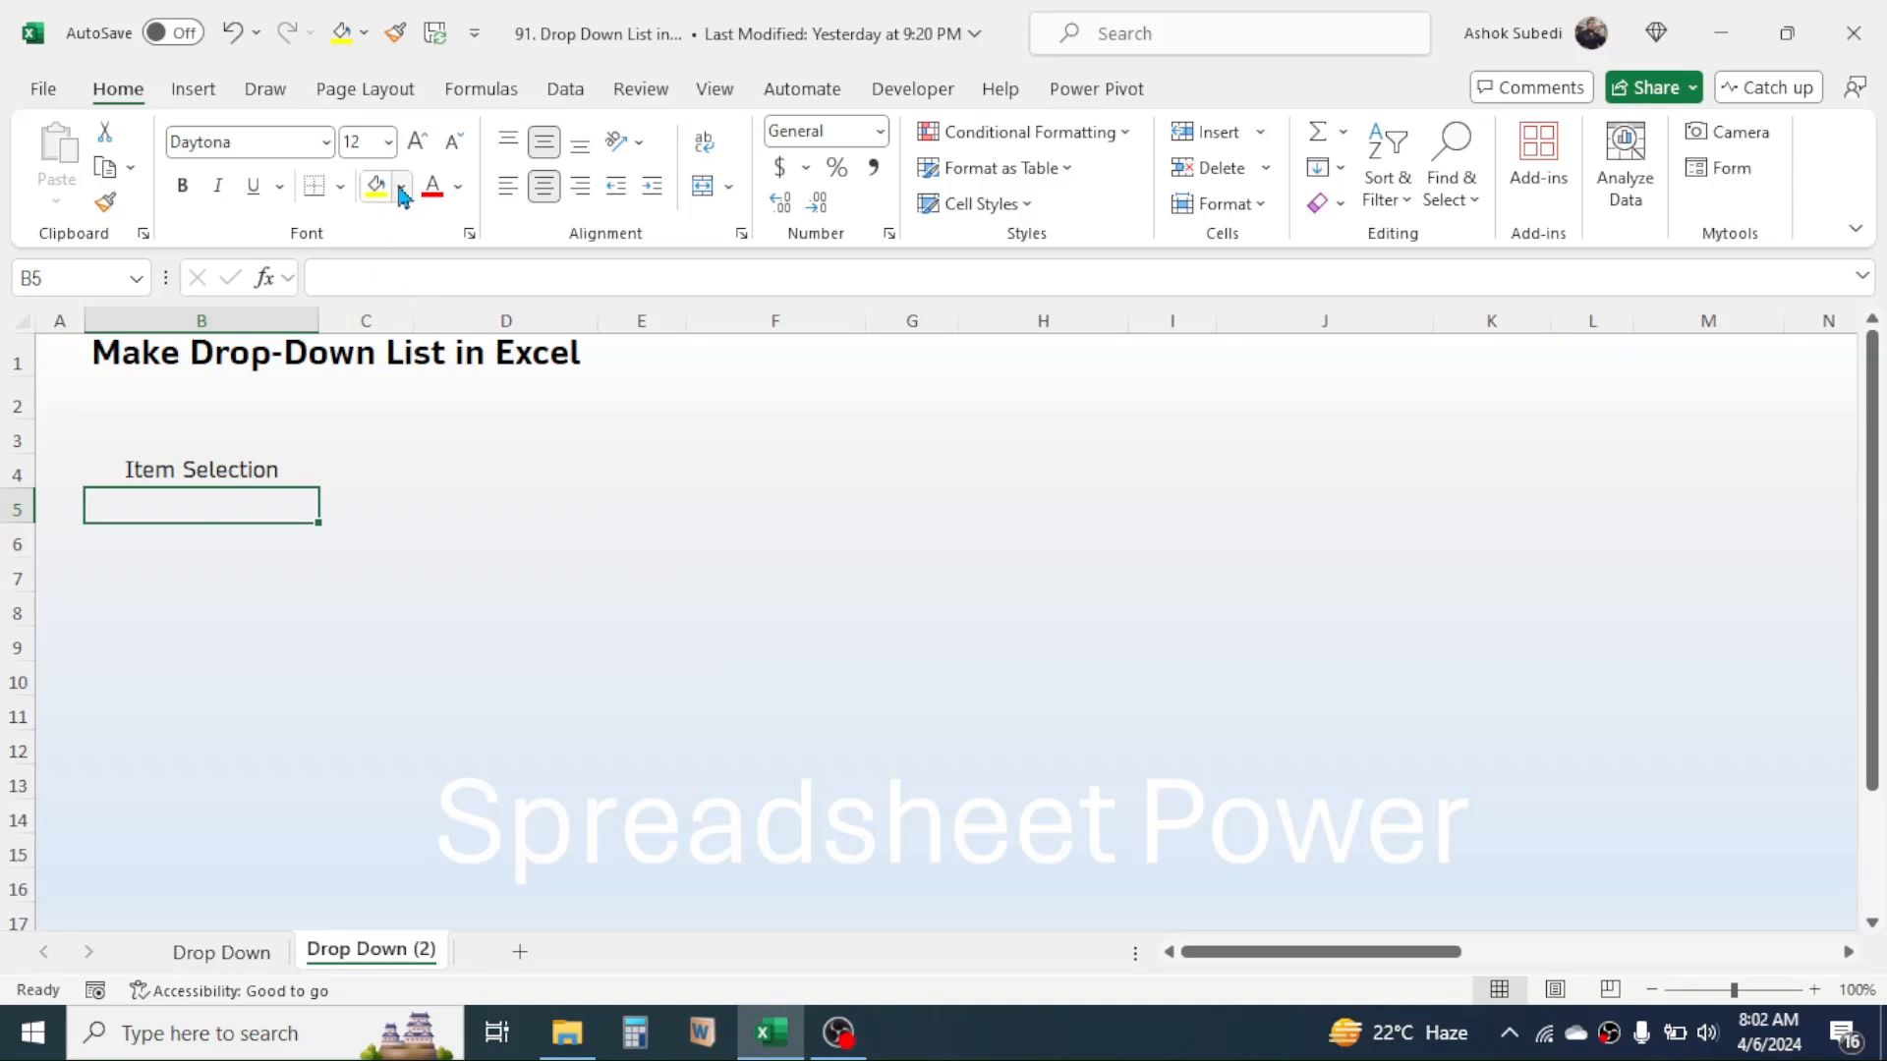
left_click(377, 187)
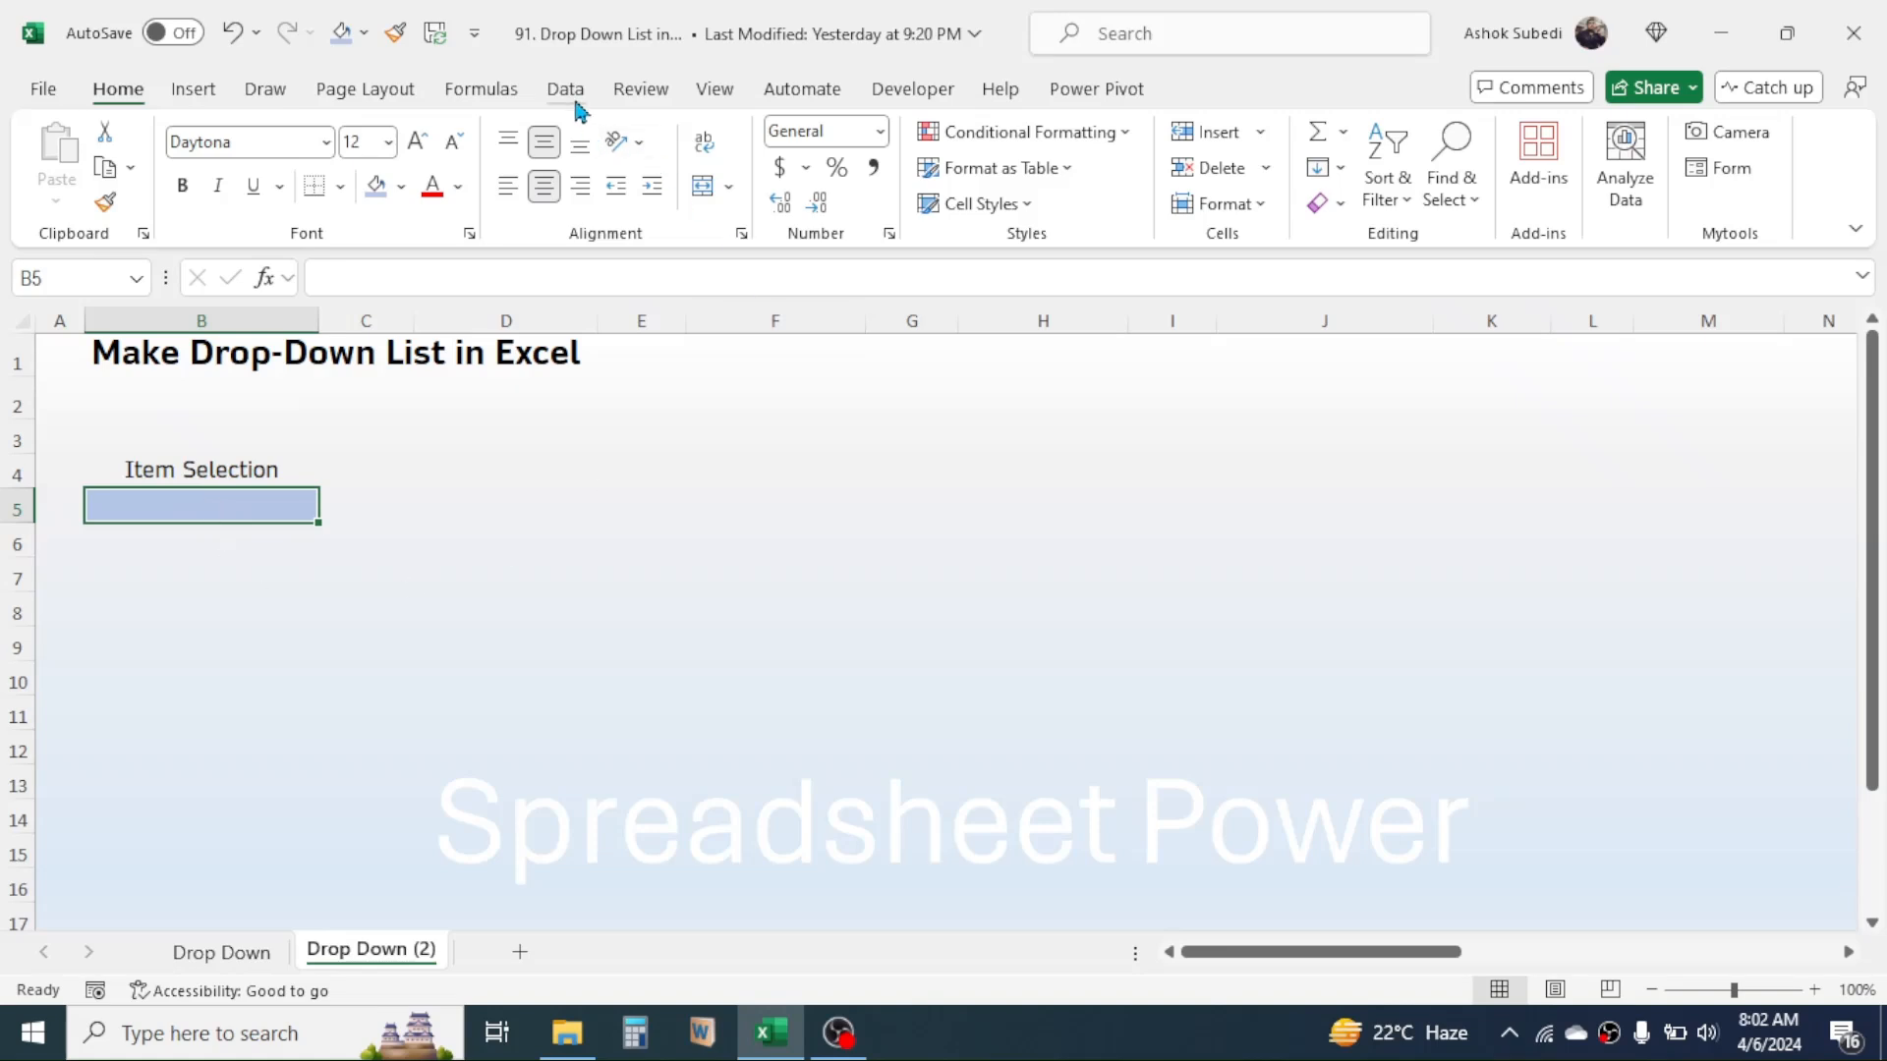
Set Data Validation for B5 to allow a List
left_click(564, 88)
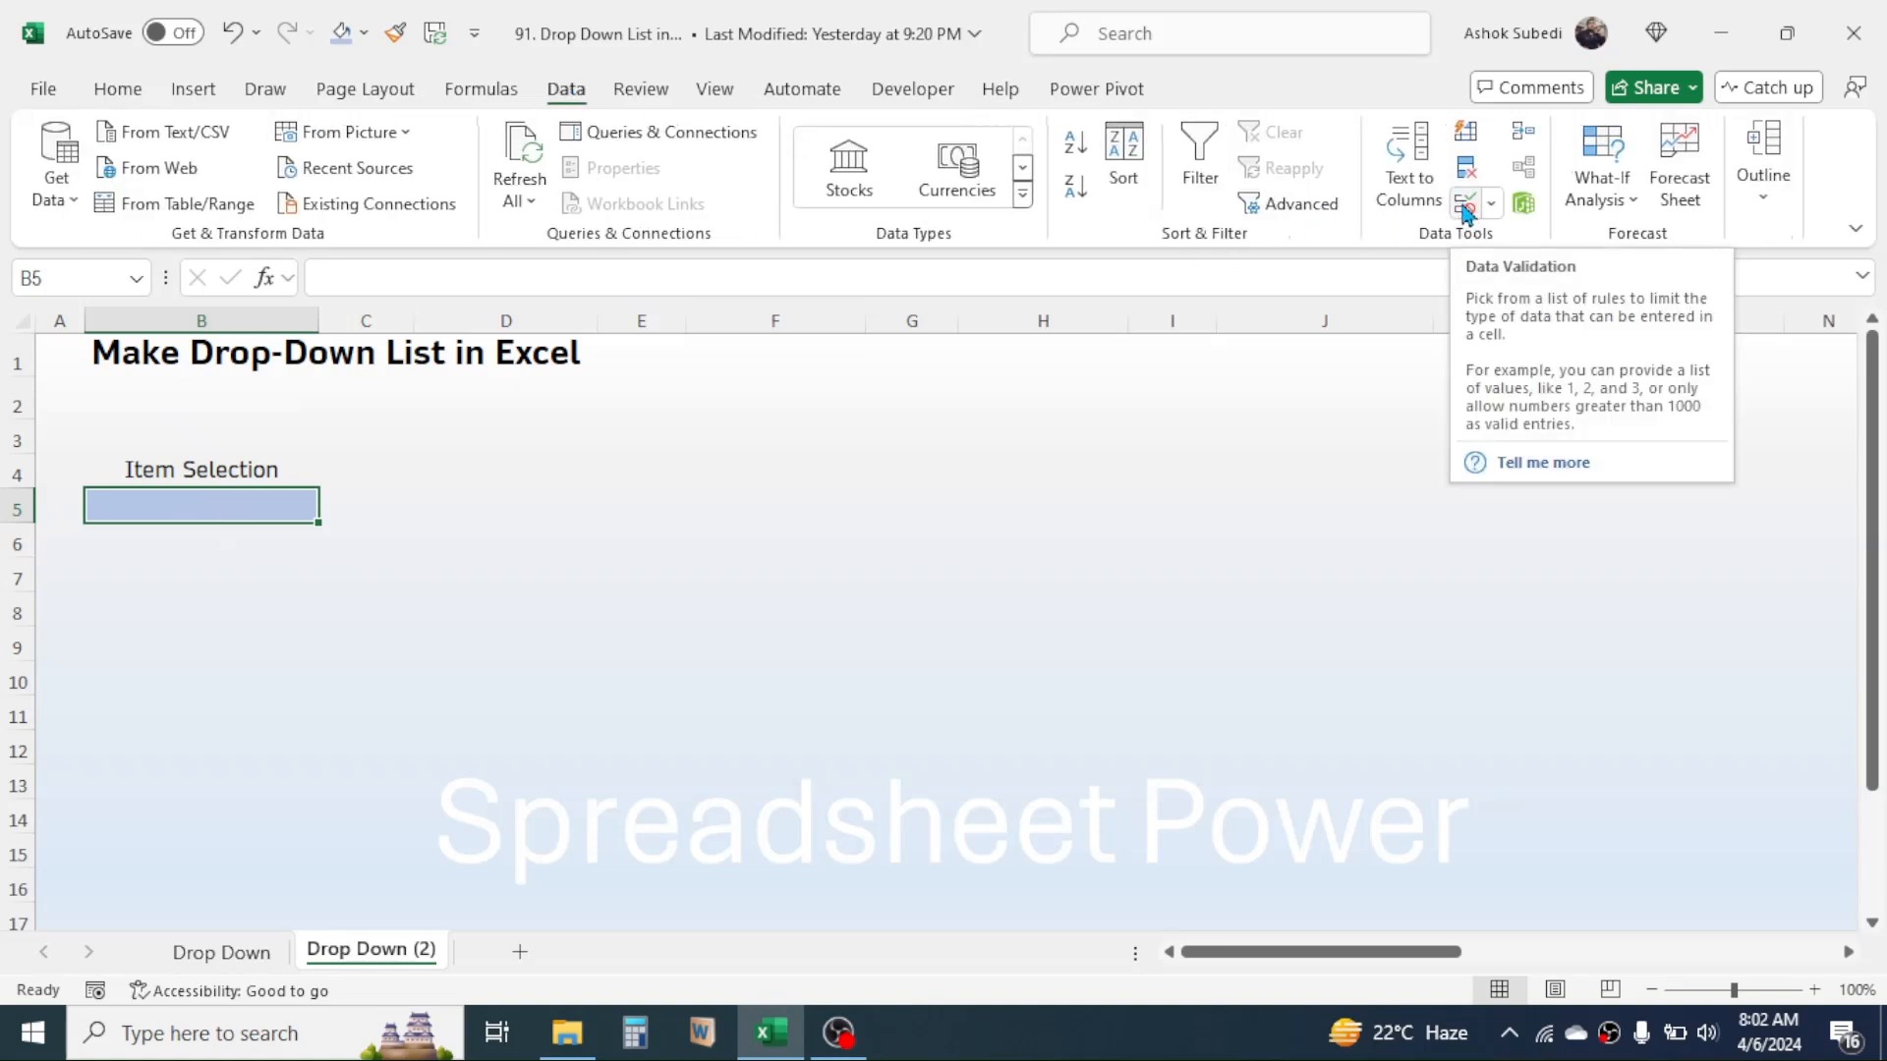
left_click(1466, 203)
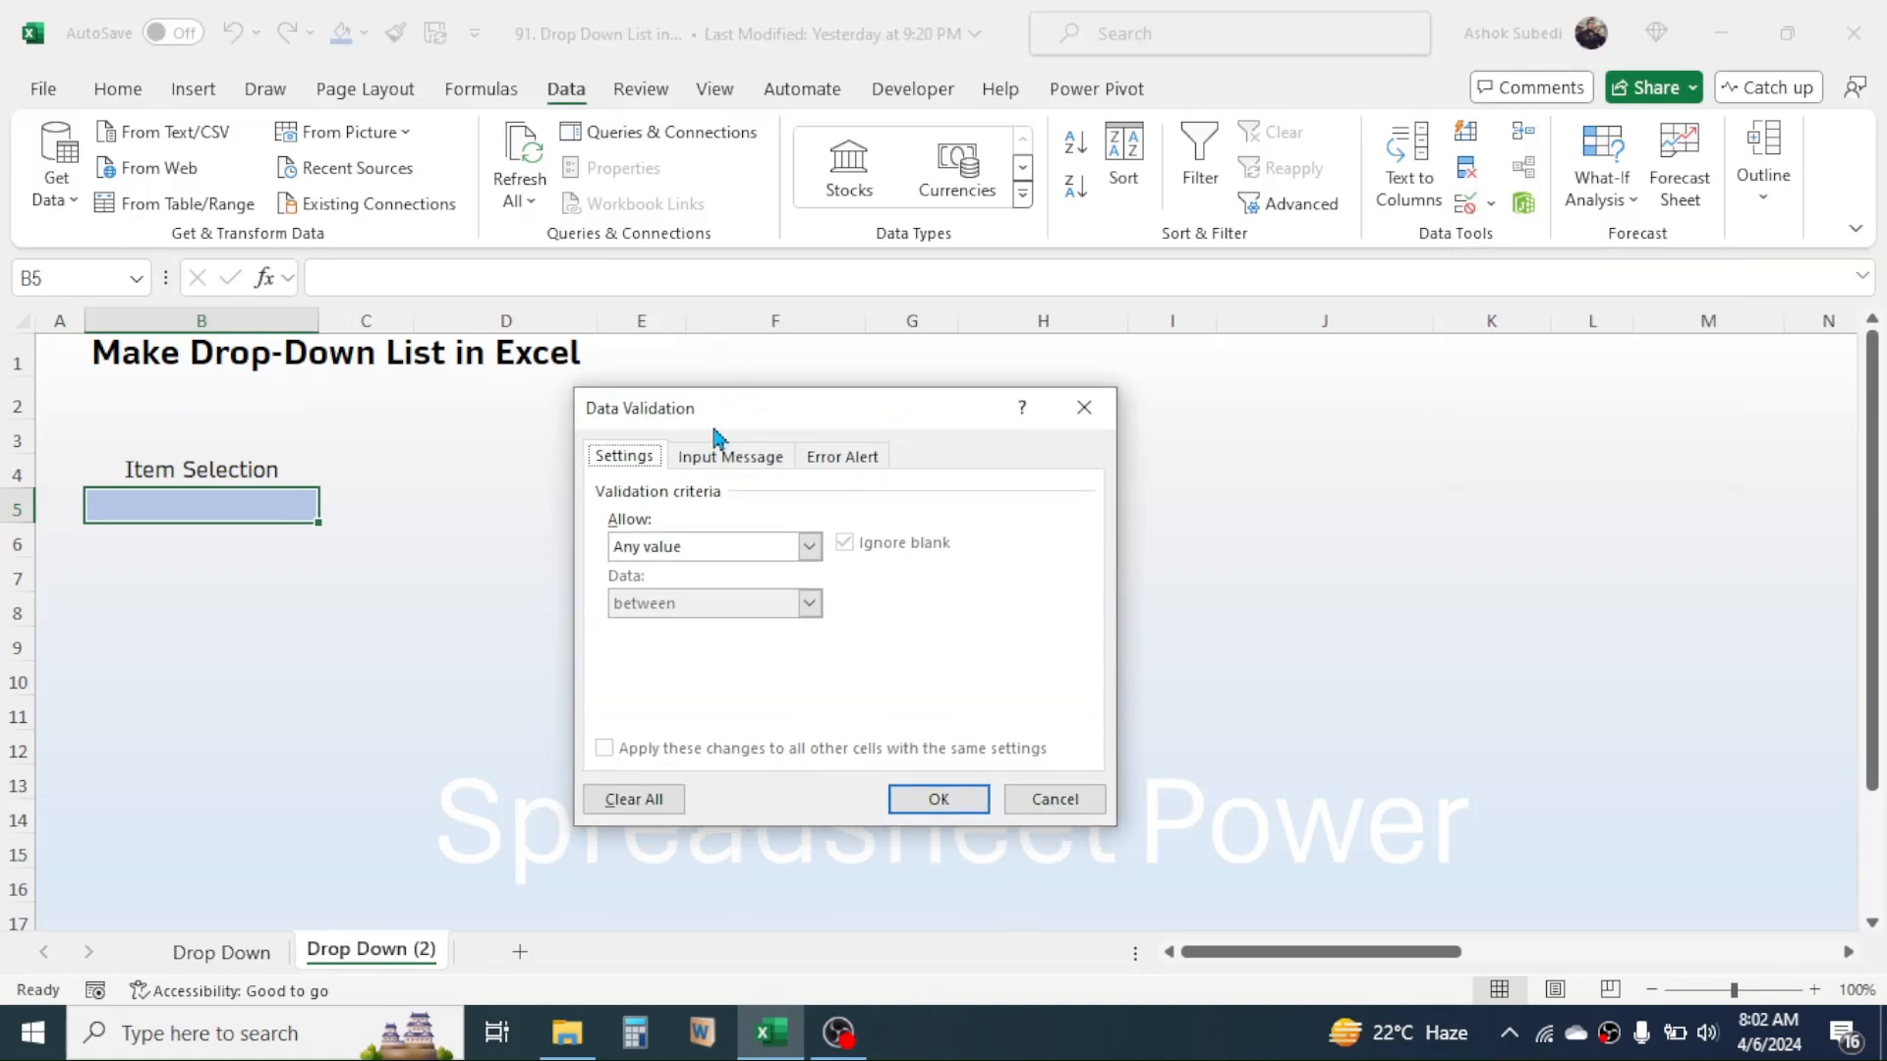
mouse_move(641, 492)
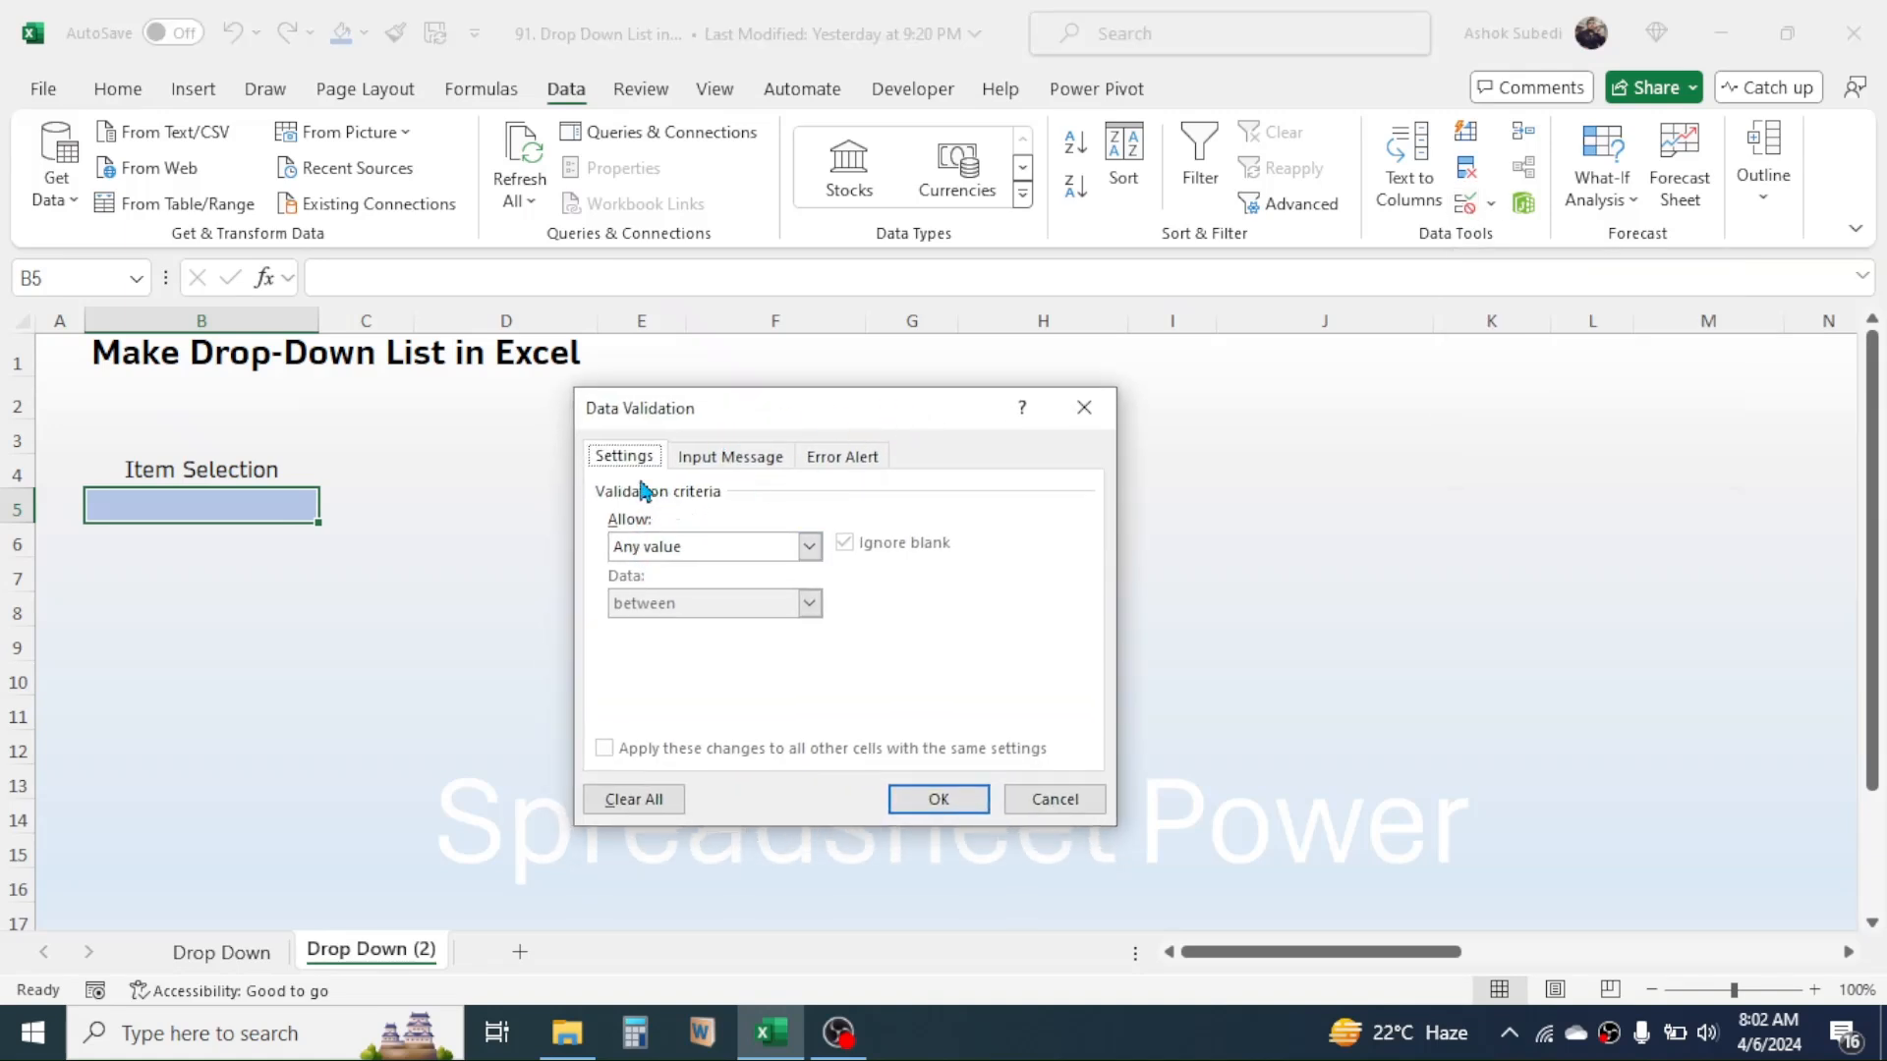
left_click(808, 547)
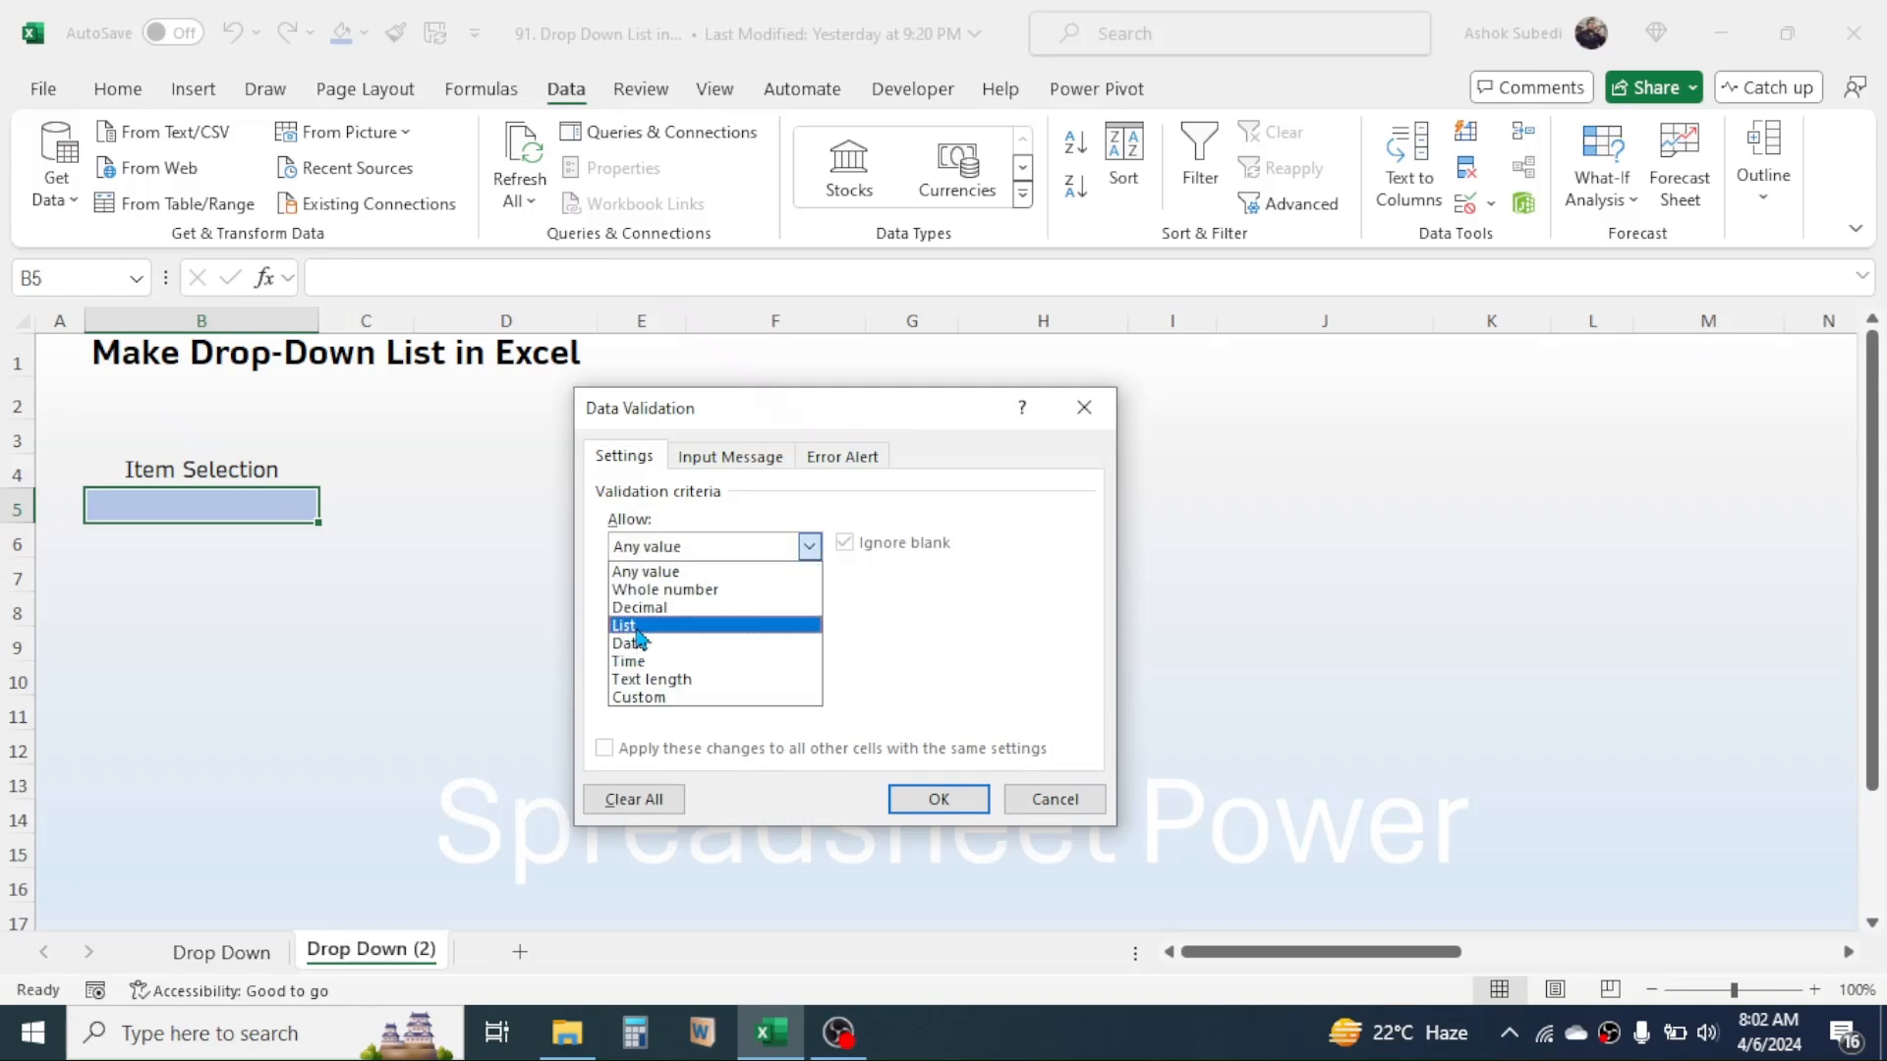
left_click(625, 625)
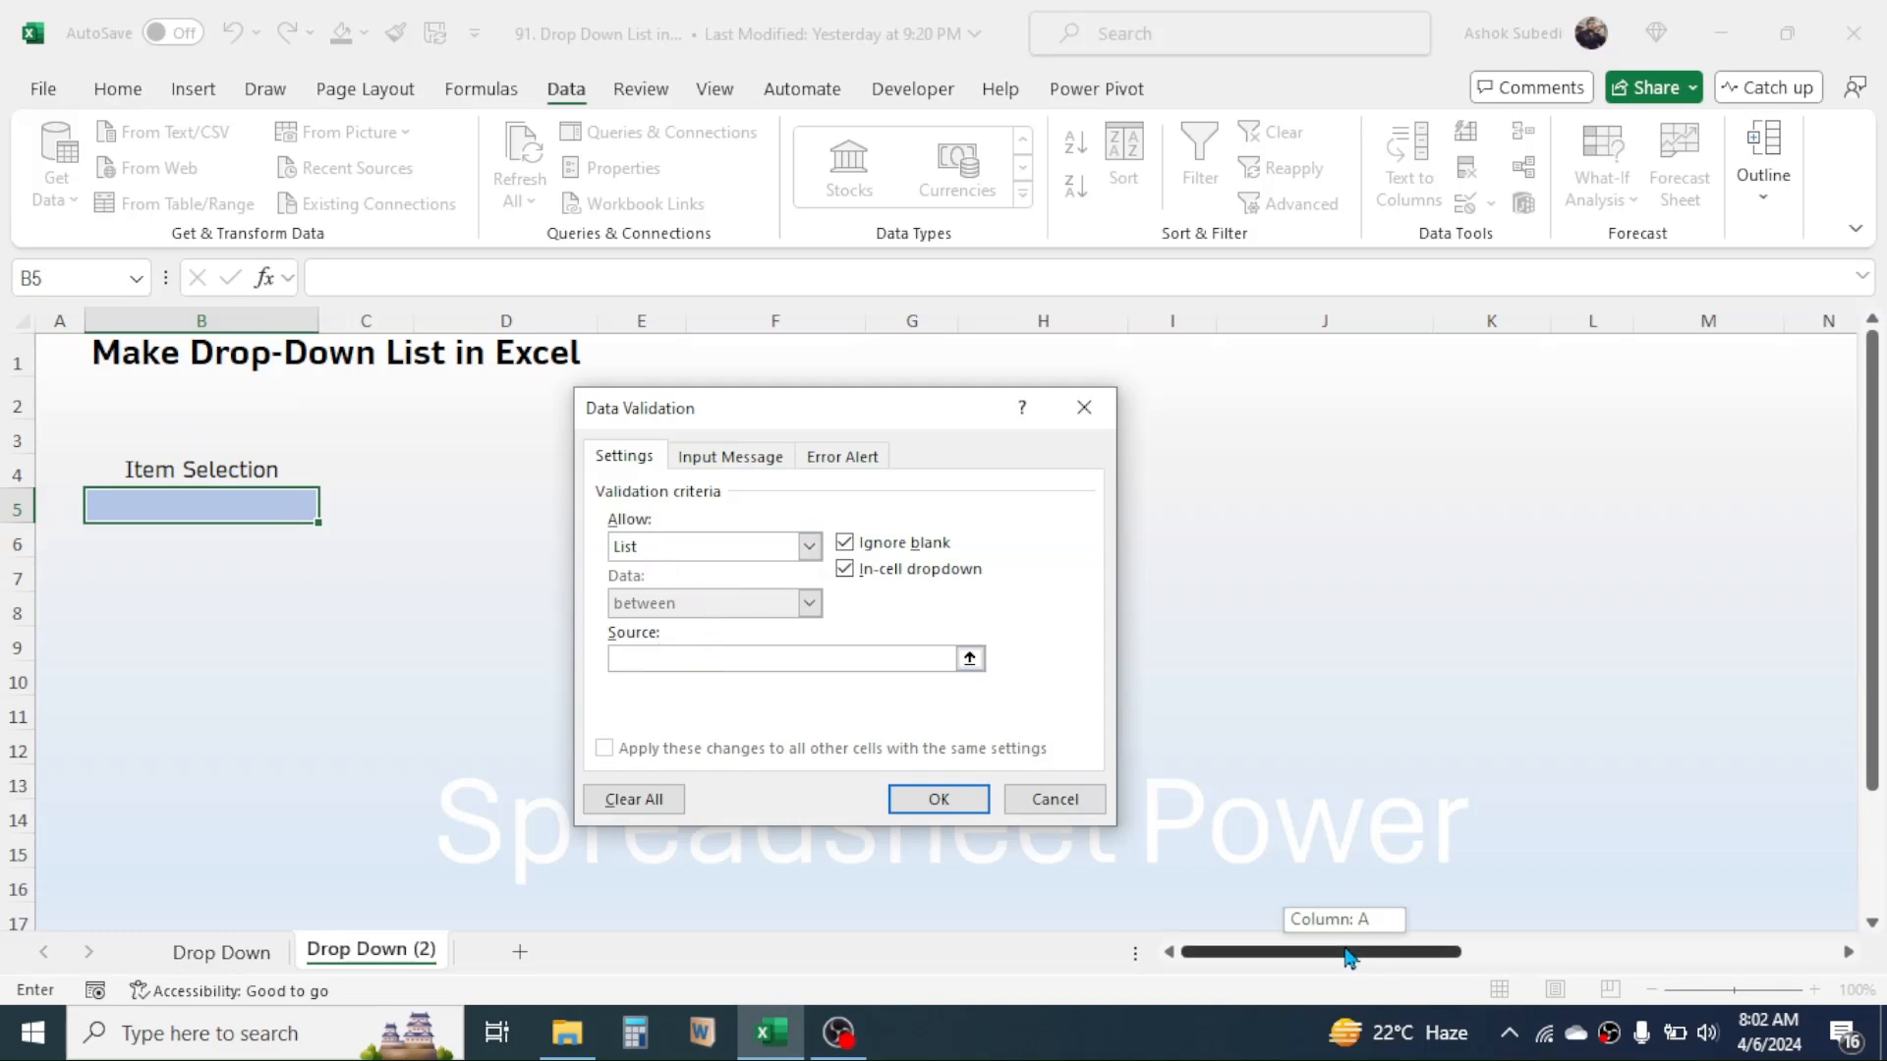
Use the appliance names in U3:U11 as the list source and confirm
scroll("right", 3)
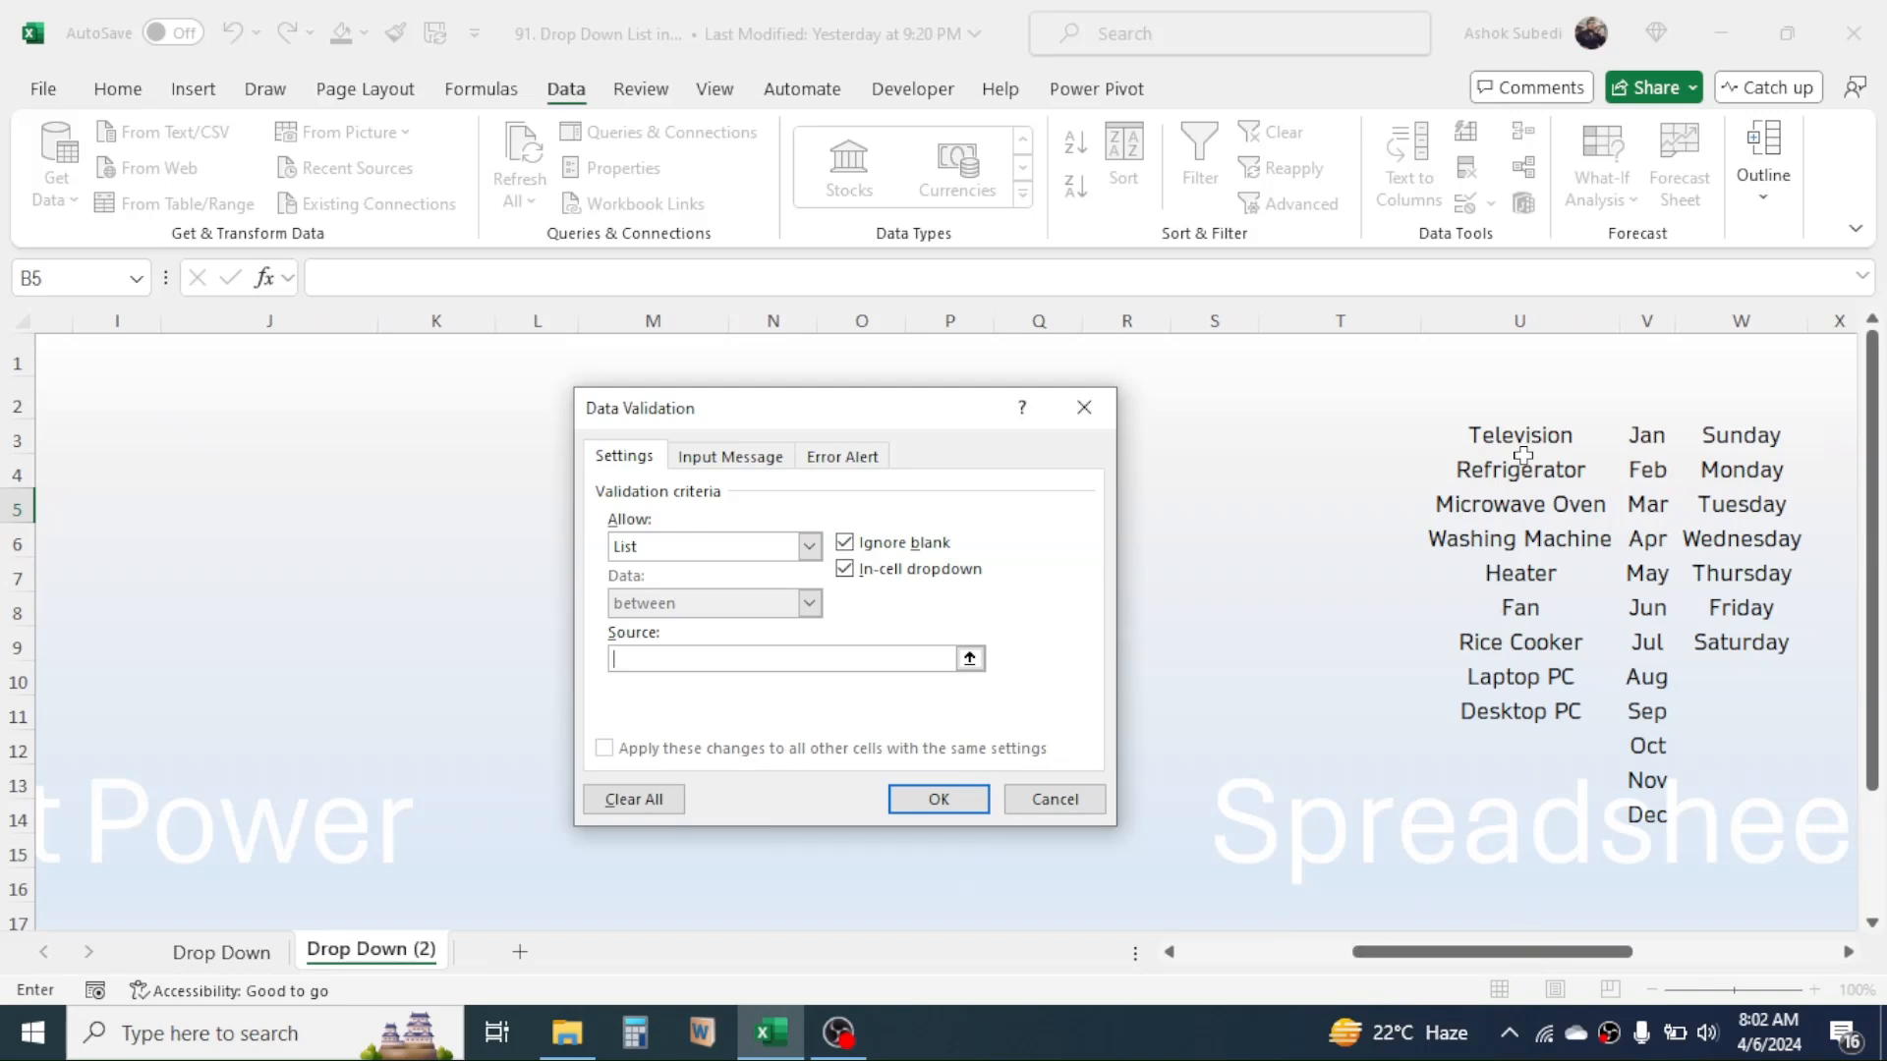
left_click_drag(1519, 434, 1520, 711)
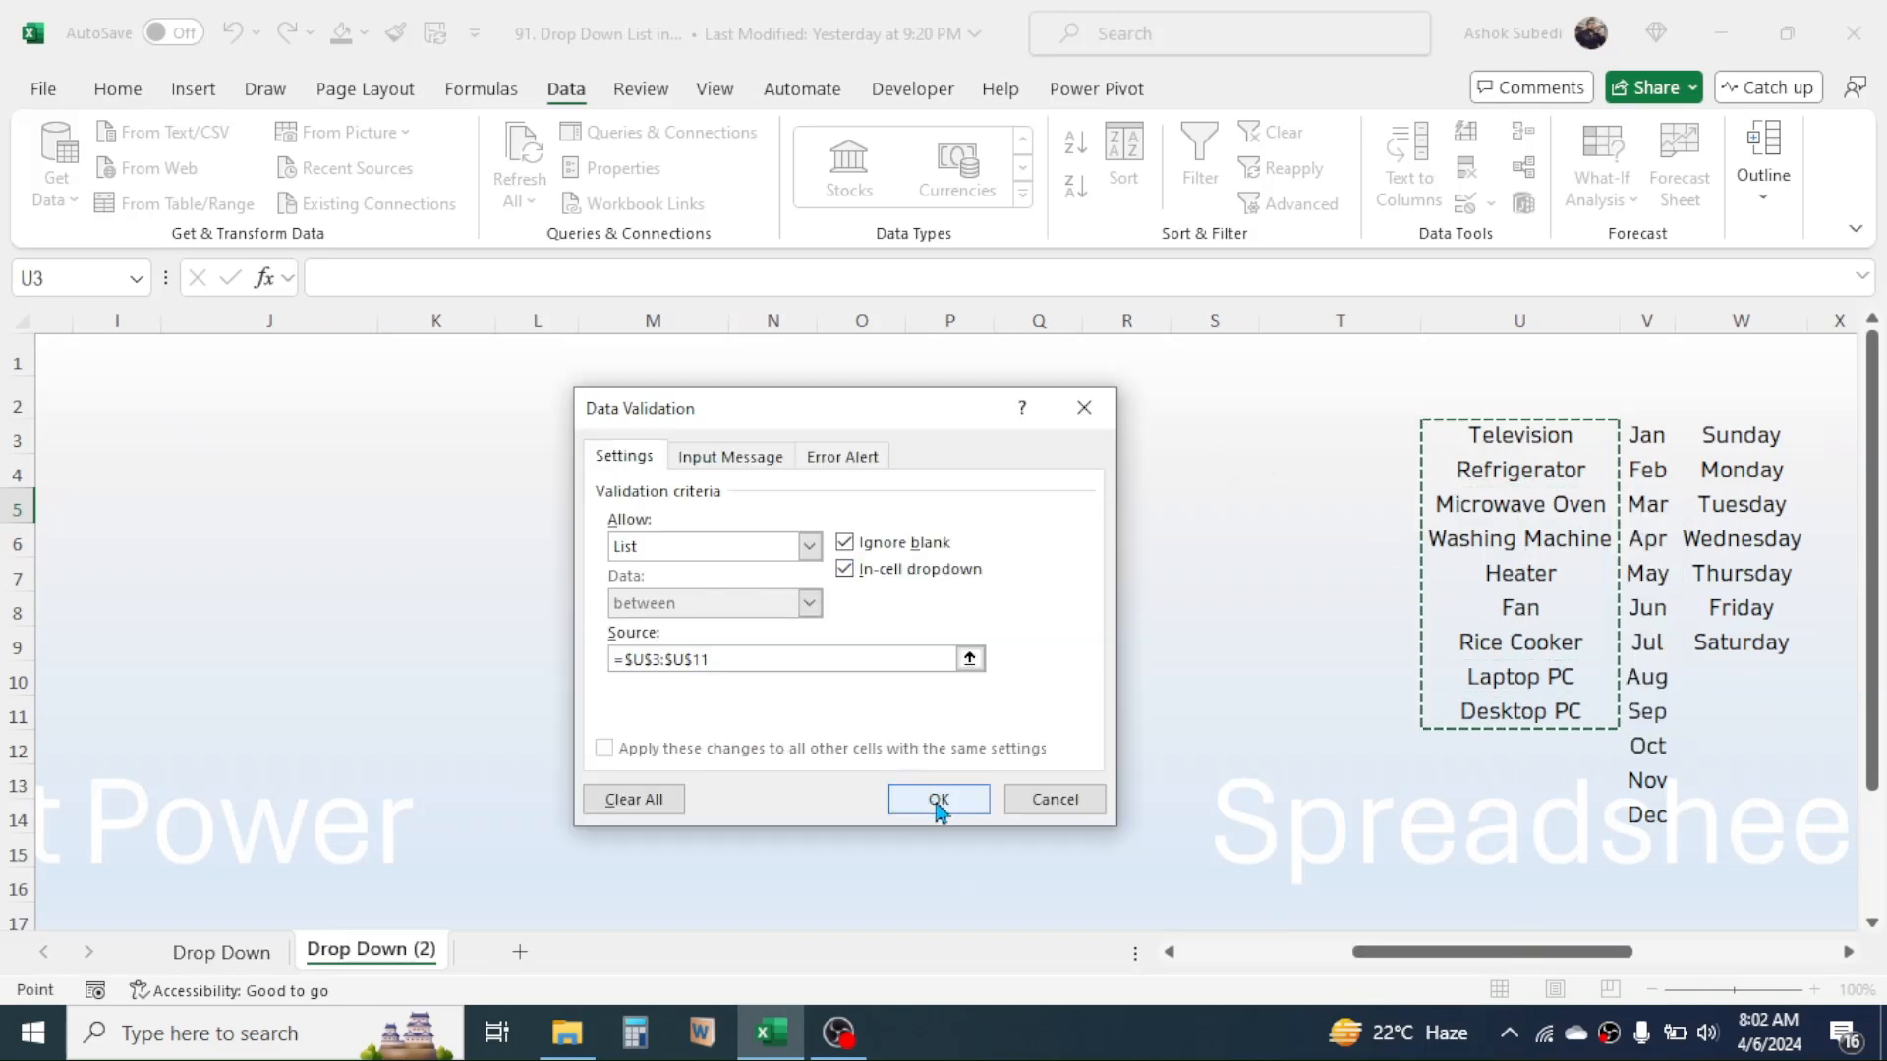
left_click(938, 800)
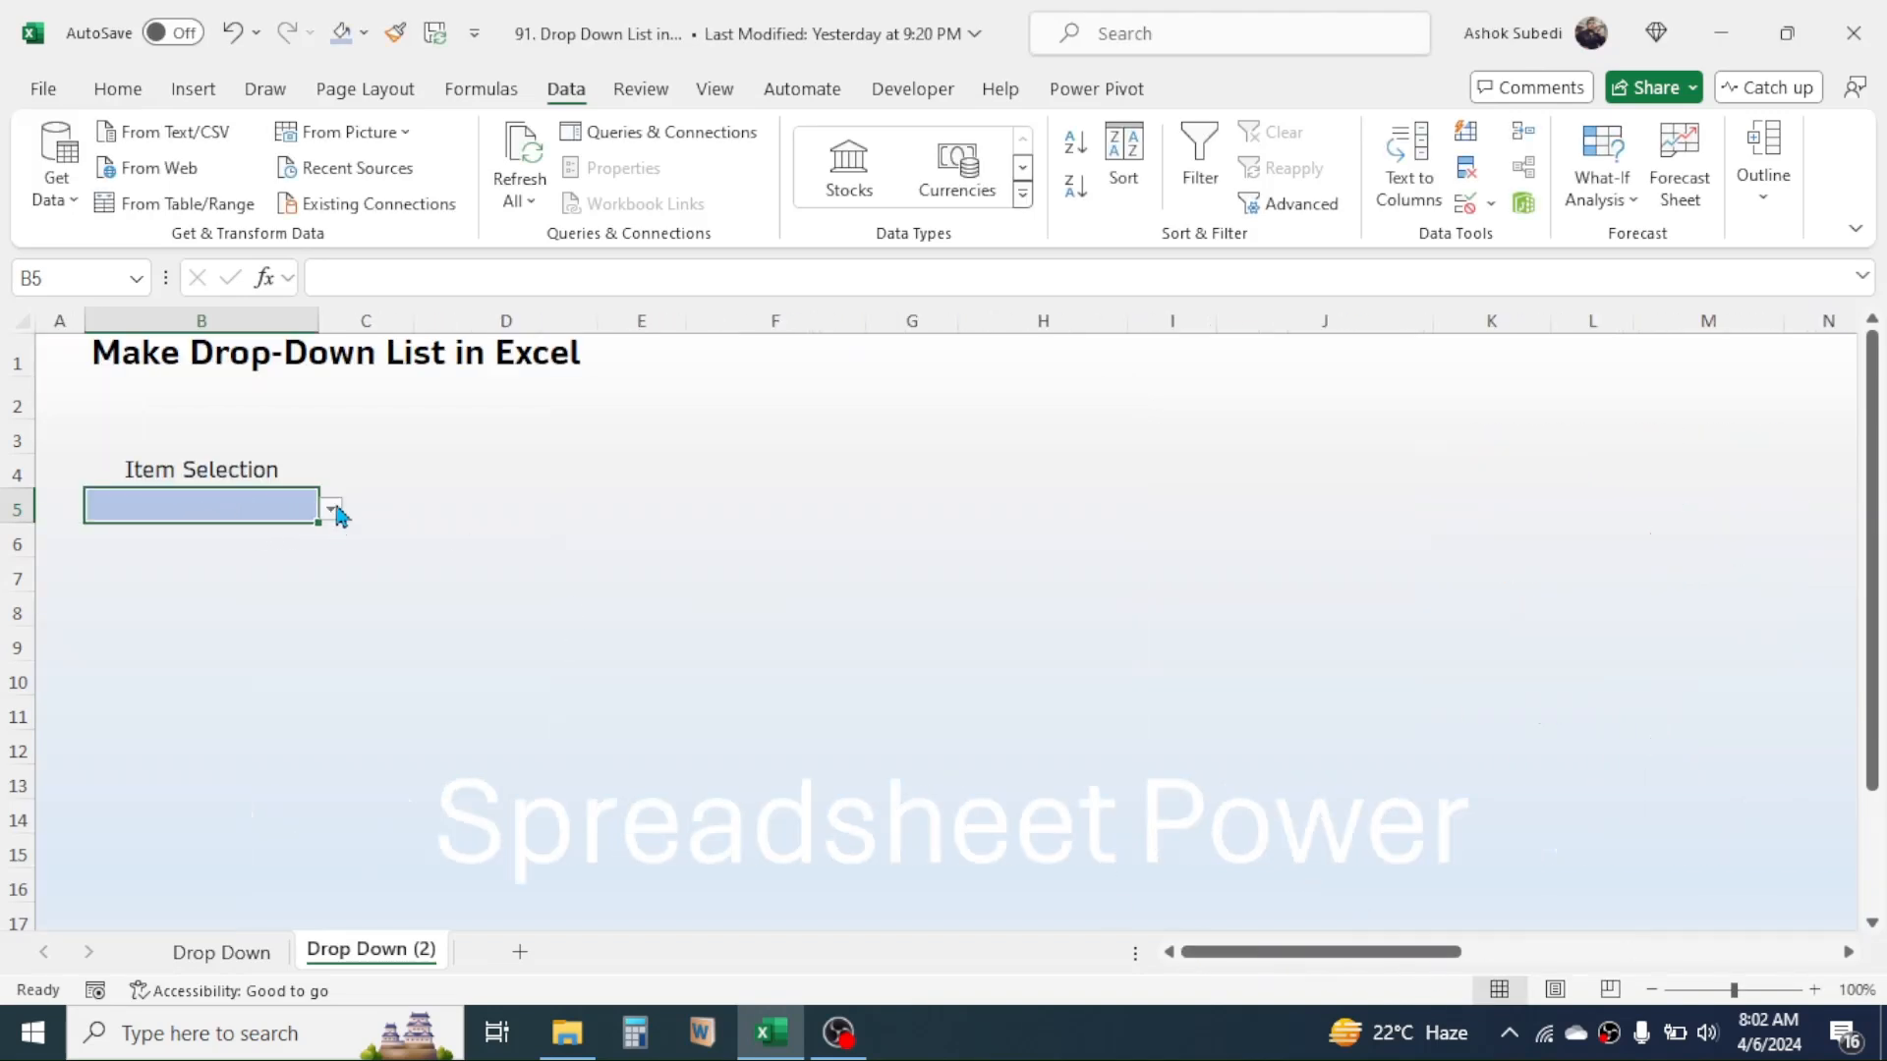
Choose Rice Cooker from B5's new item drop-down
left_click(328, 507)
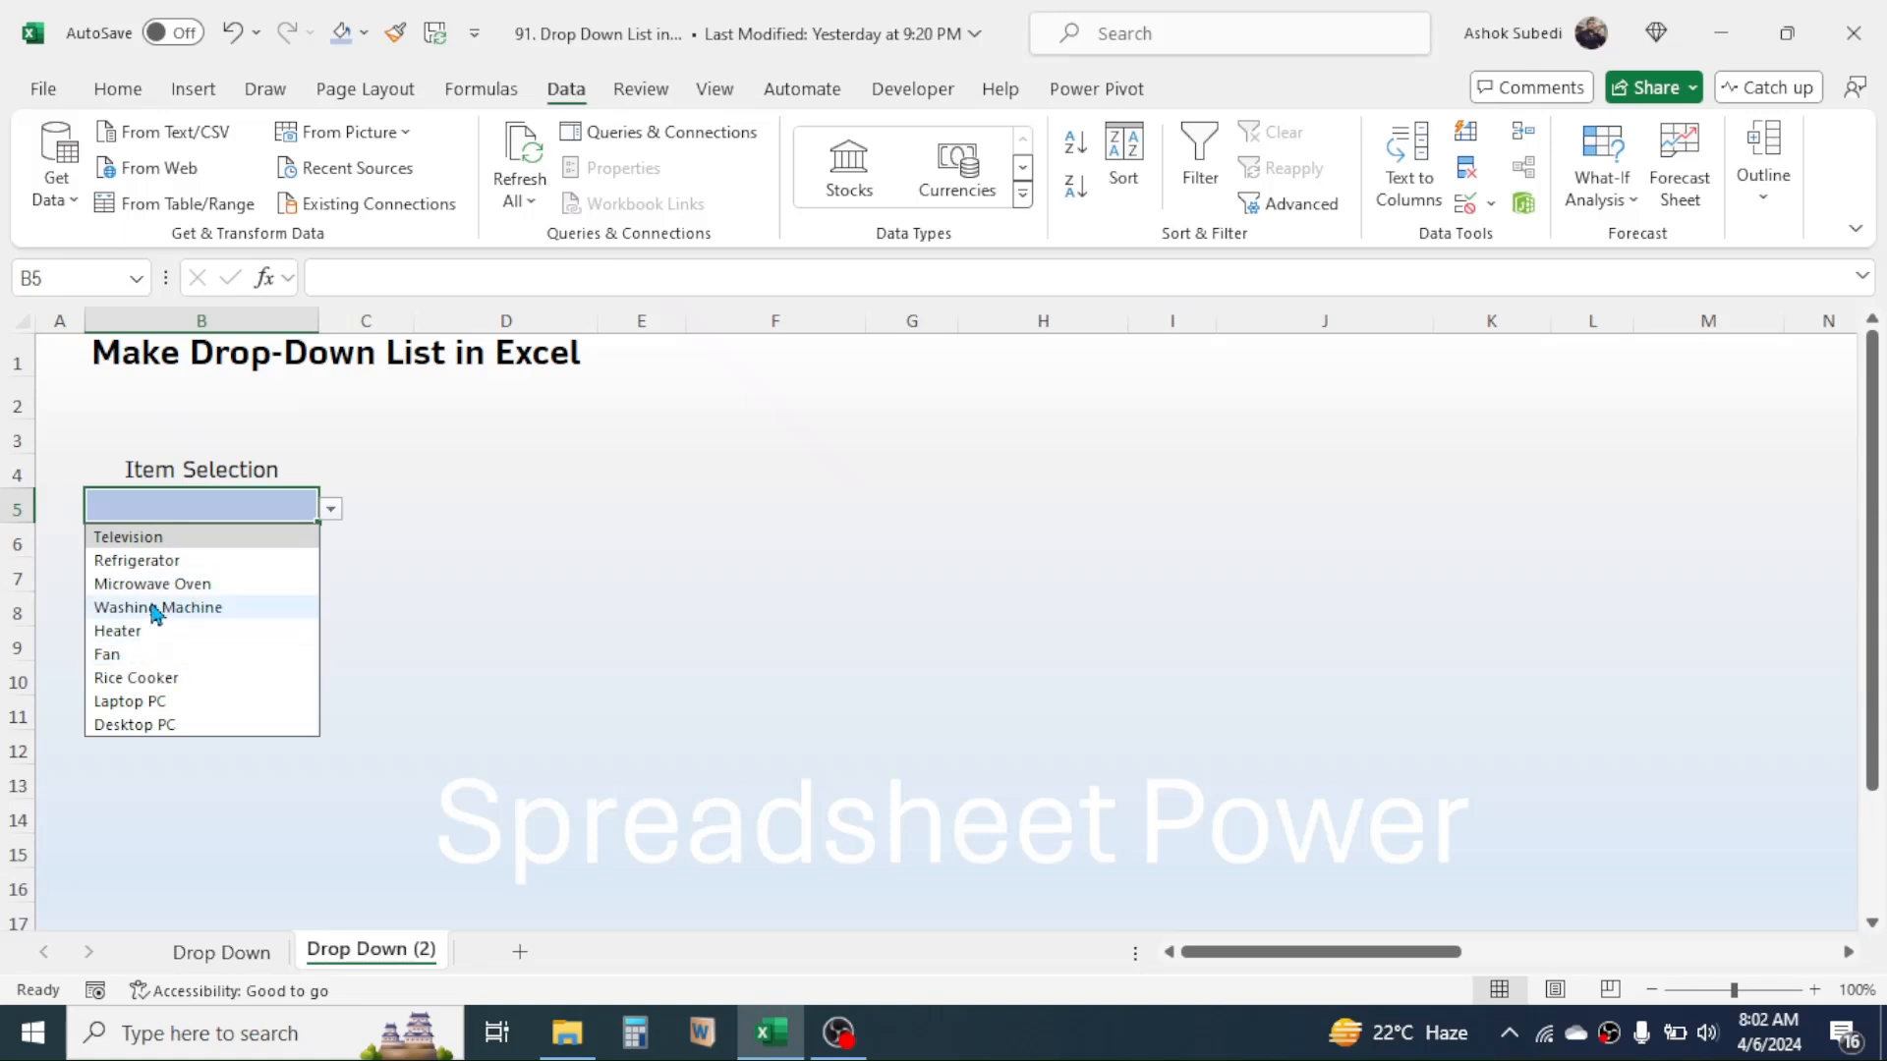
left_click(136, 678)
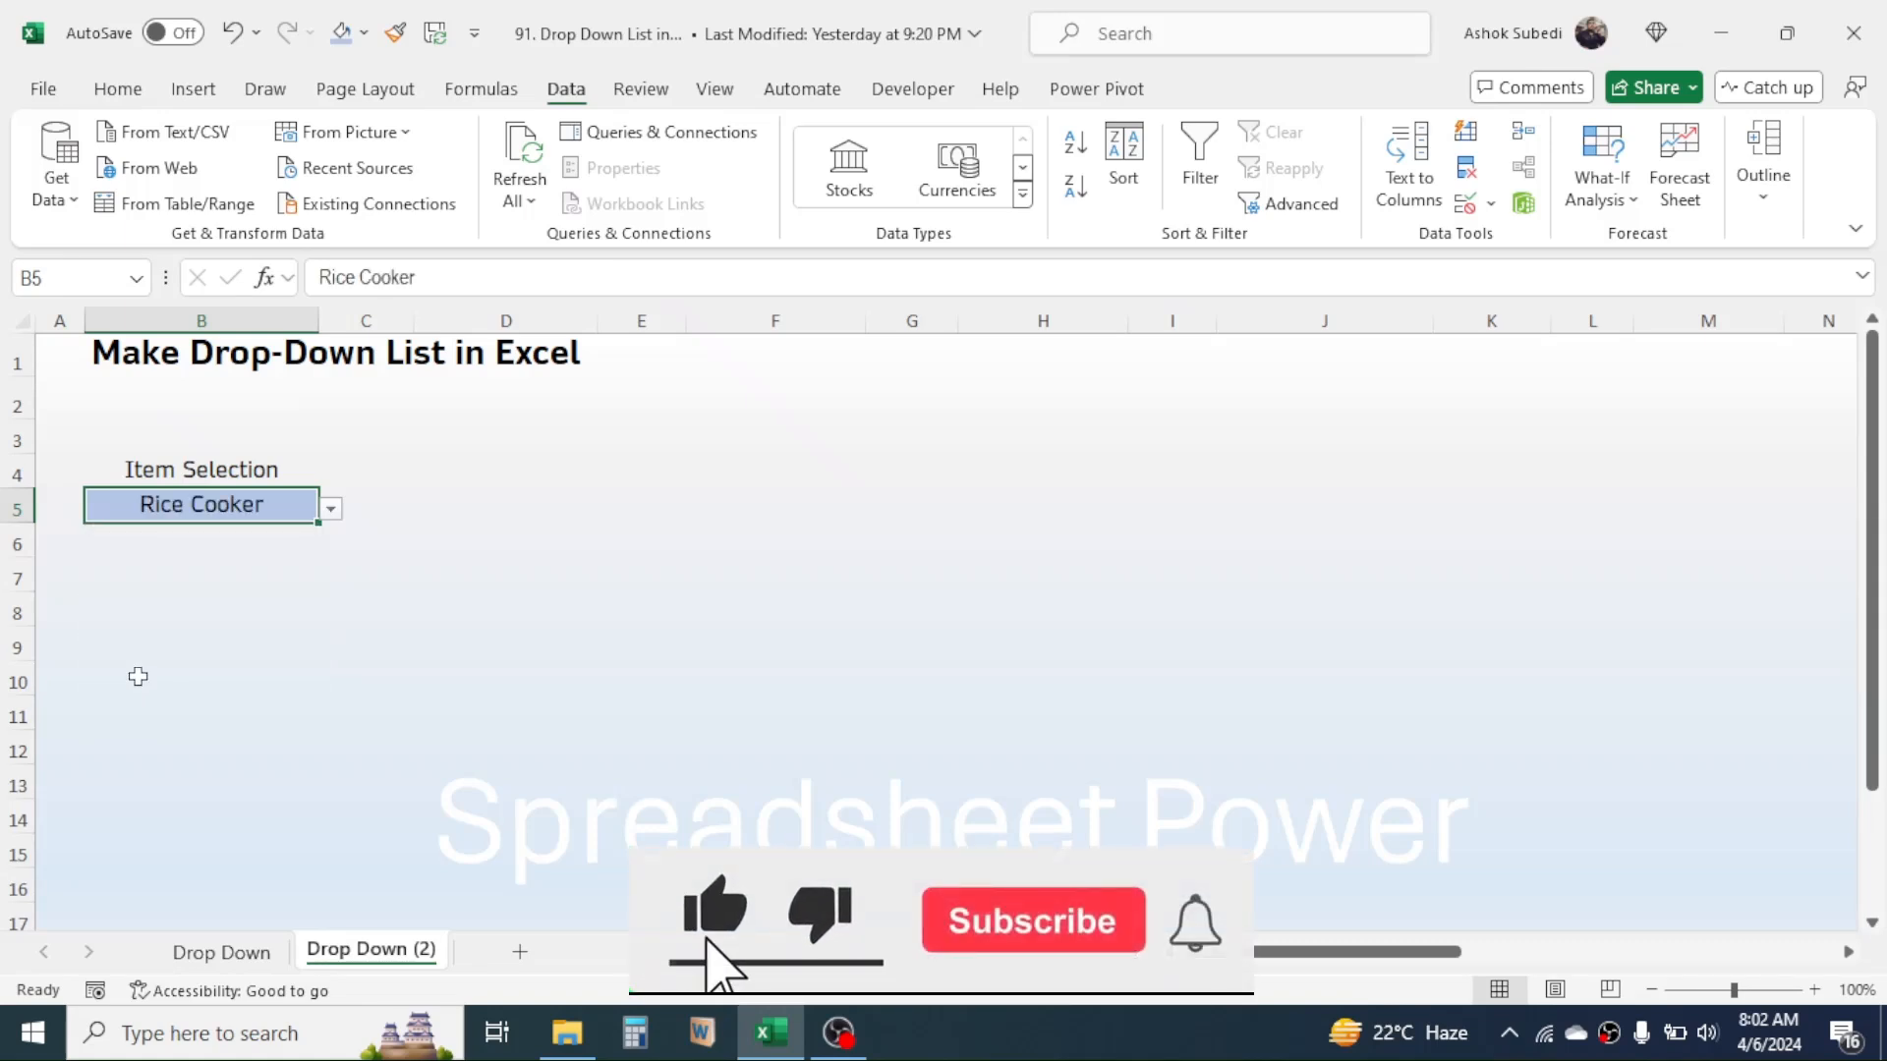
left_click(505, 470)
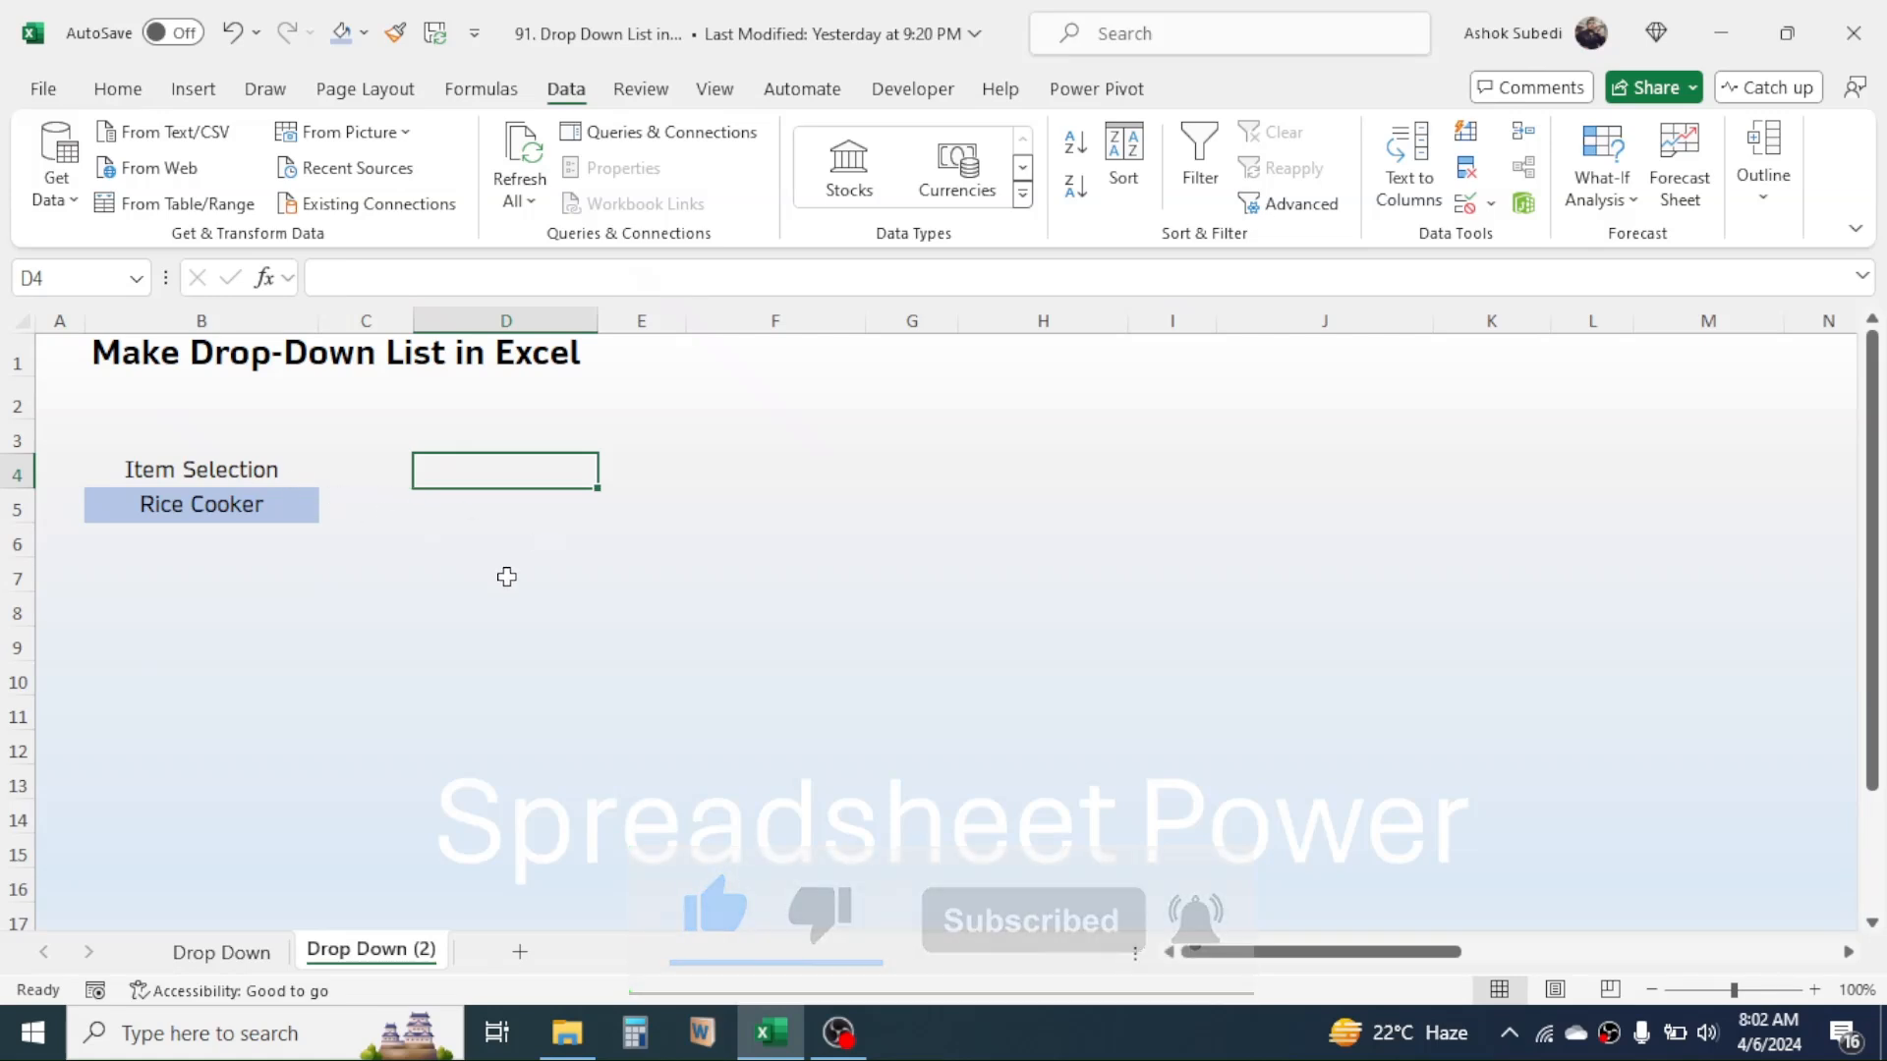
Label D4 Month Selection and give D5 a List validation sourced from the months in V3:V14
type("Month Selection")
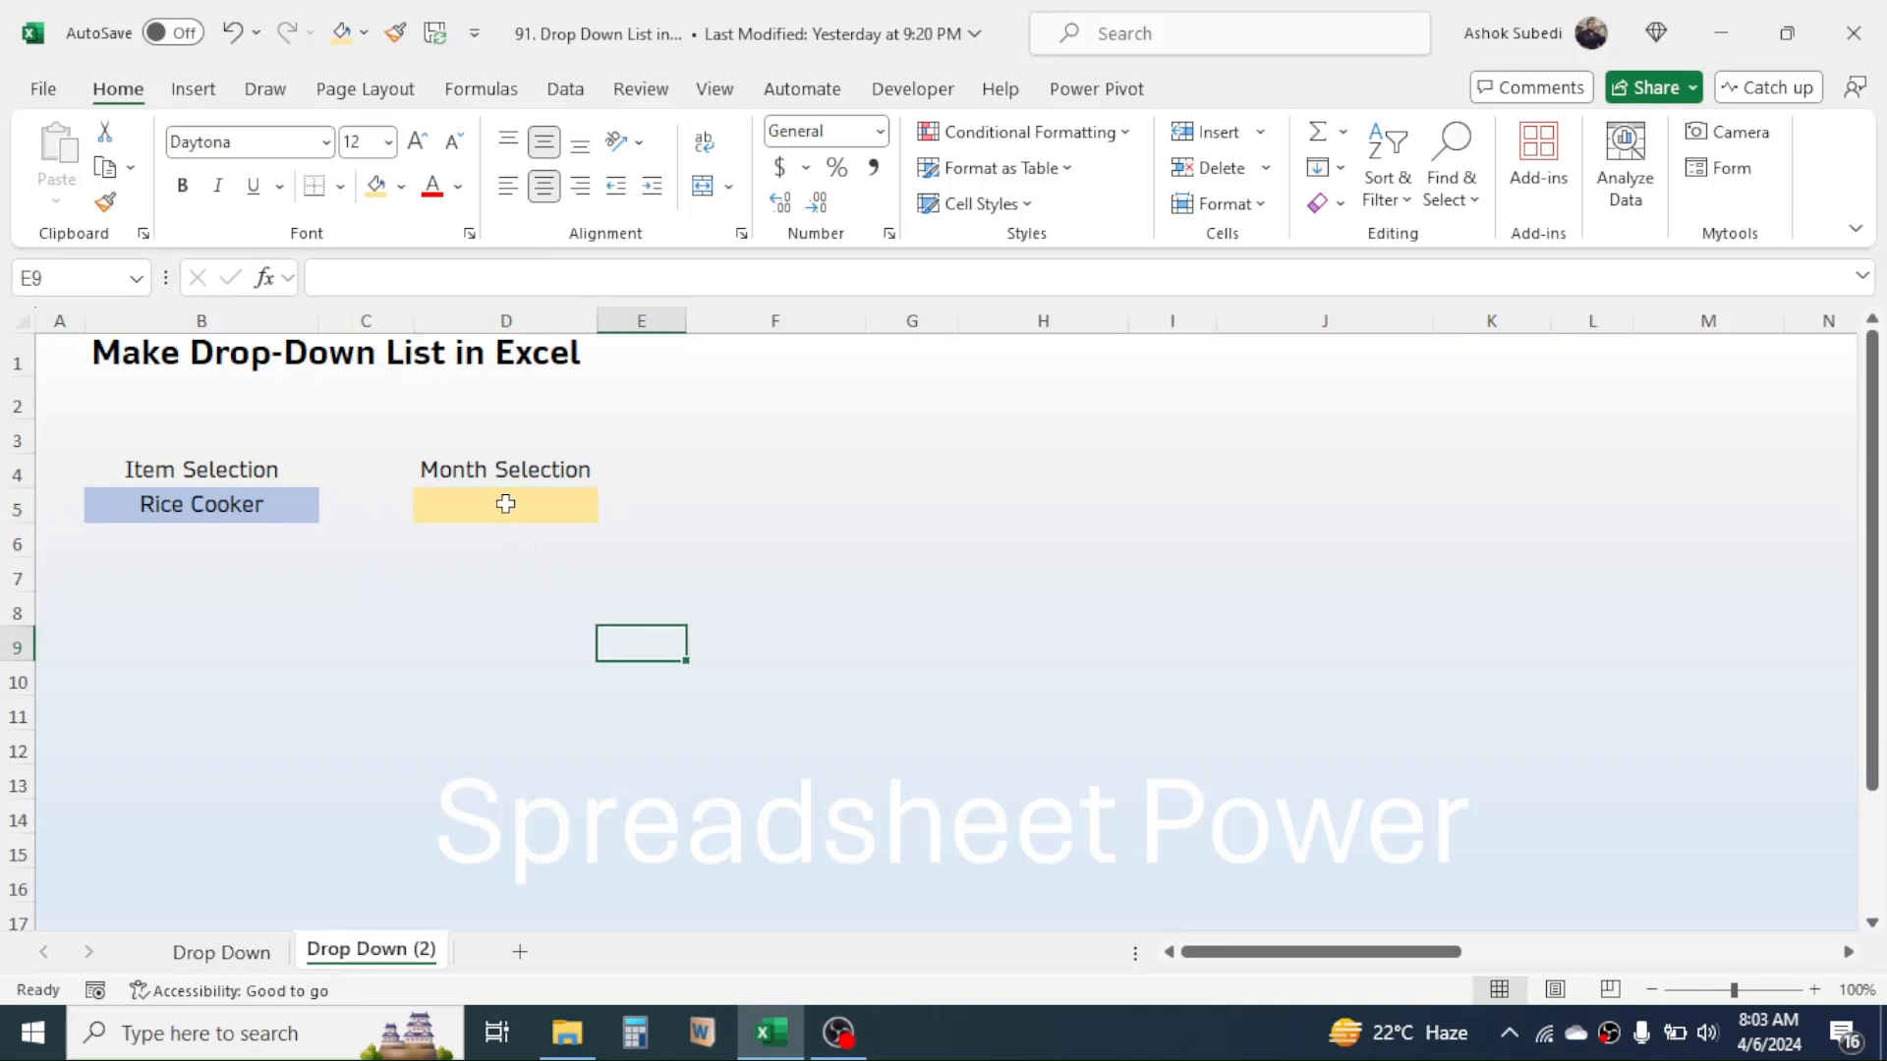
left_click(505, 505)
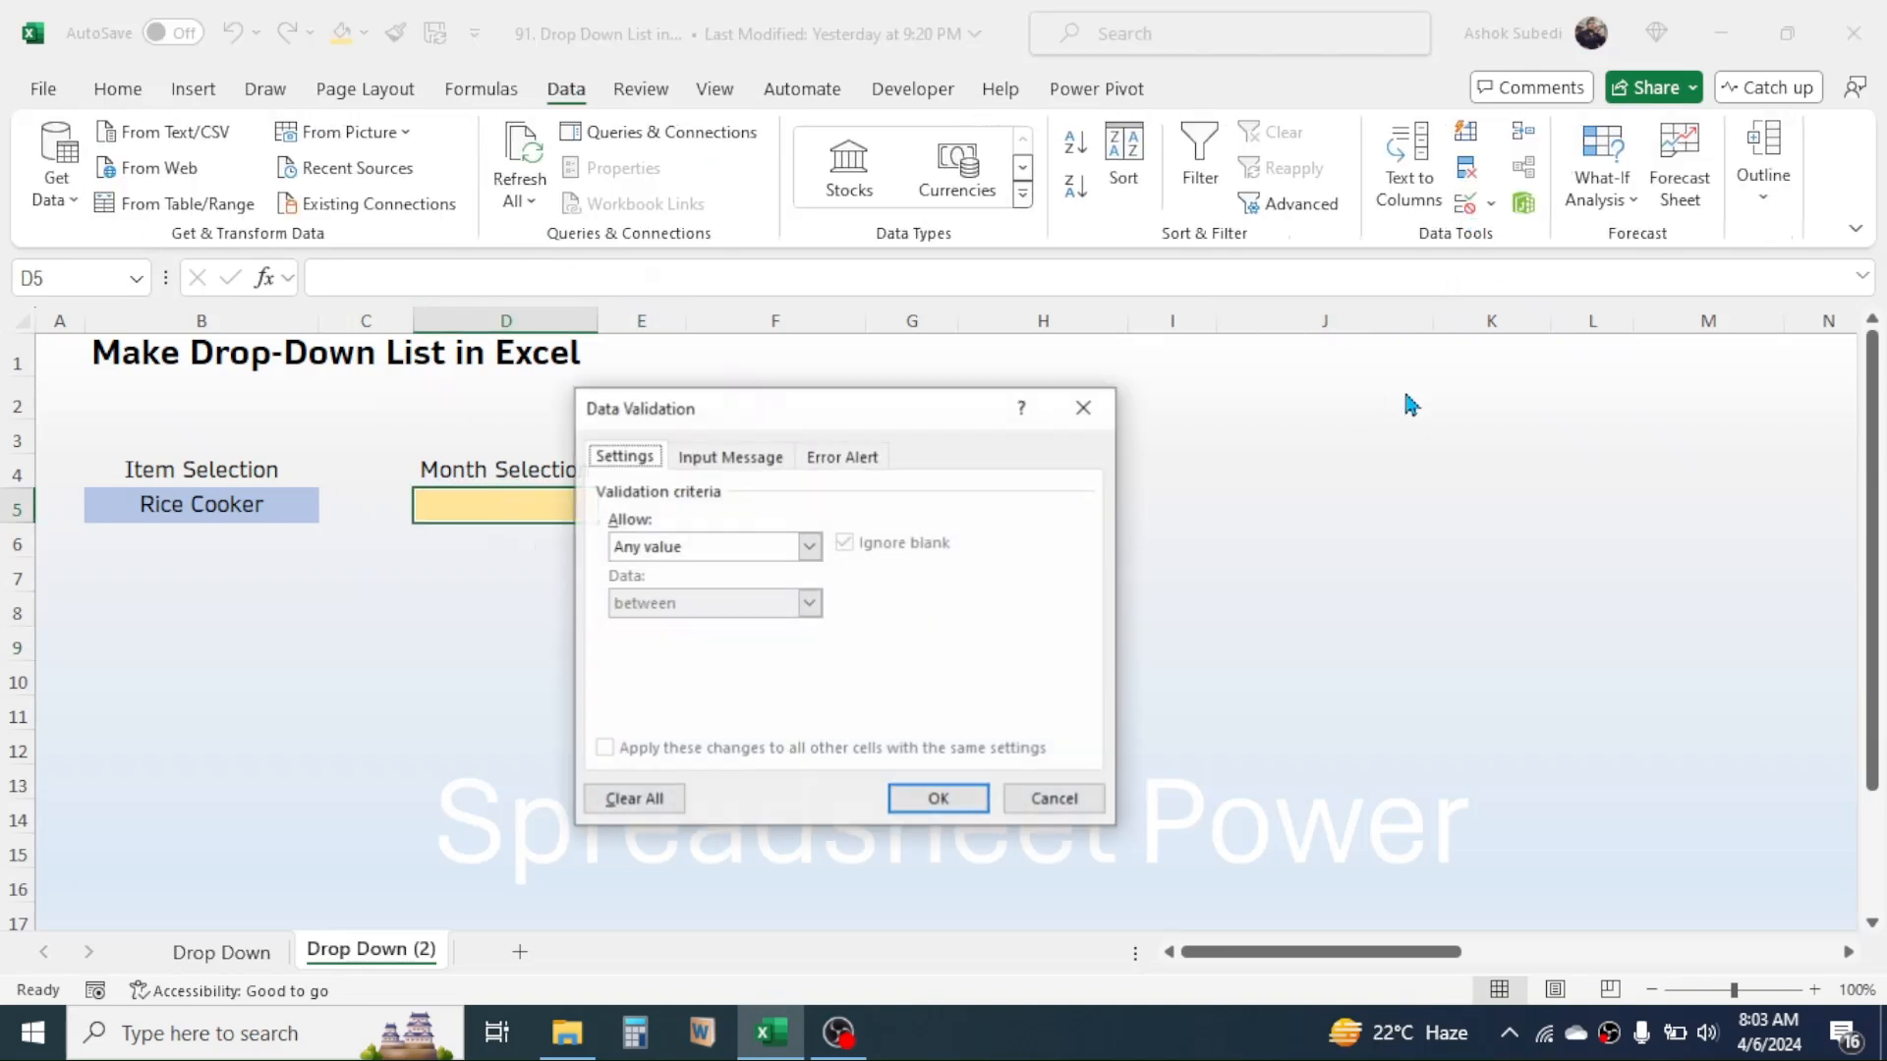
left_click(808, 547)
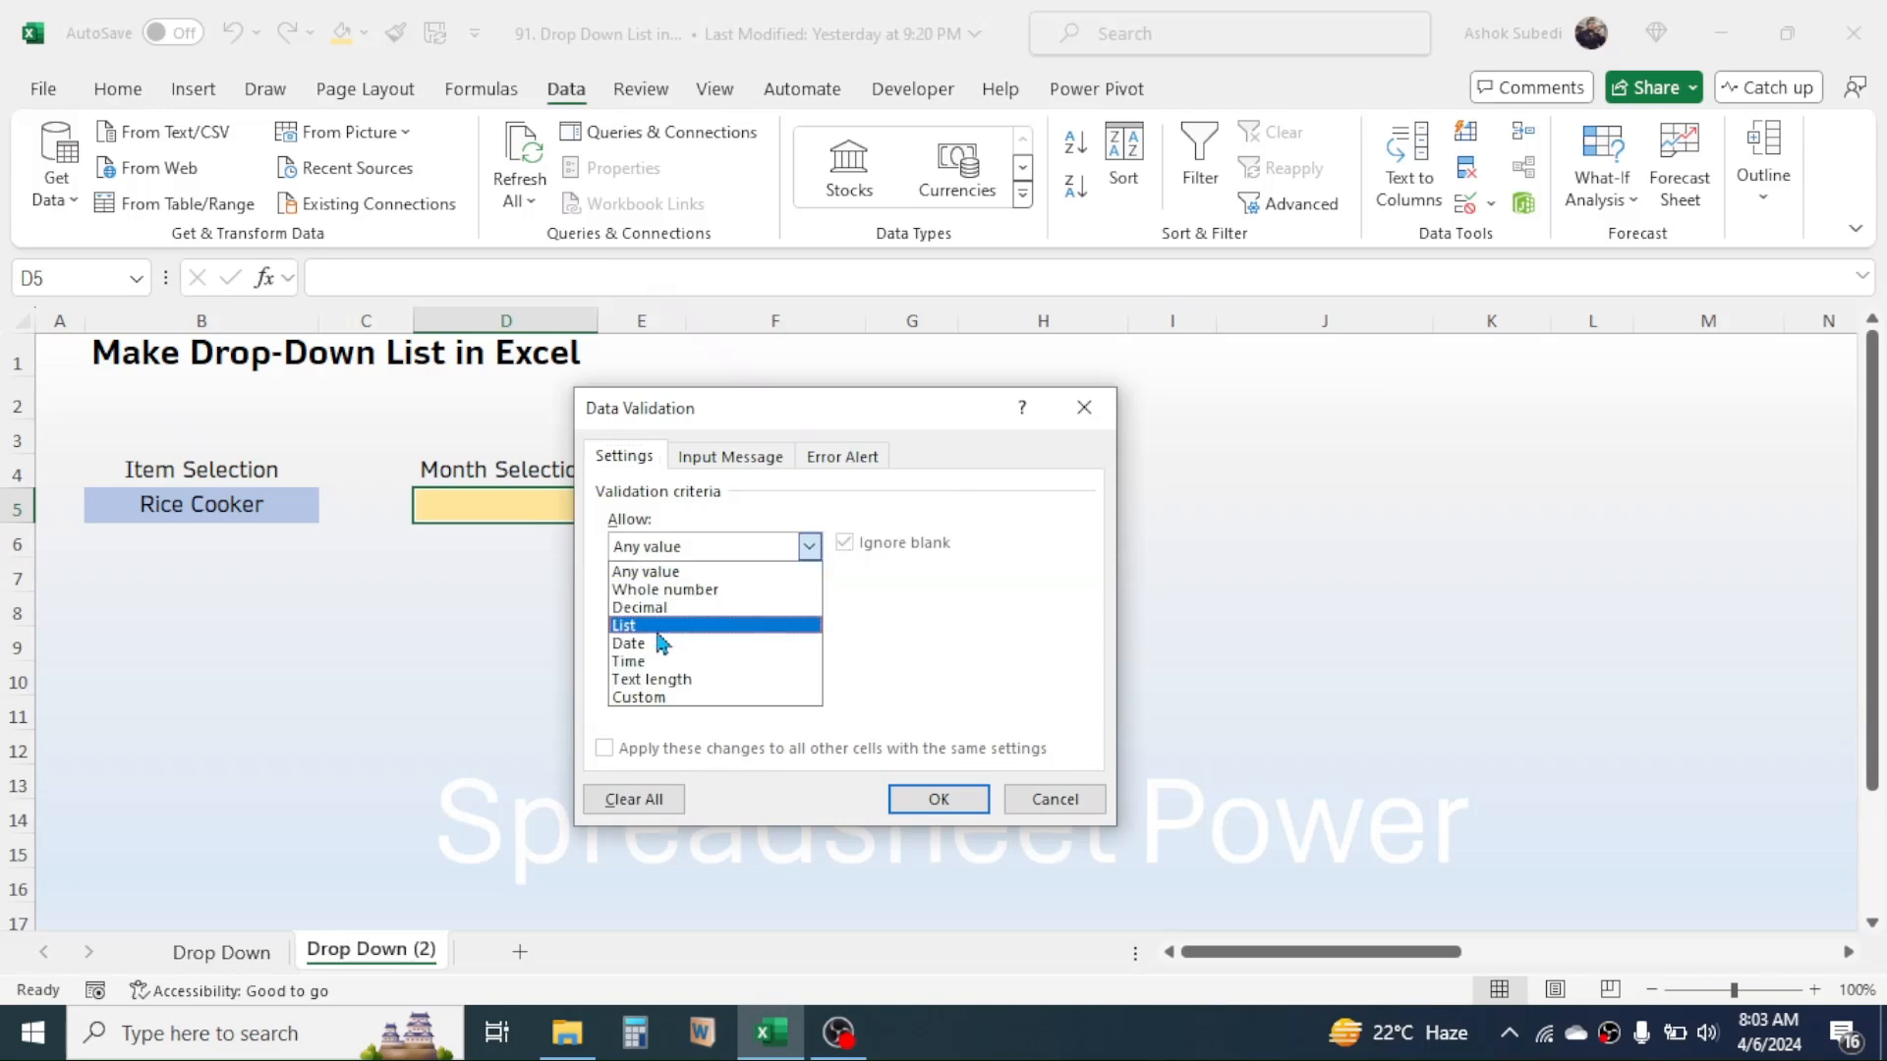
left_click(623, 625)
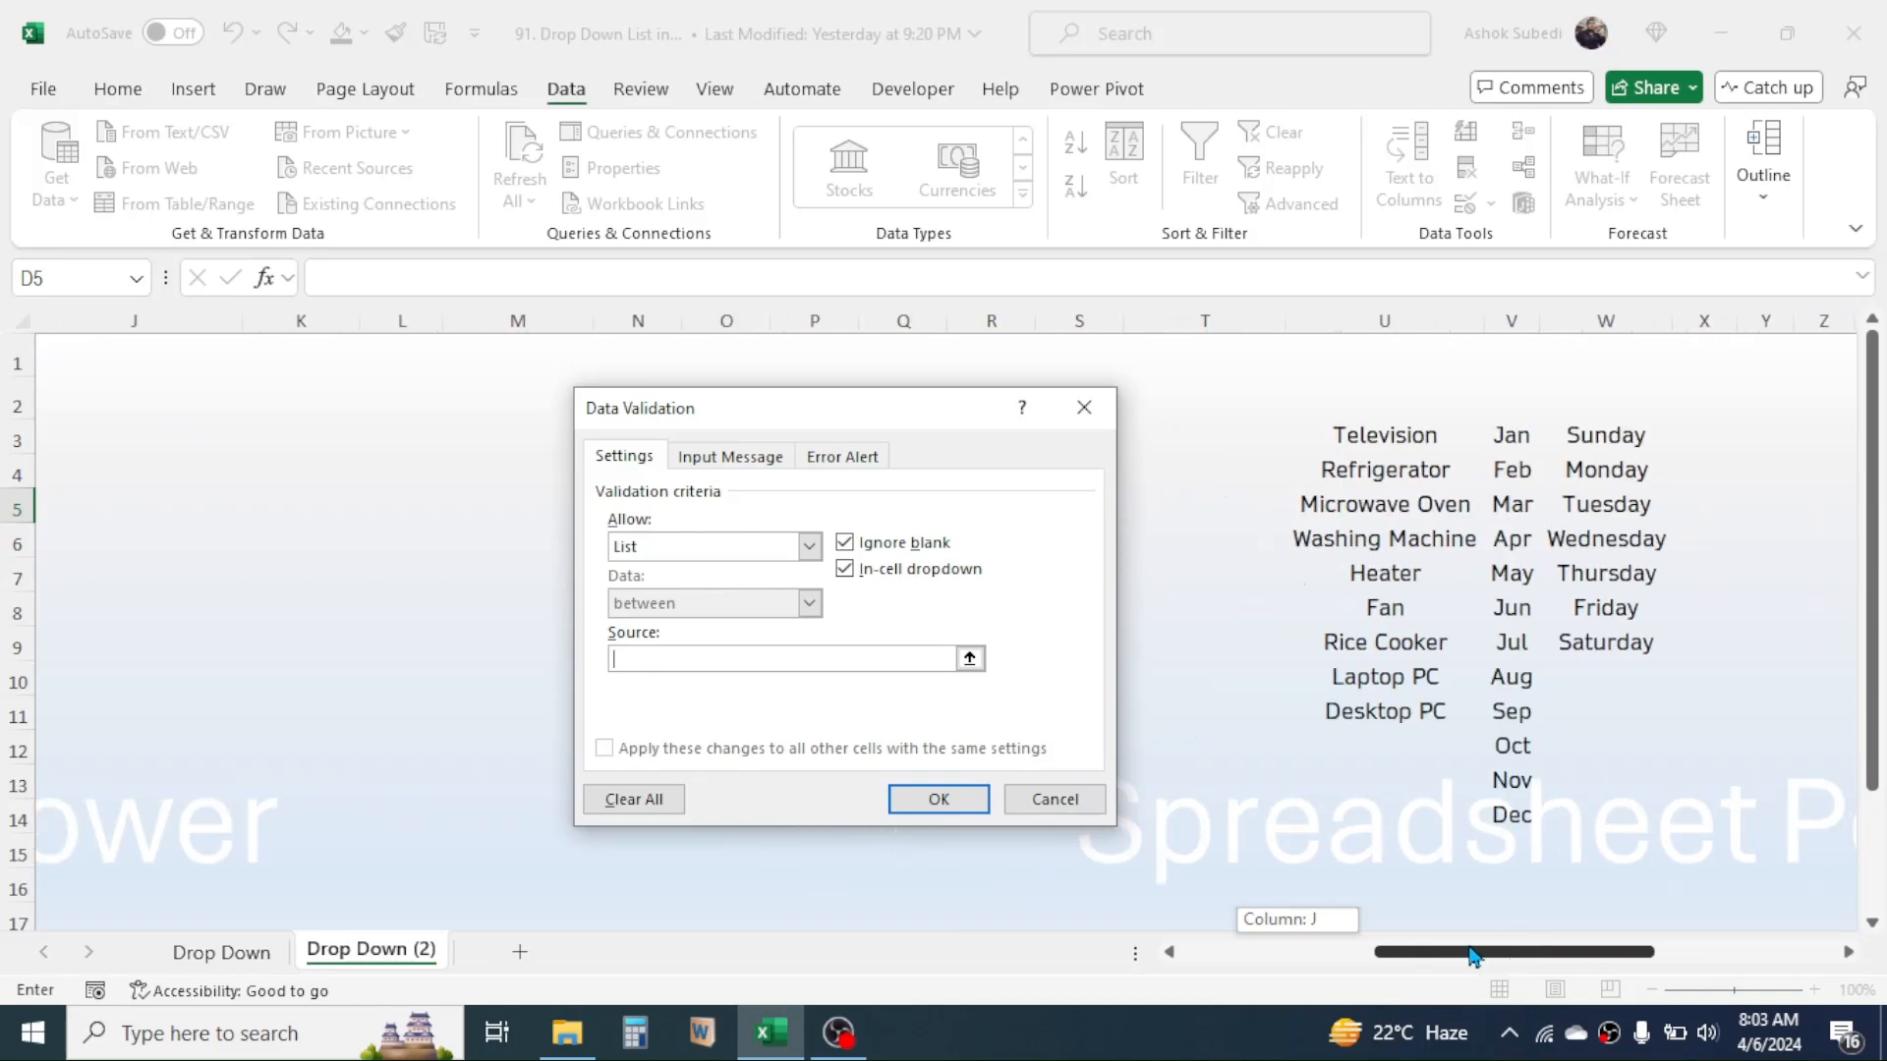
left_click_drag(1562, 434, 1562, 470)
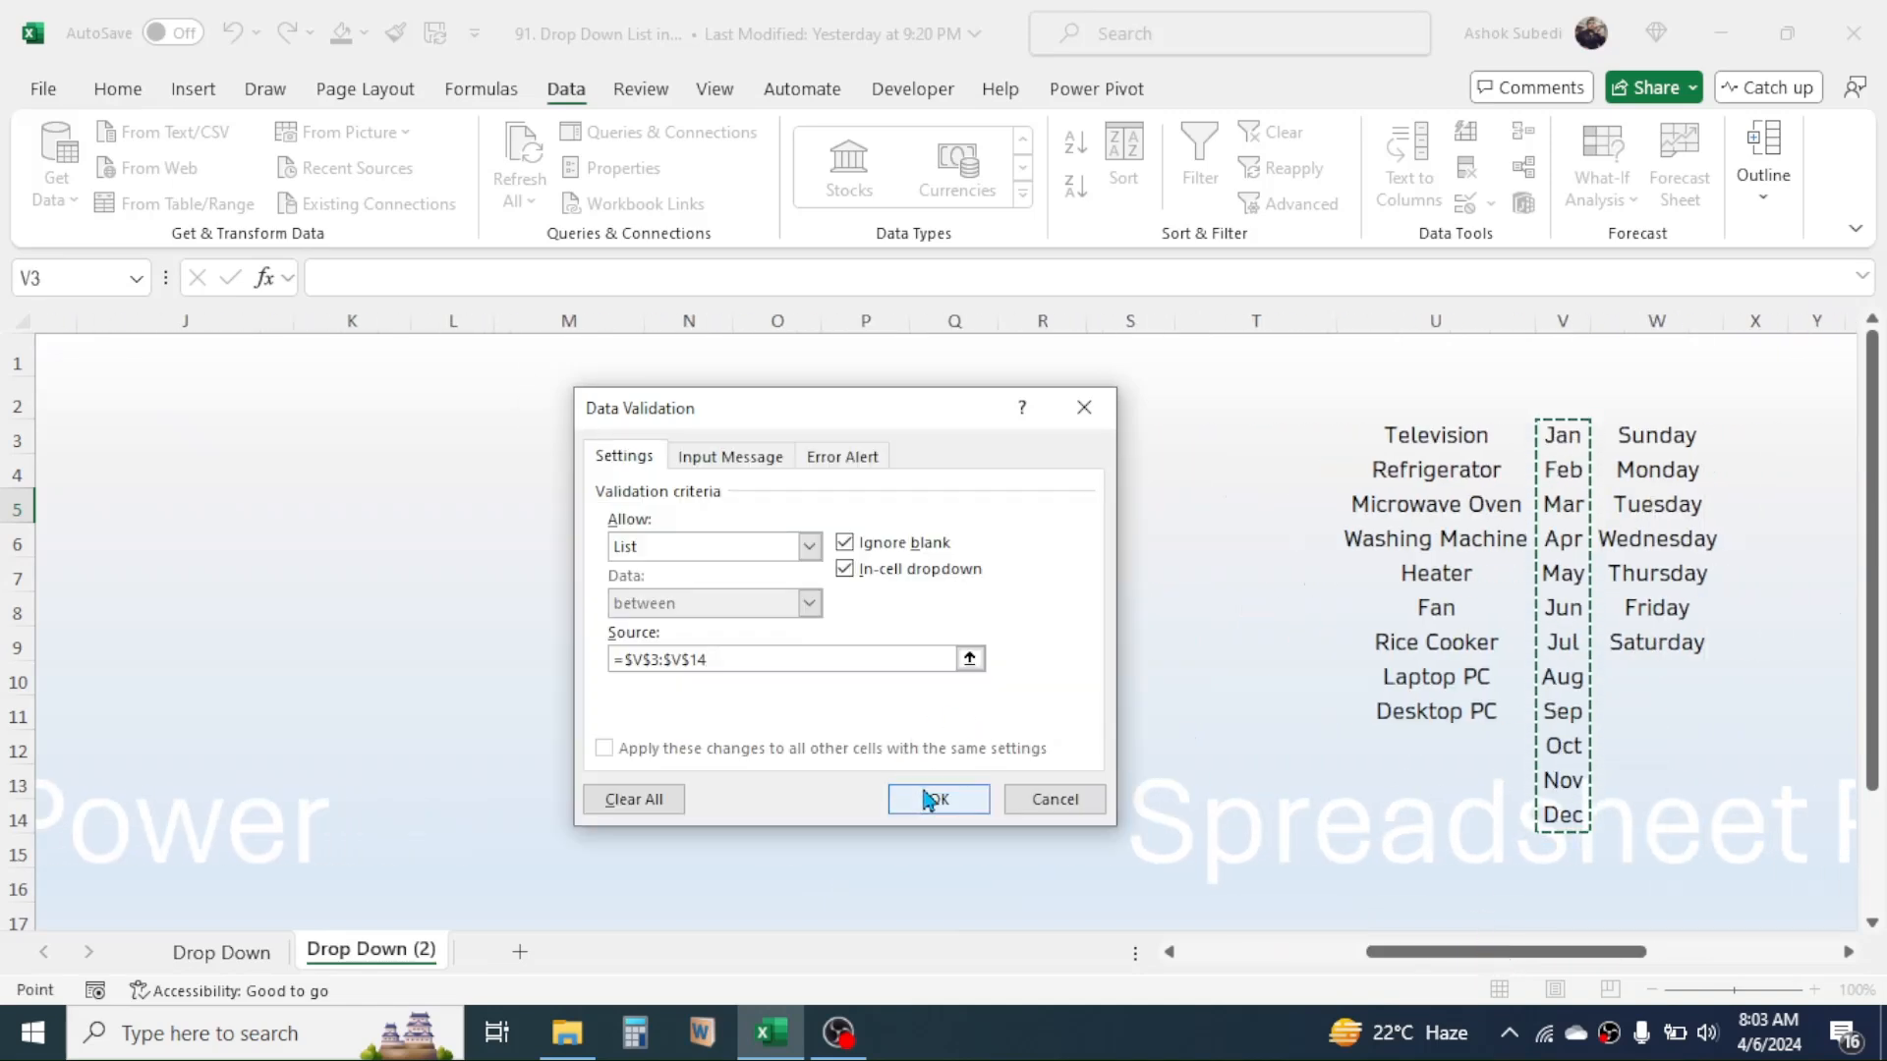
left_click(937, 800)
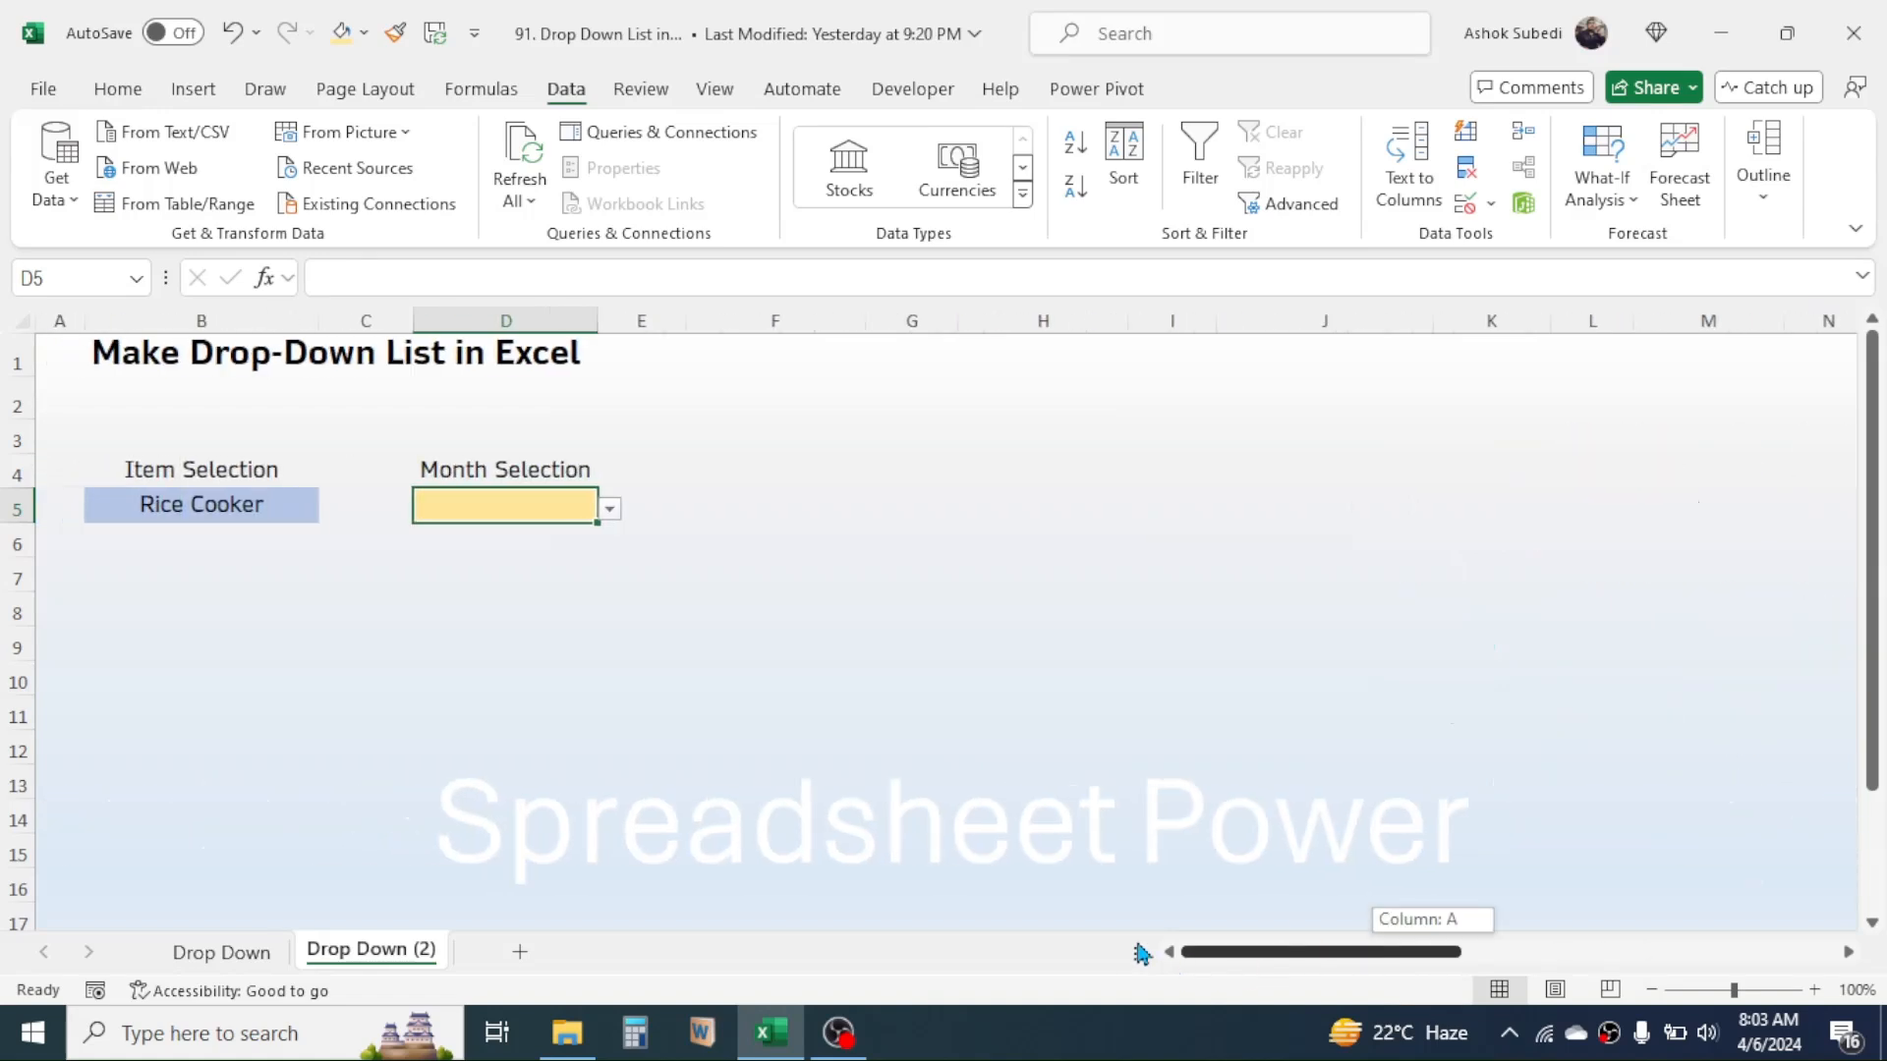
Choose Jun from D5's new month drop-down
left_click(610, 505)
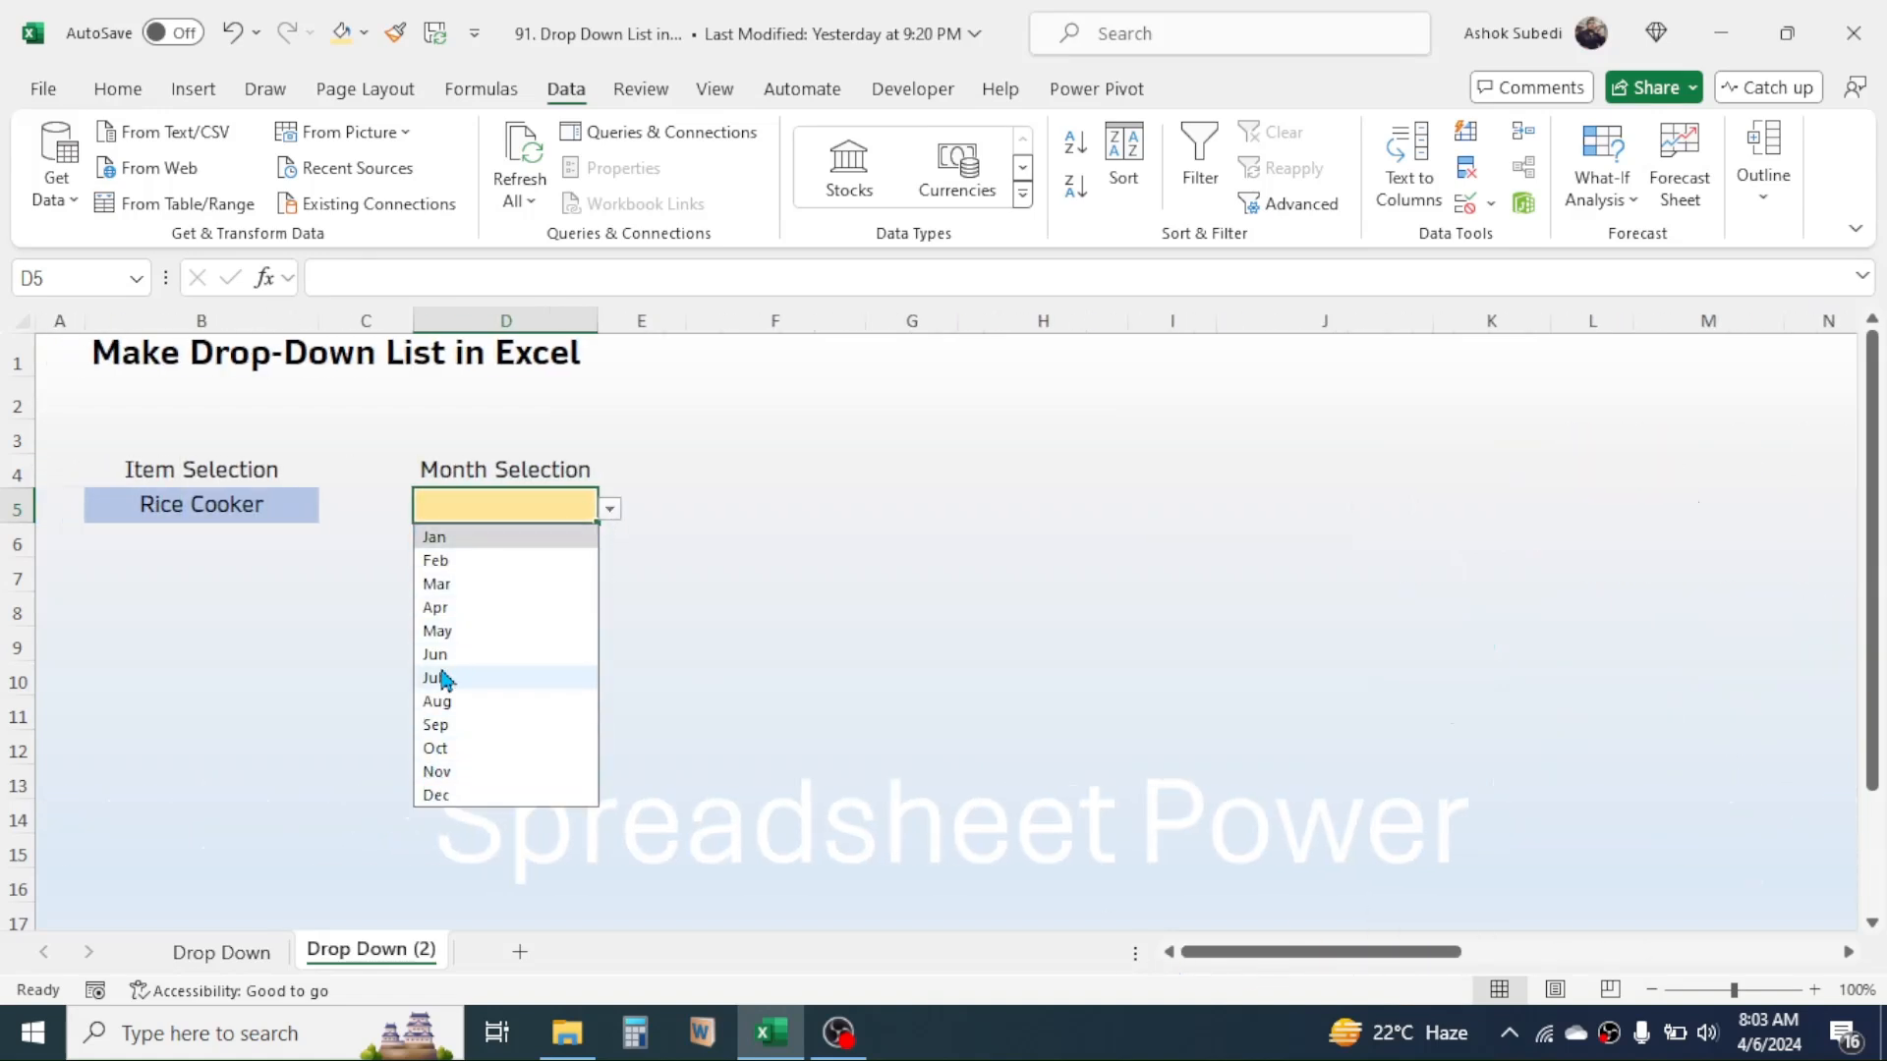
left_click(434, 653)
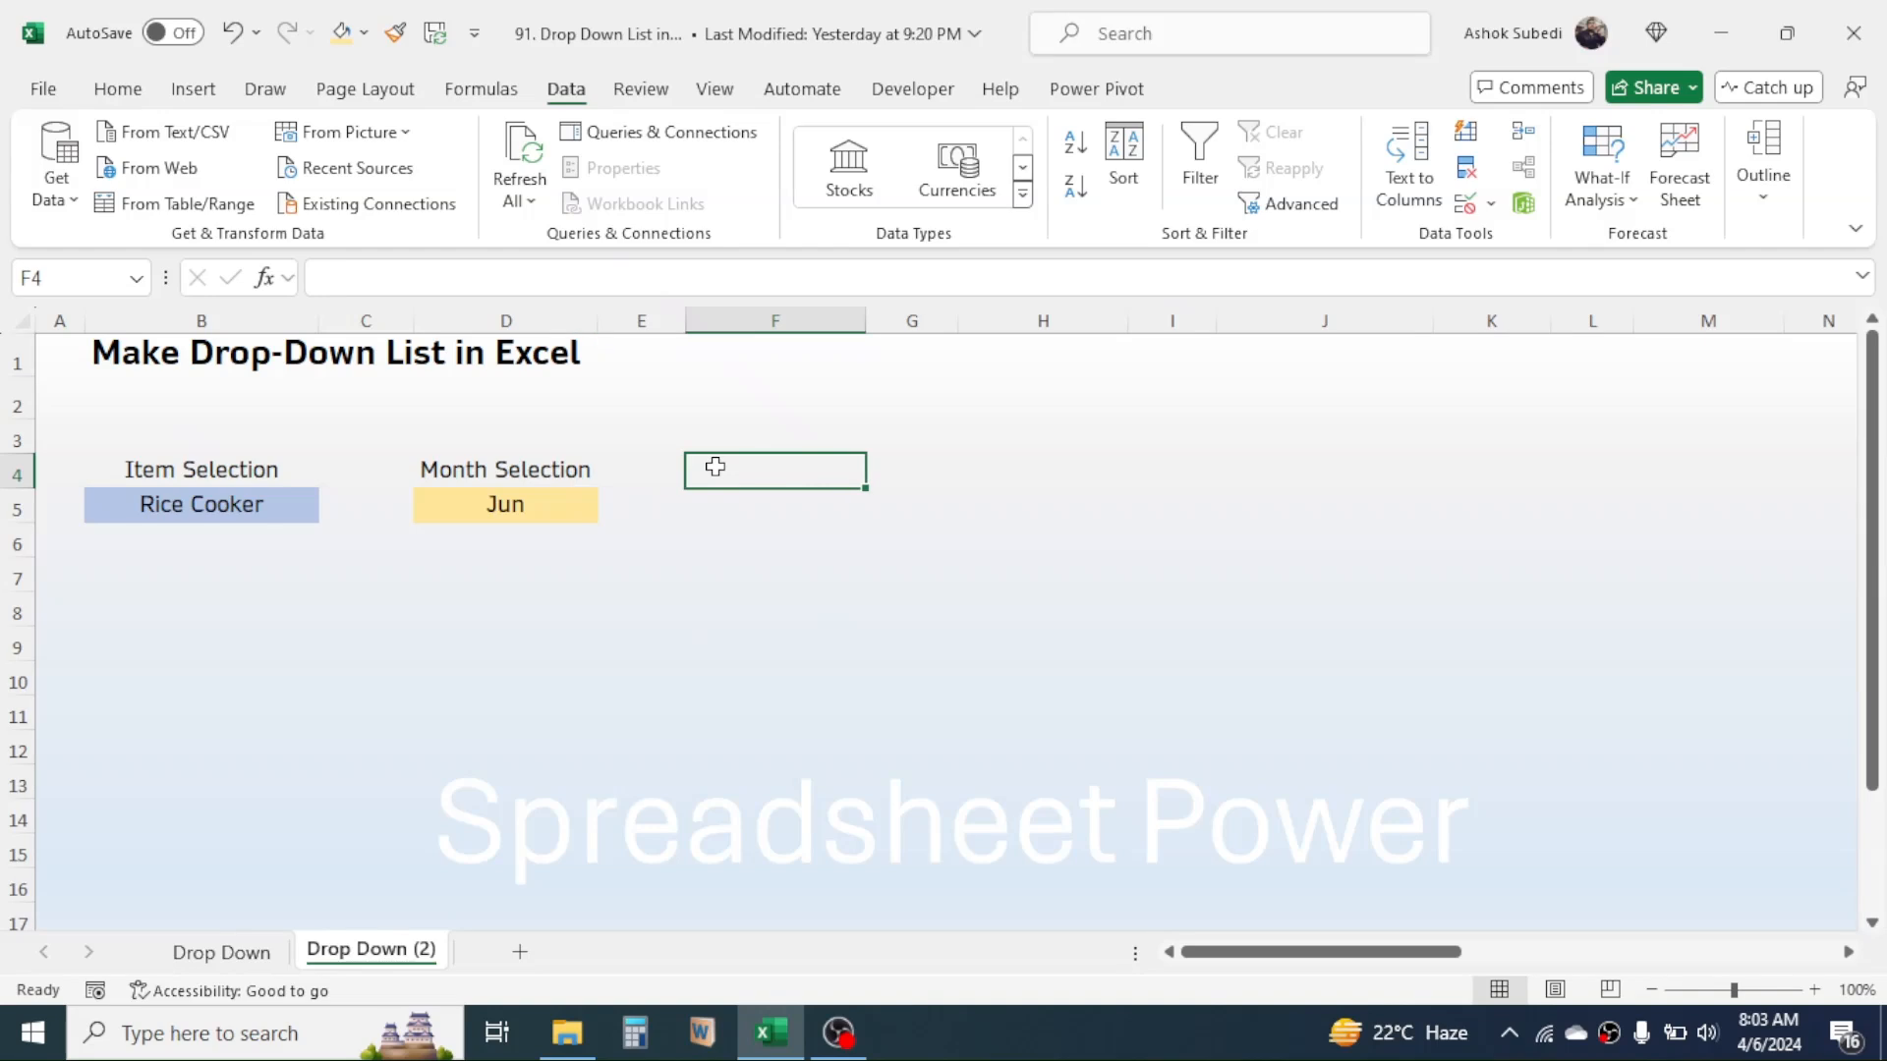
Label F4 Yes/No, fill F5 blue and give it a List validation with source Yes,No
type("Yes/No")
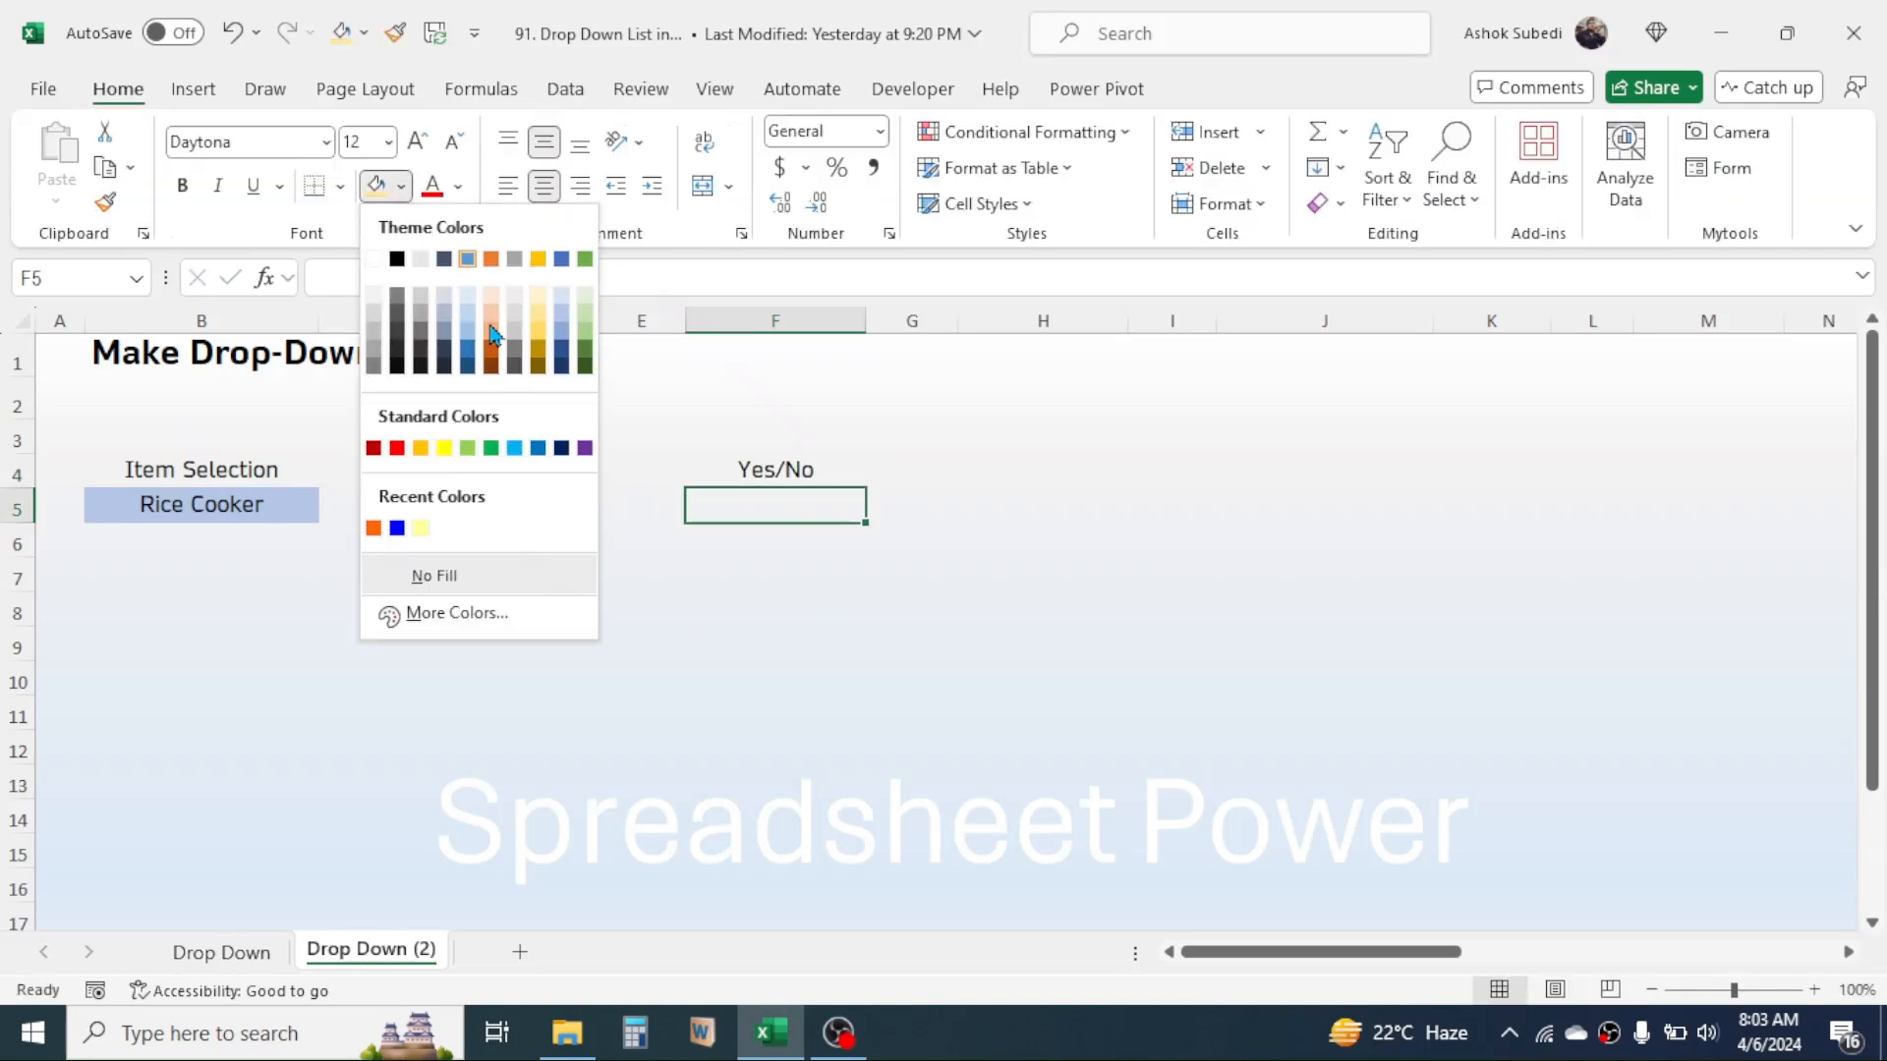
left_click(564, 88)
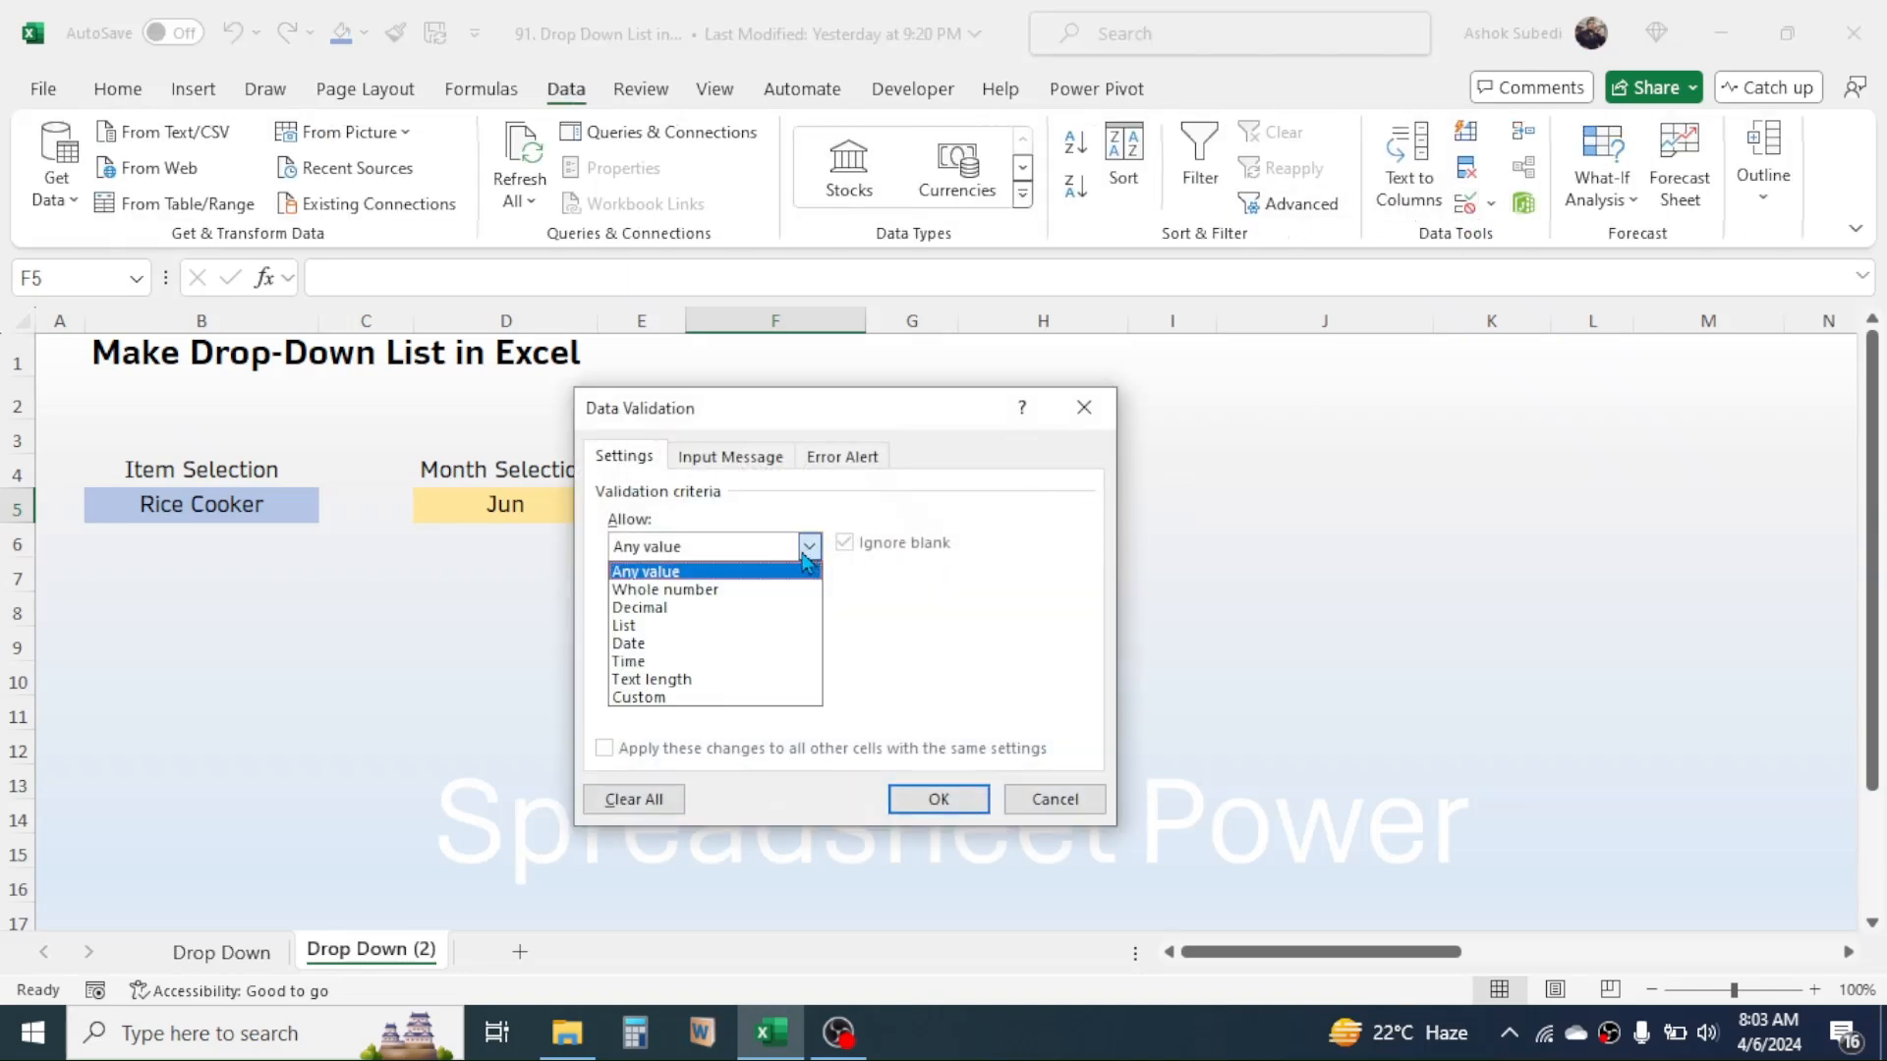
left_click(623, 625)
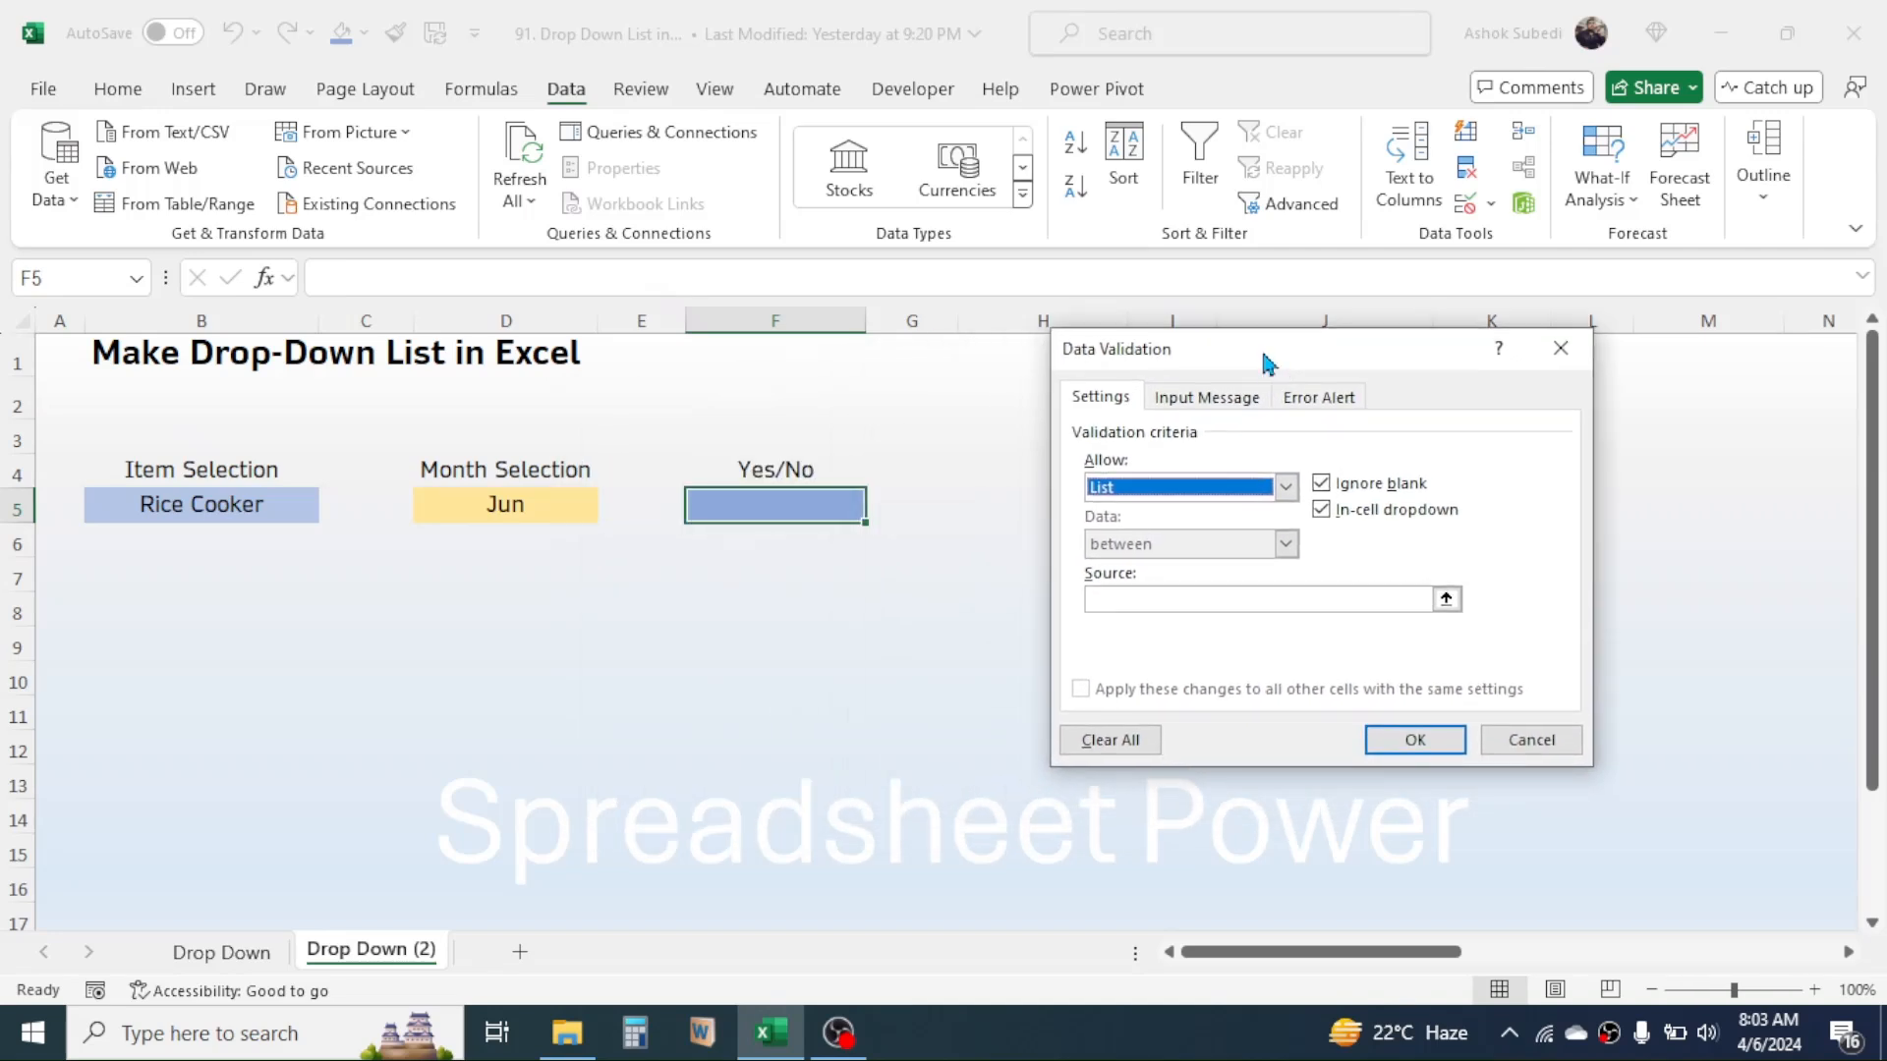
type("Yes,No")
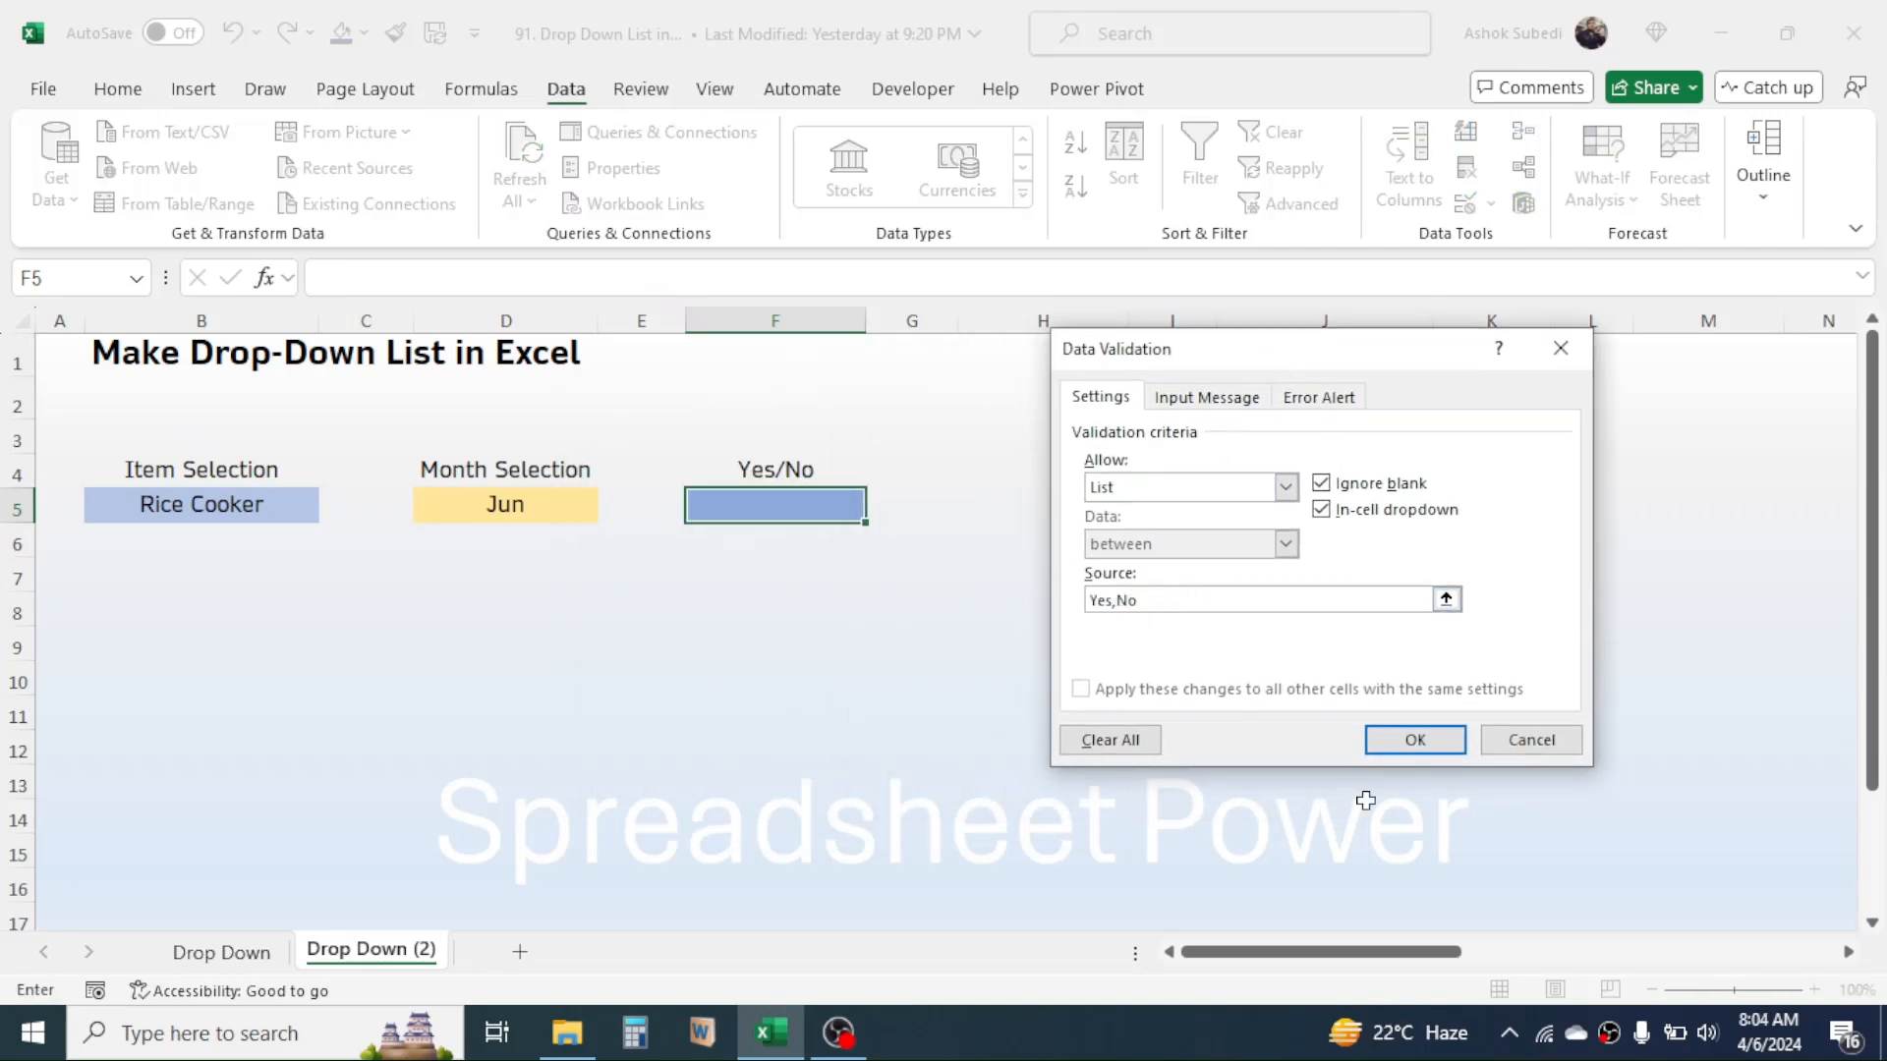
left_click(1414, 741)
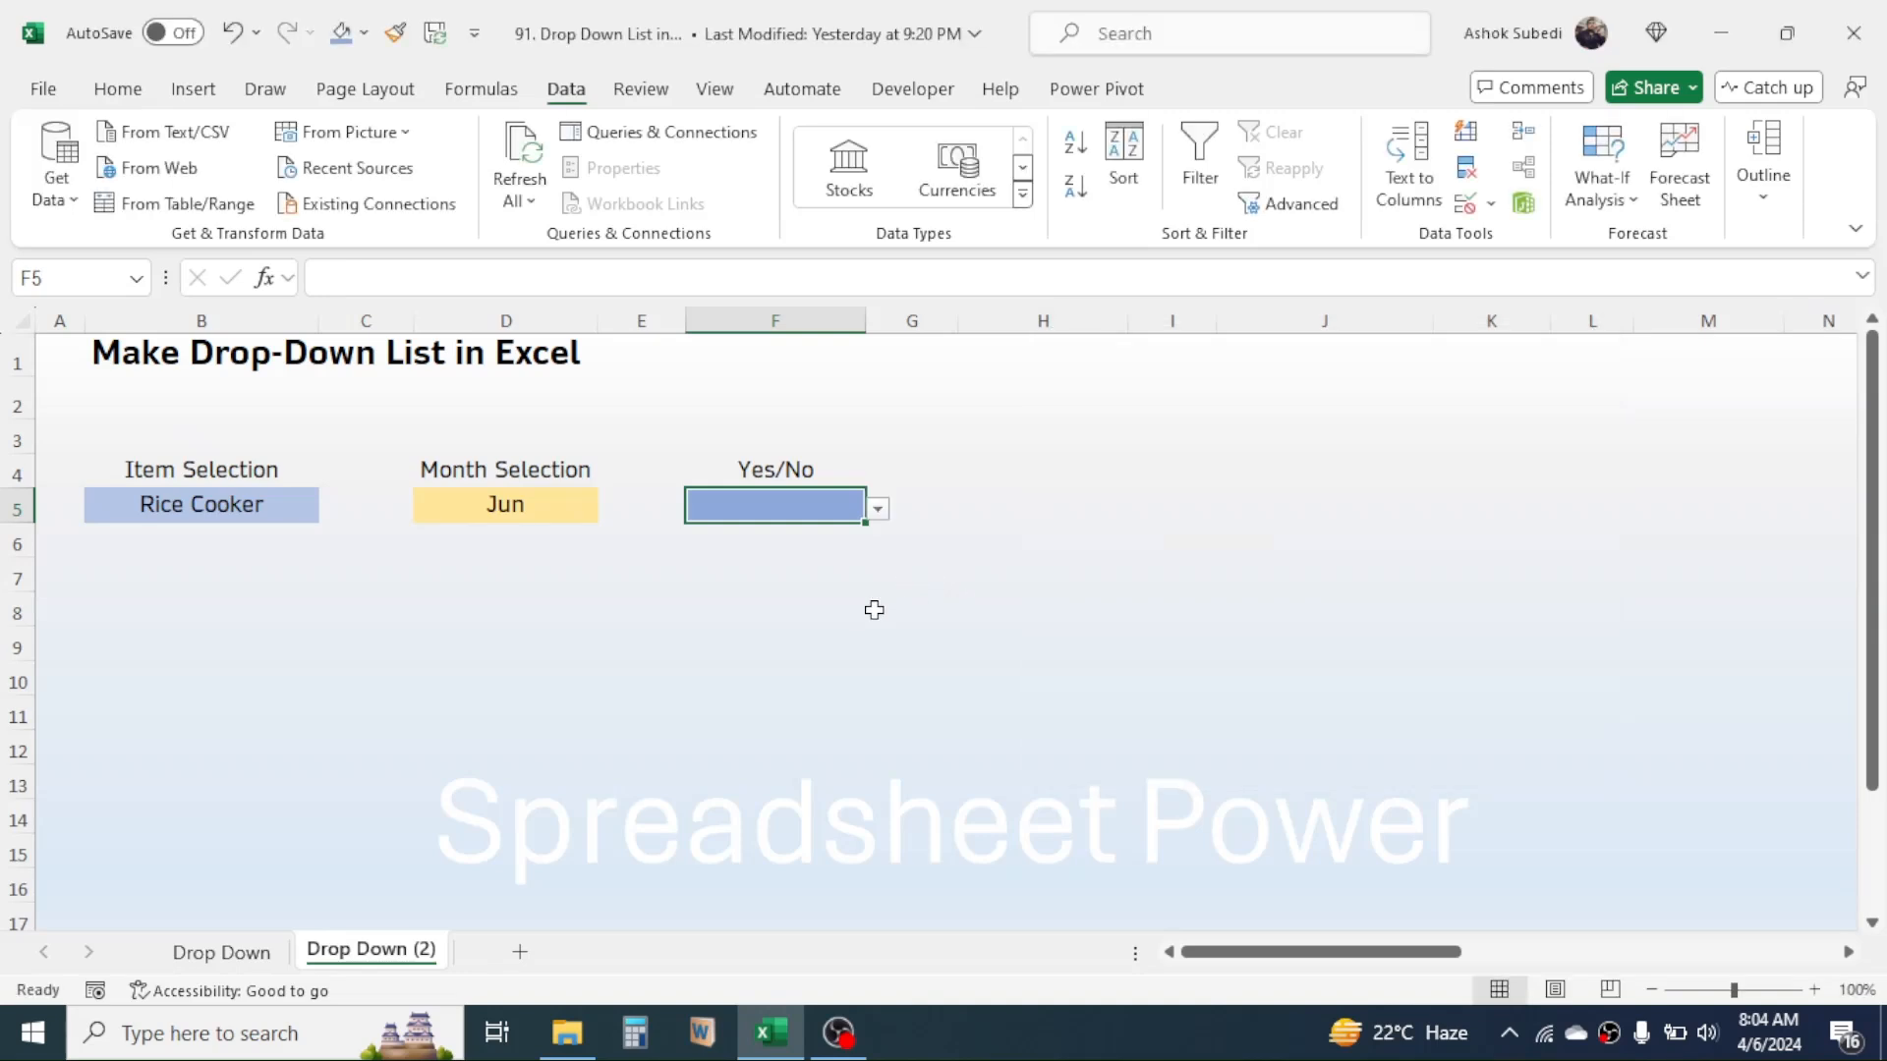
left_click(877, 507)
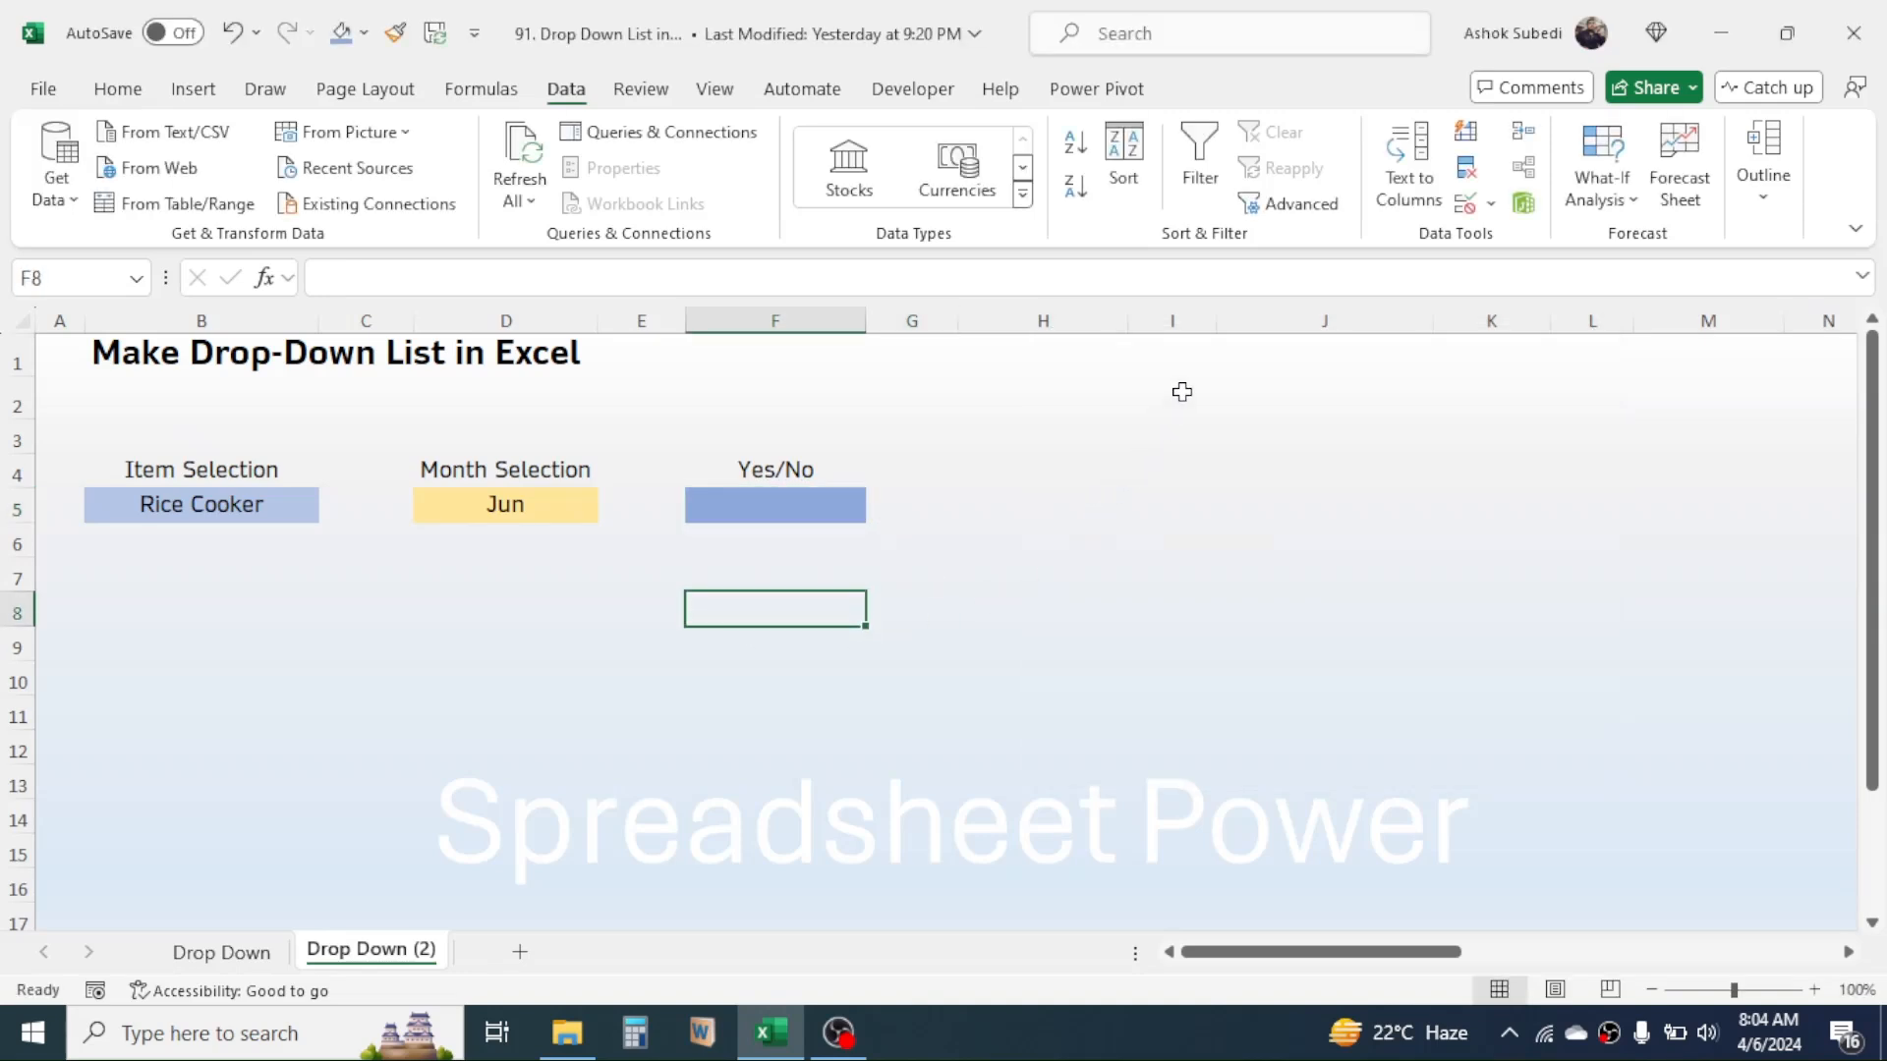
left_click(1171, 395)
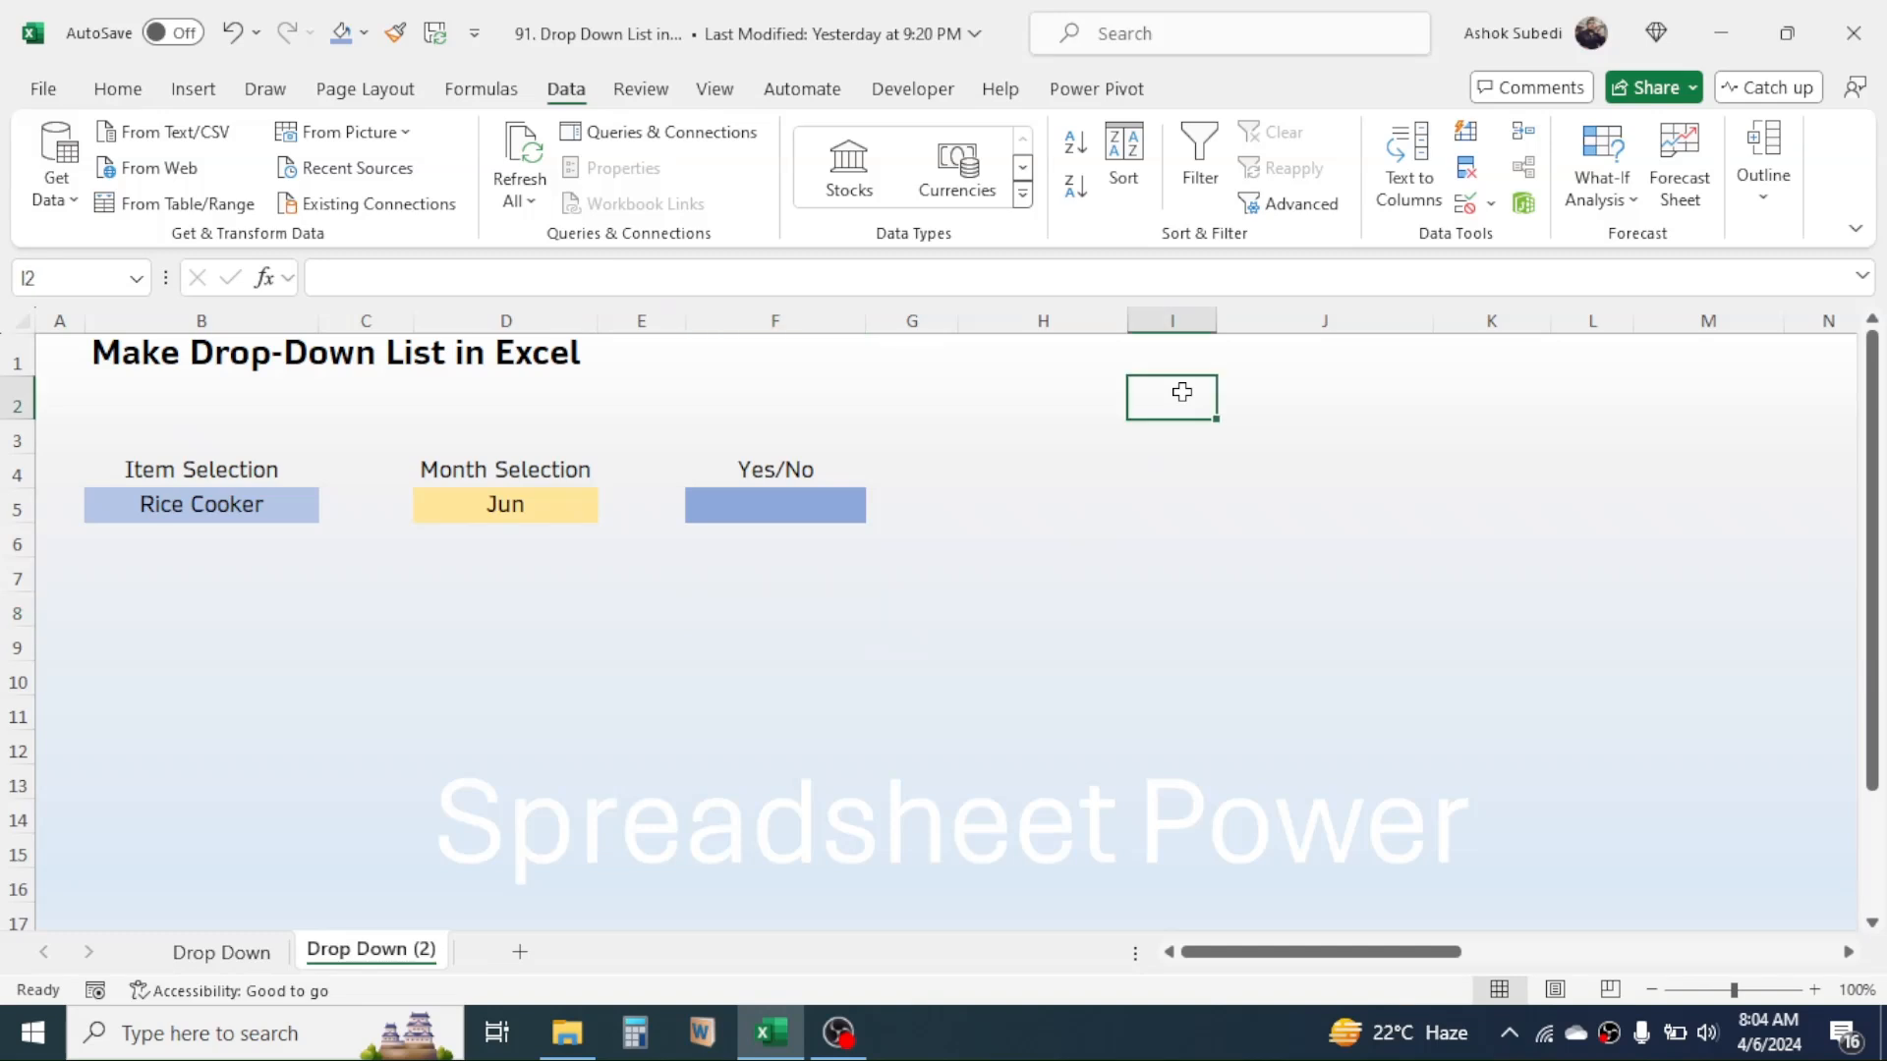
mouse_move(1329, 521)
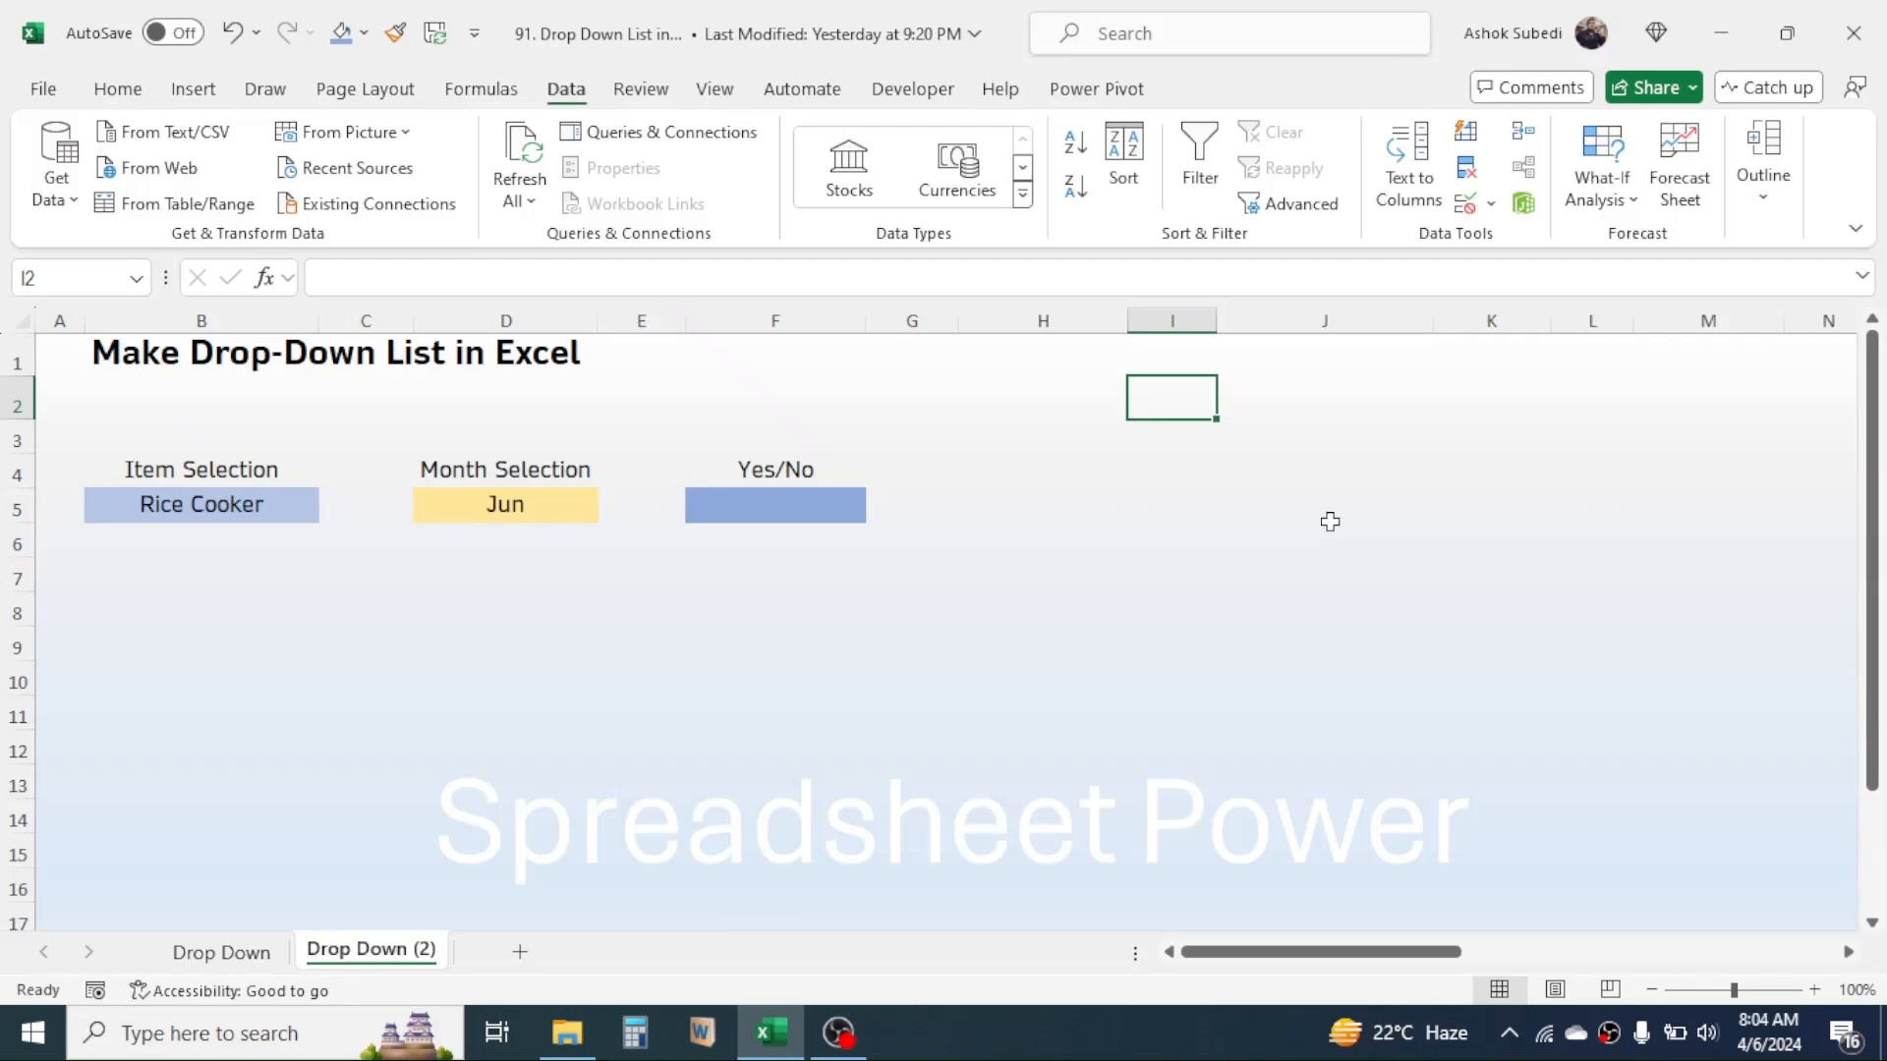
left_click(1322, 352)
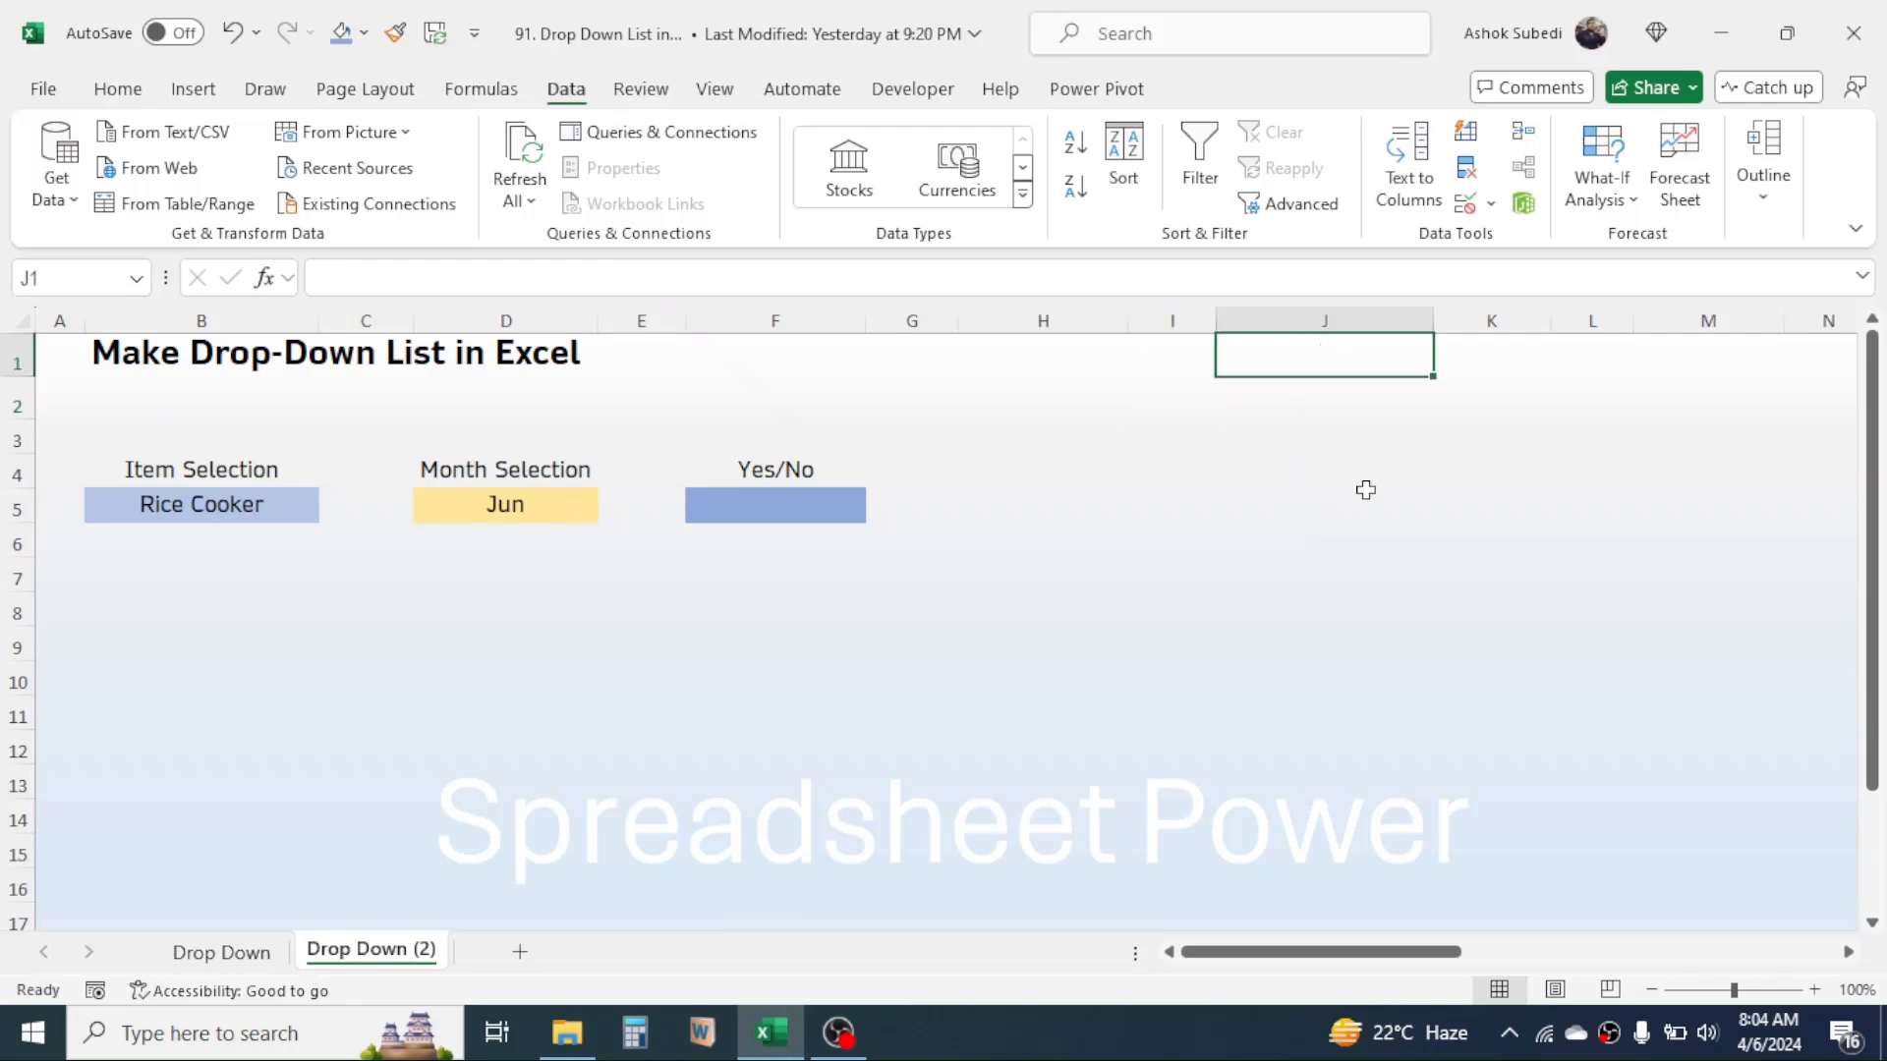